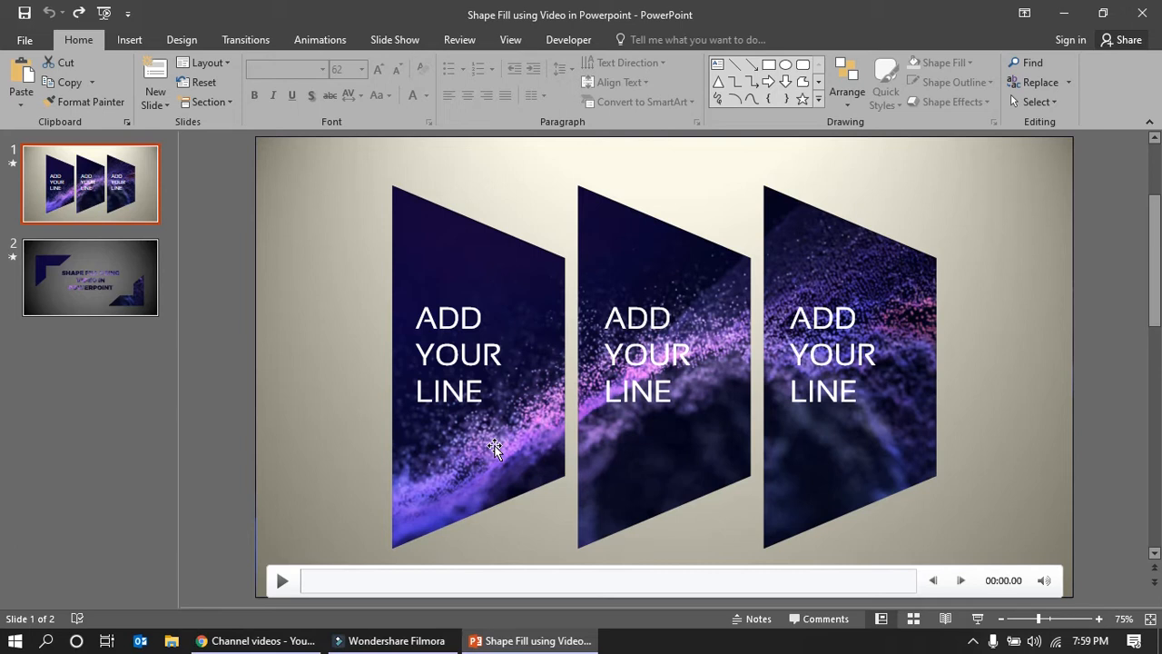
mouse_move(516, 481)
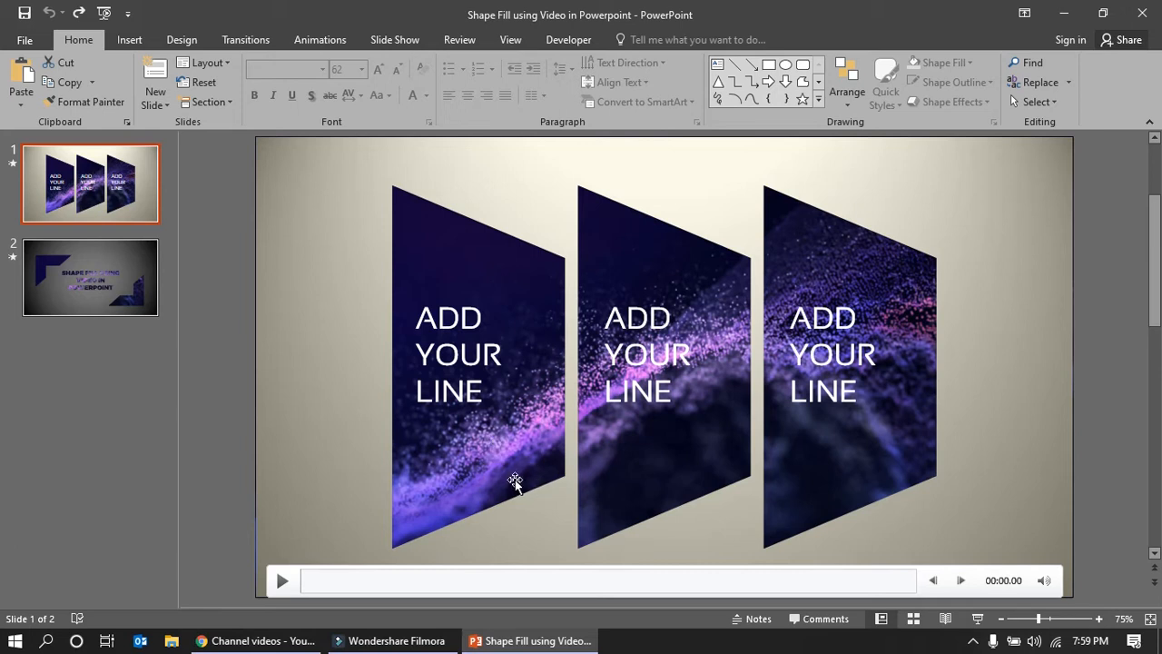
Step: Deselect the background video and run the slideshow to preview the video-filled slides
left_click(946, 617)
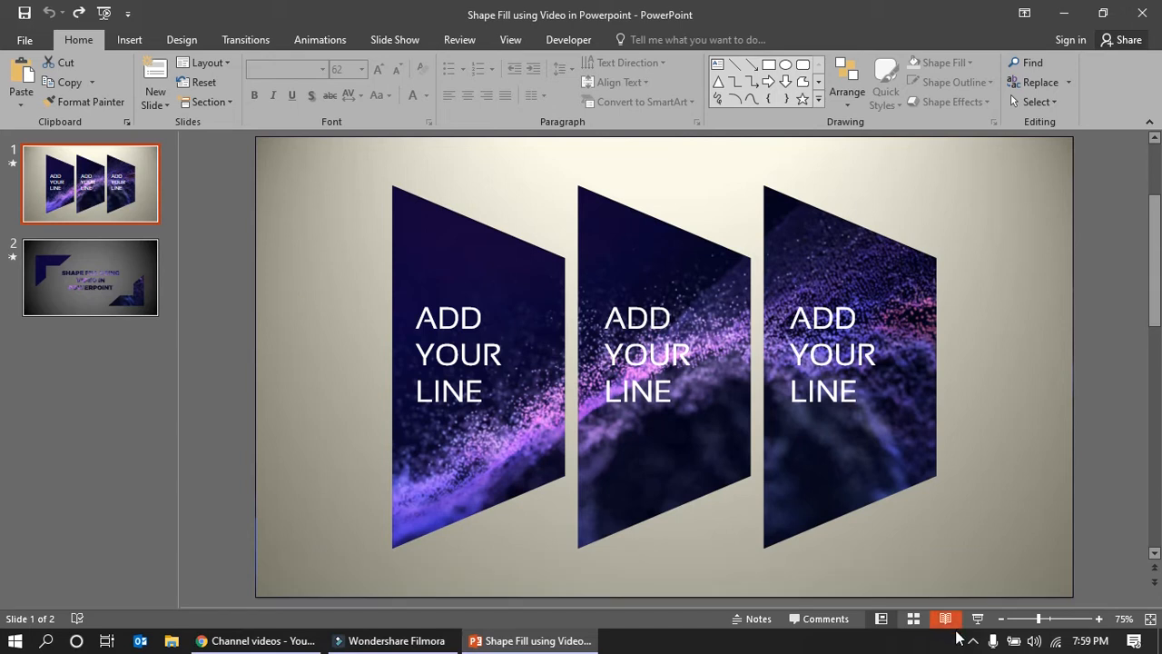
left_click(91, 276)
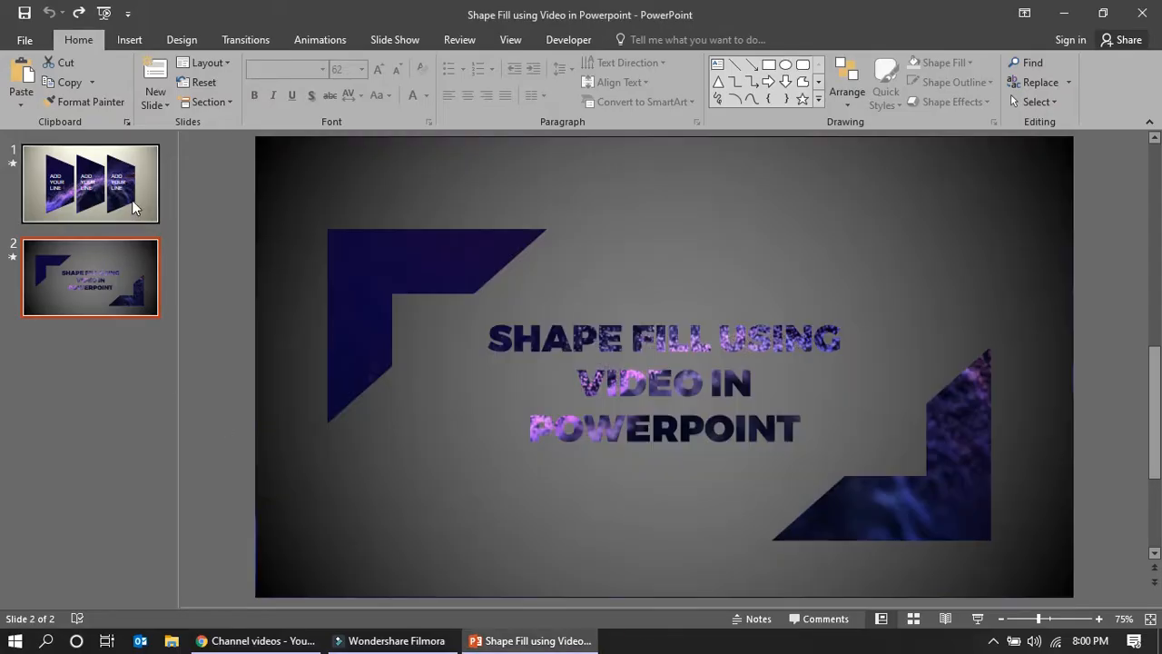
Step: Add a new blank slide after the first slide
left_click(90, 184)
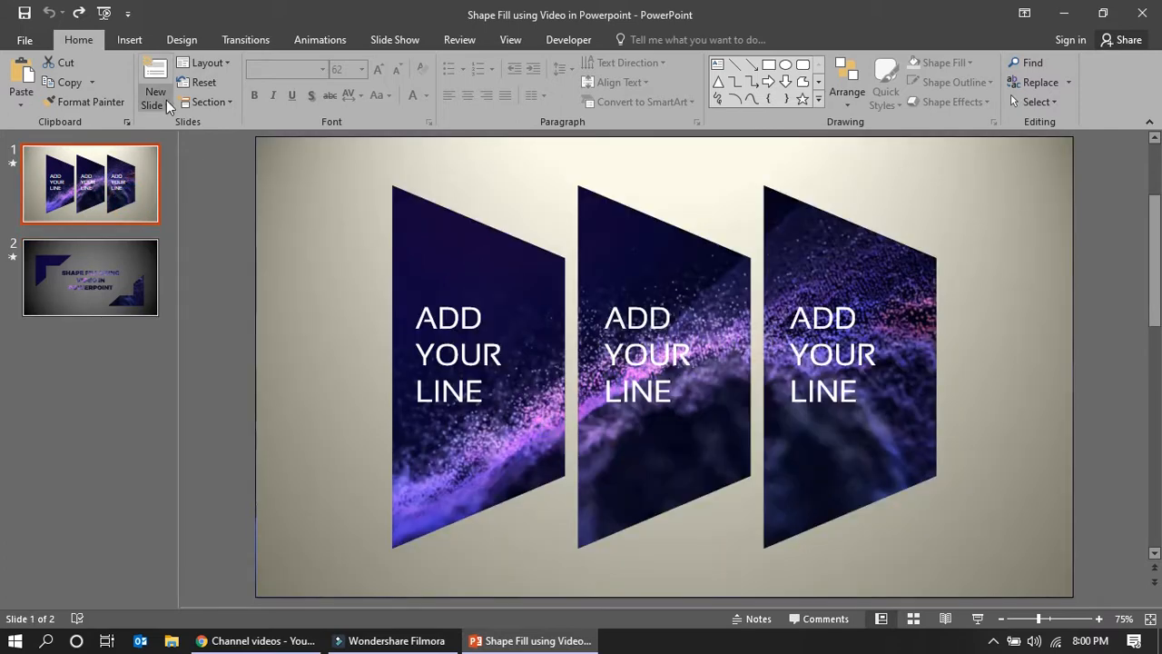
left_click(155, 91)
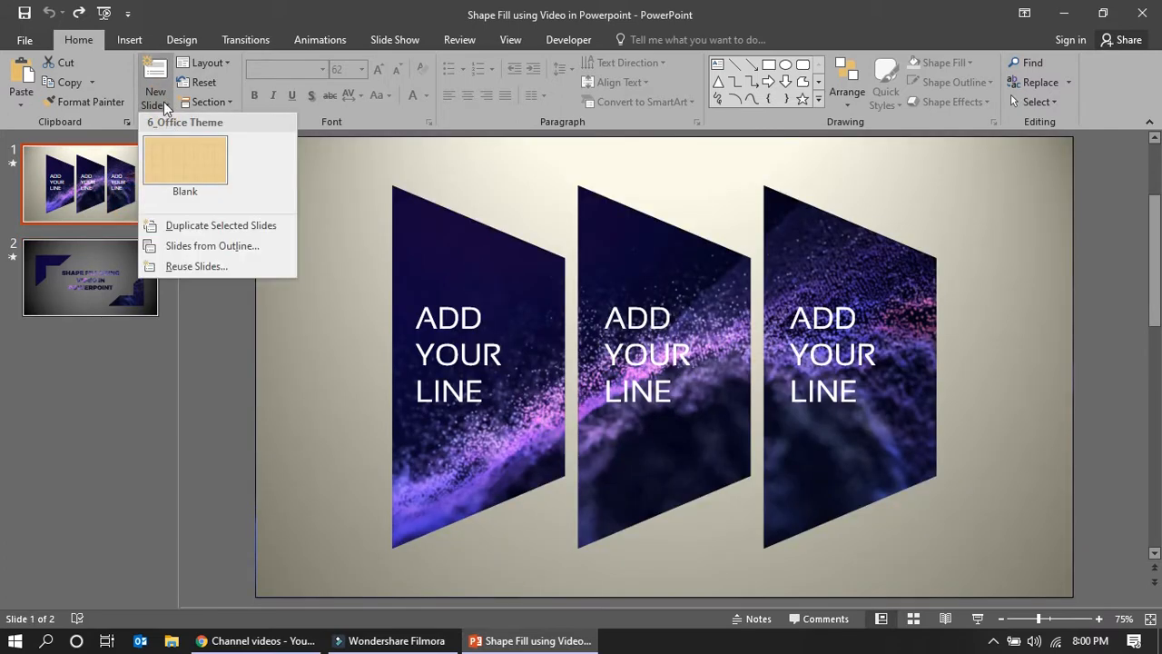
left_click(186, 160)
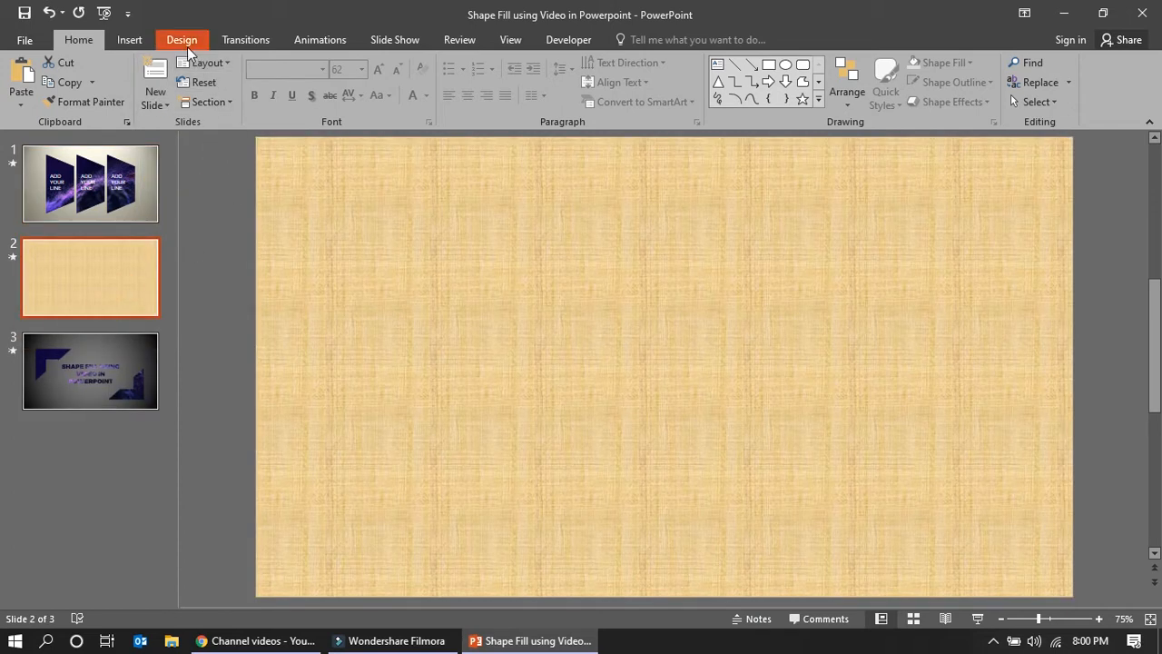
left_click(182, 40)
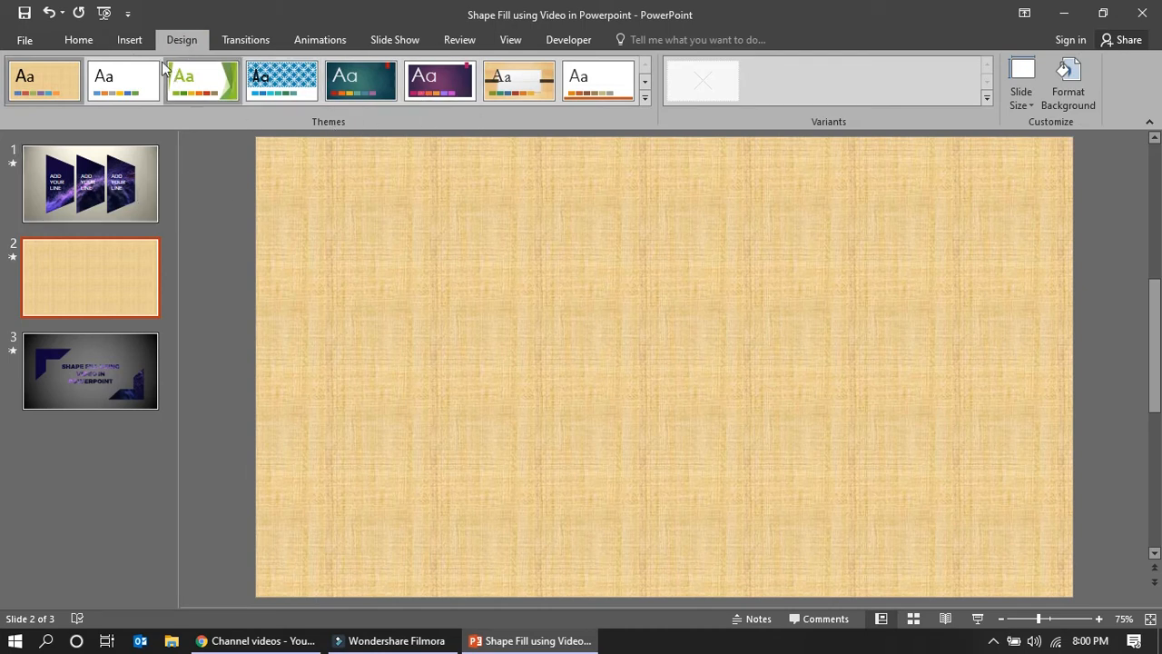
Step: Draw a rectangle covering the whole second slide
left_click(129, 40)
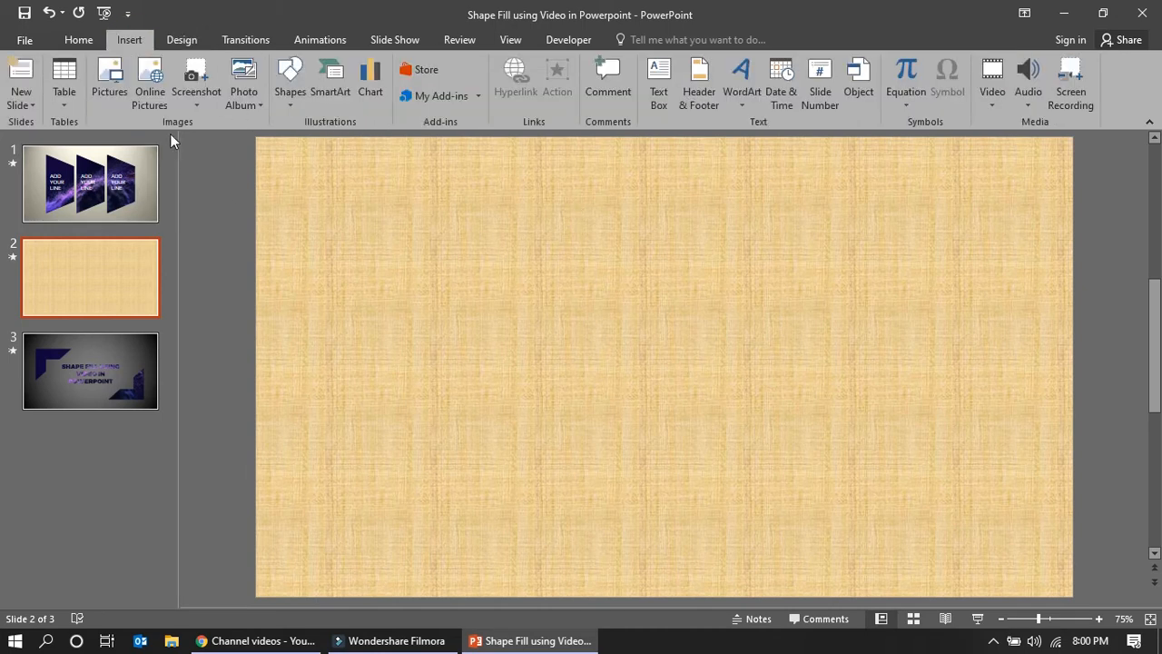
left_click(291, 82)
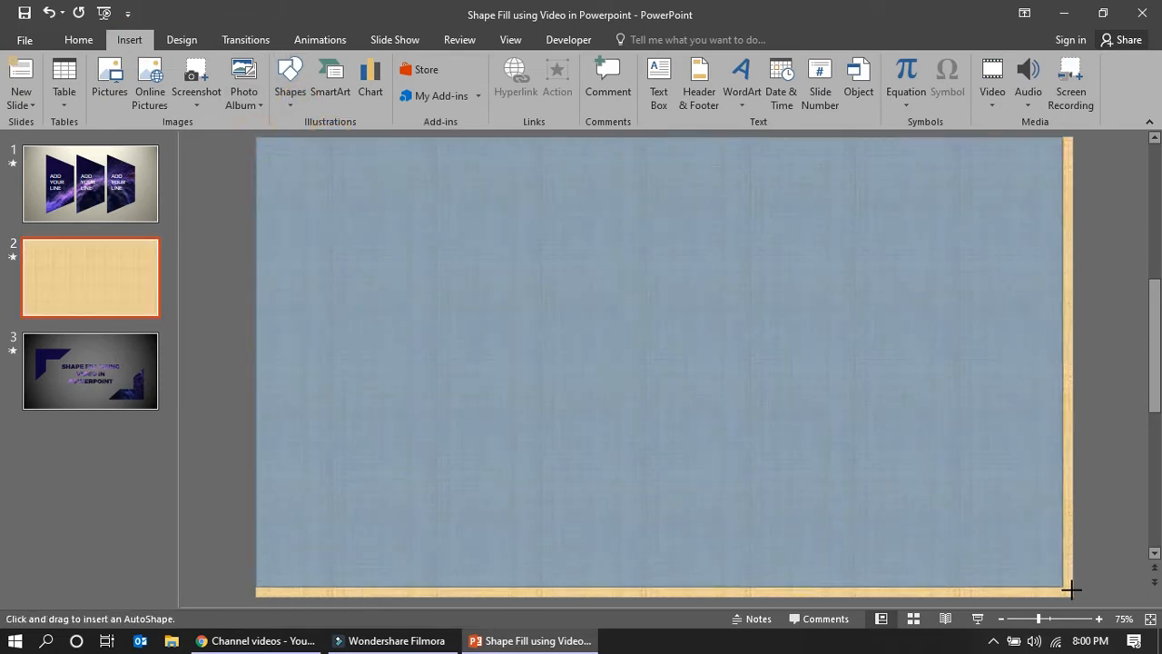
left_click_drag(258, 138, 1071, 596)
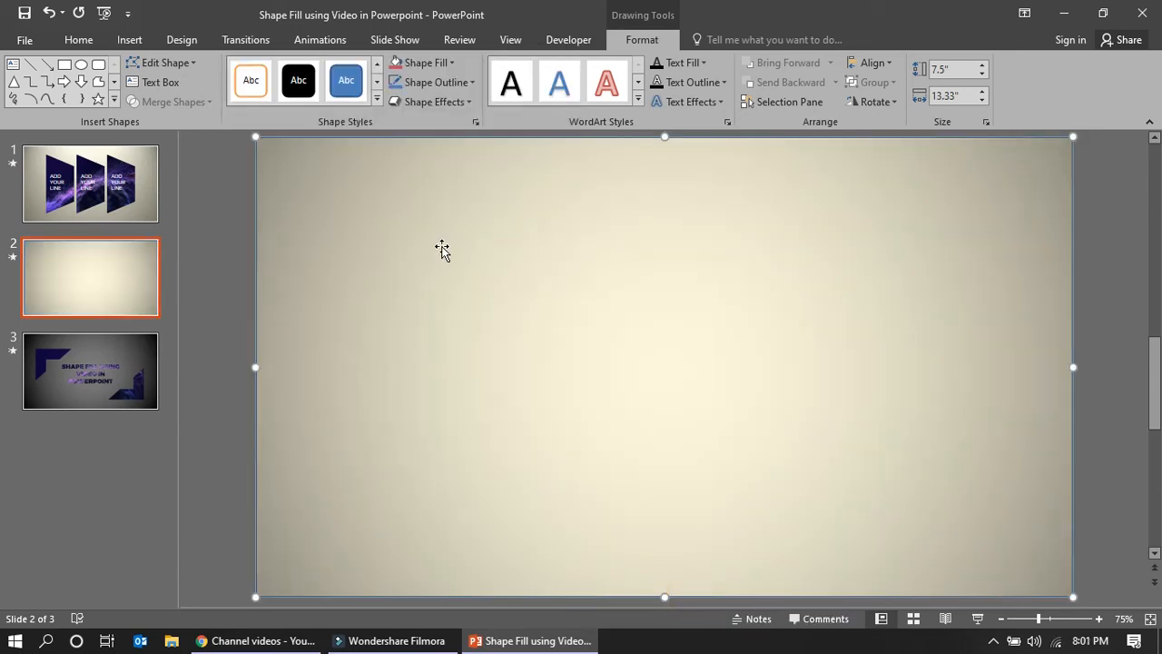
mouse_move(440, 82)
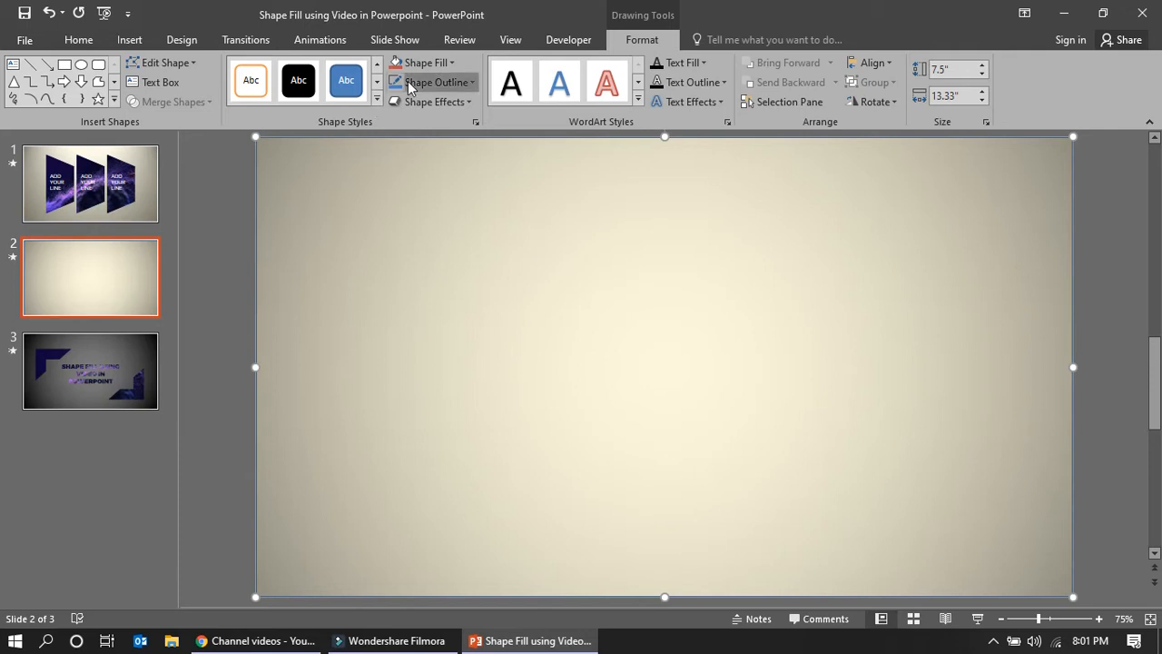
mouse_move(265, 247)
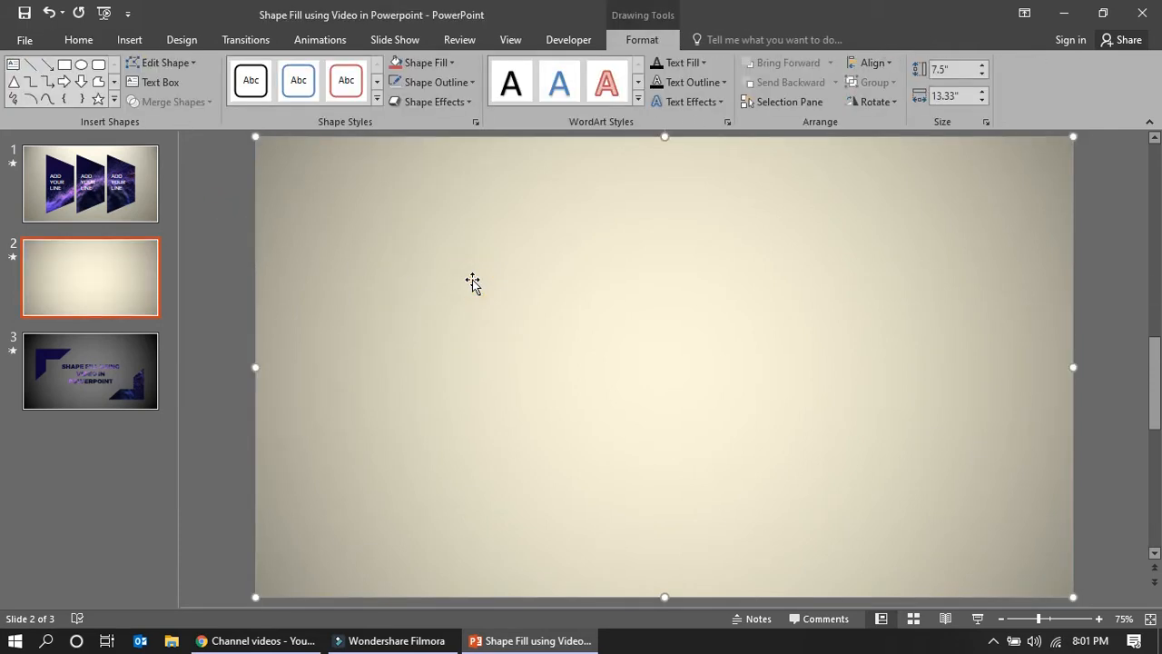
mouse_move(525, 352)
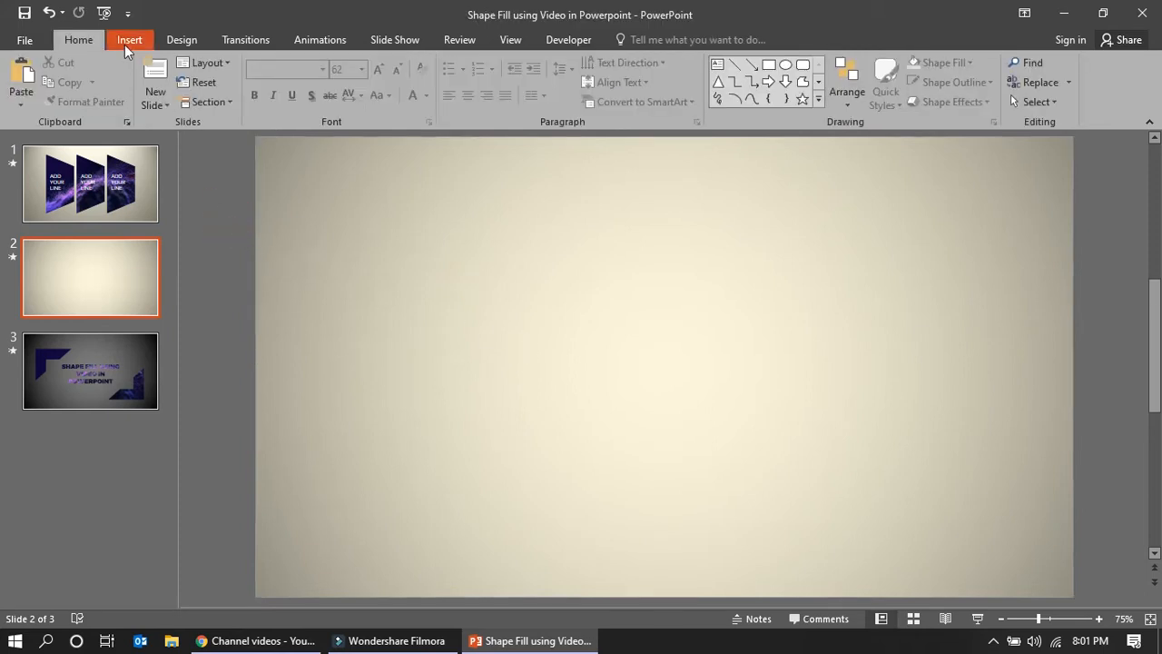
Step: Insert a Trapezoid List SmartArt from the List category onto slide 2
left_click(129, 40)
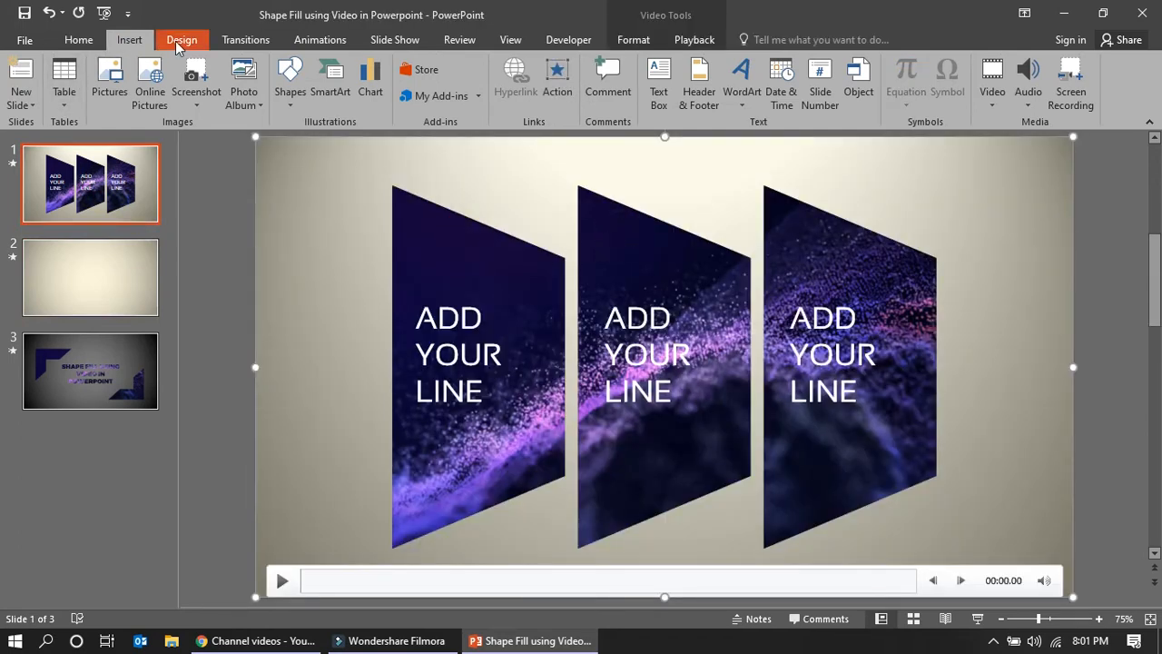
left_click(129, 40)
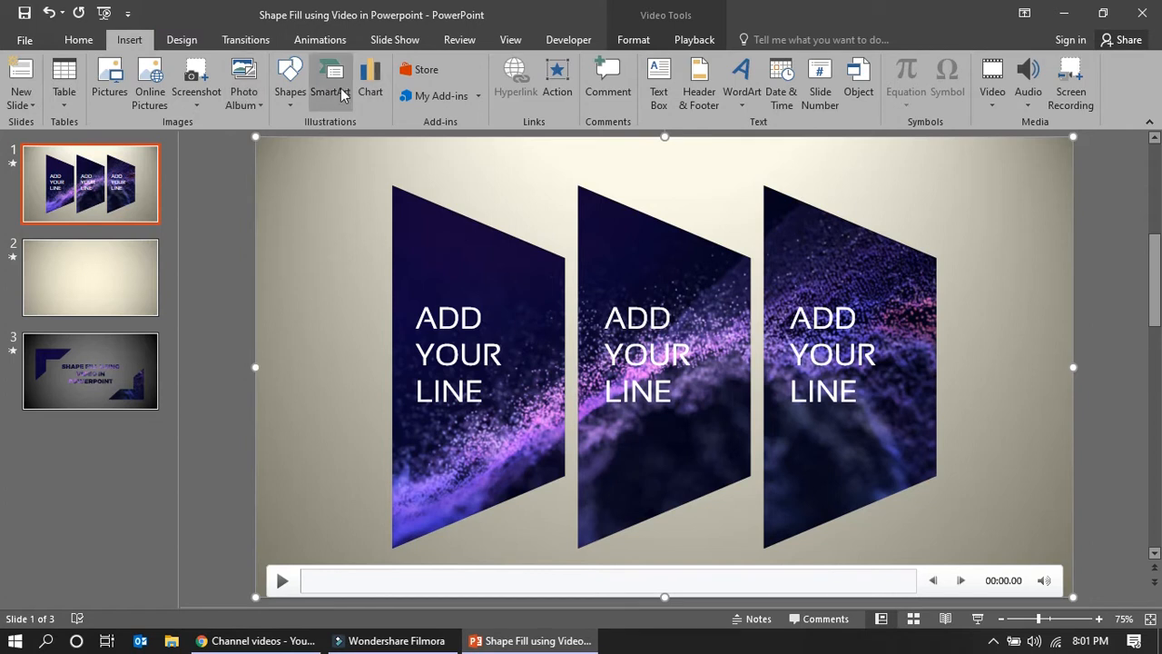
left_click(91, 276)
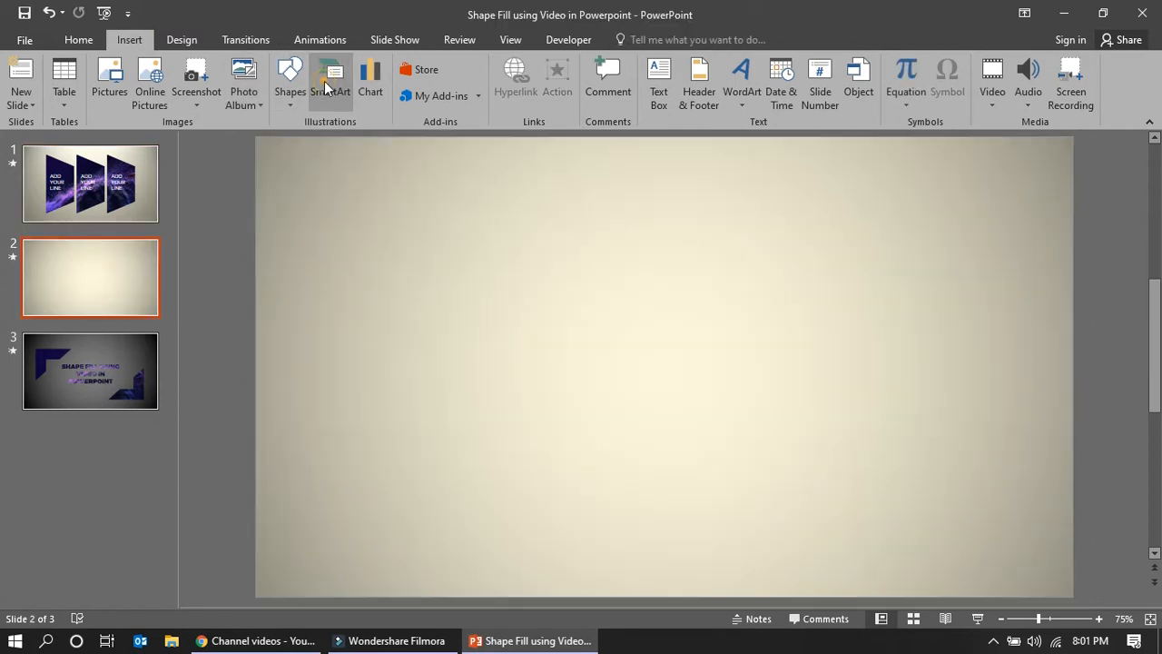
left_click(331, 81)
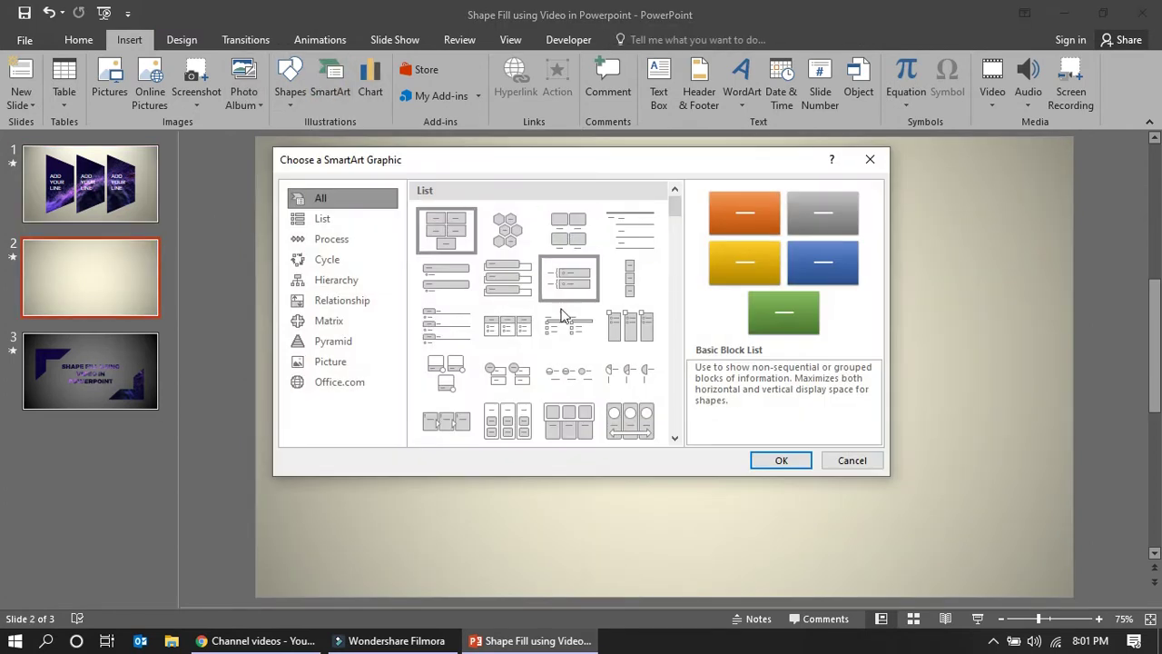
scroll("down", 3)
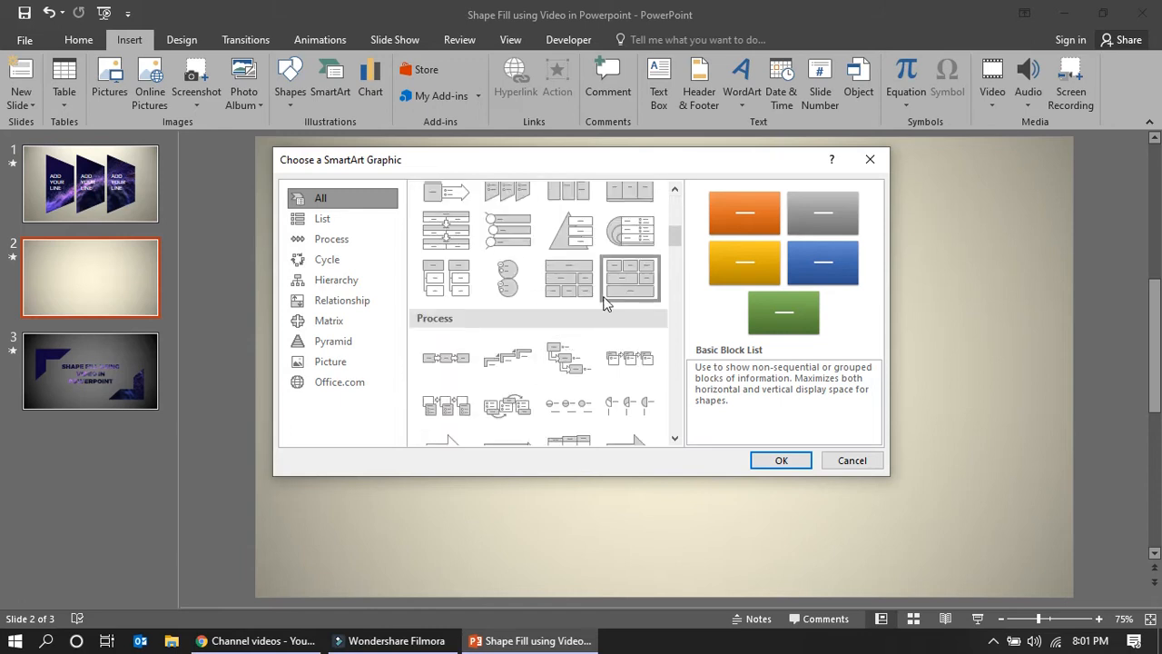
mouse_move(507, 190)
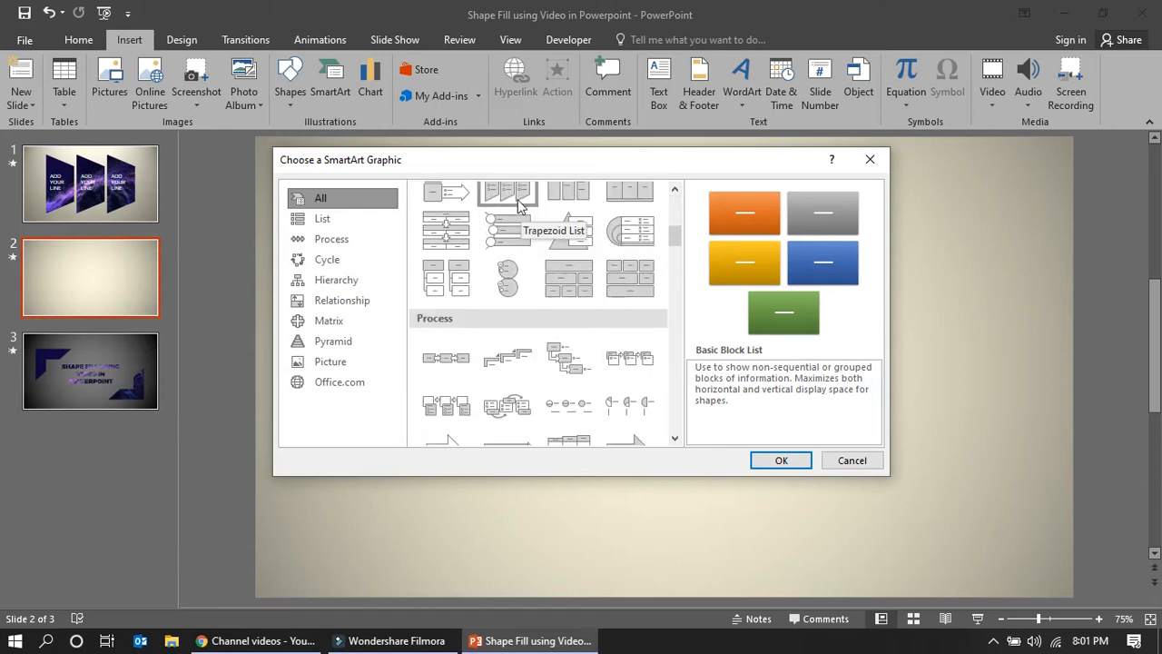
left_click(852, 460)
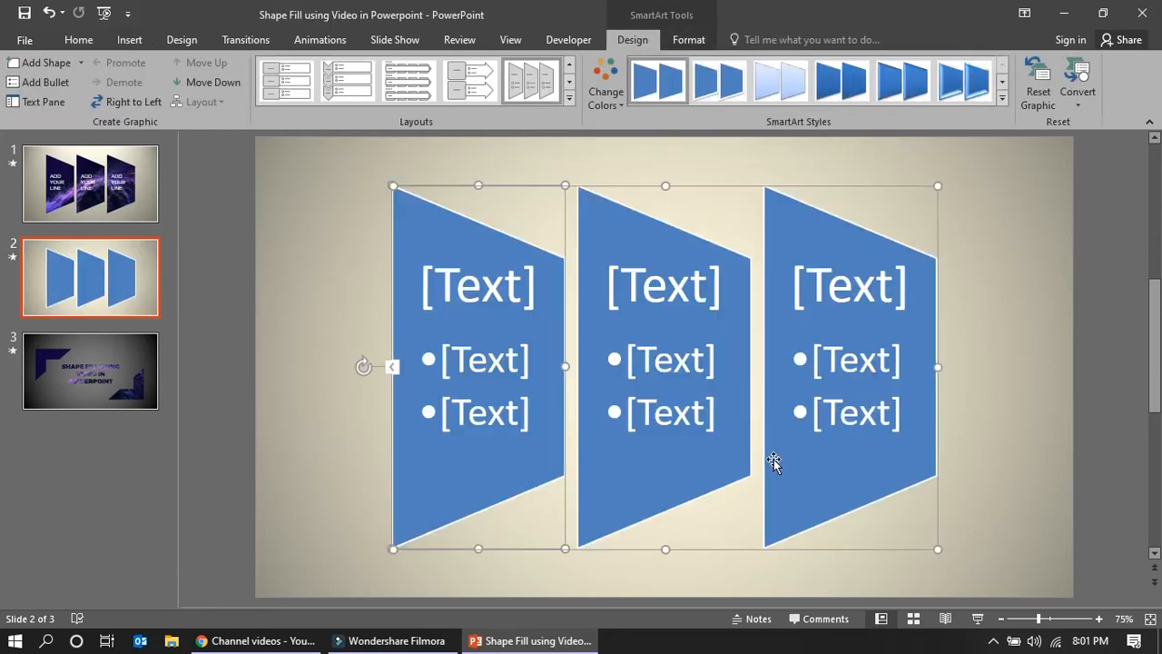
Step: Deselect and reselect the new trapezoid graphic
left_click(663, 287)
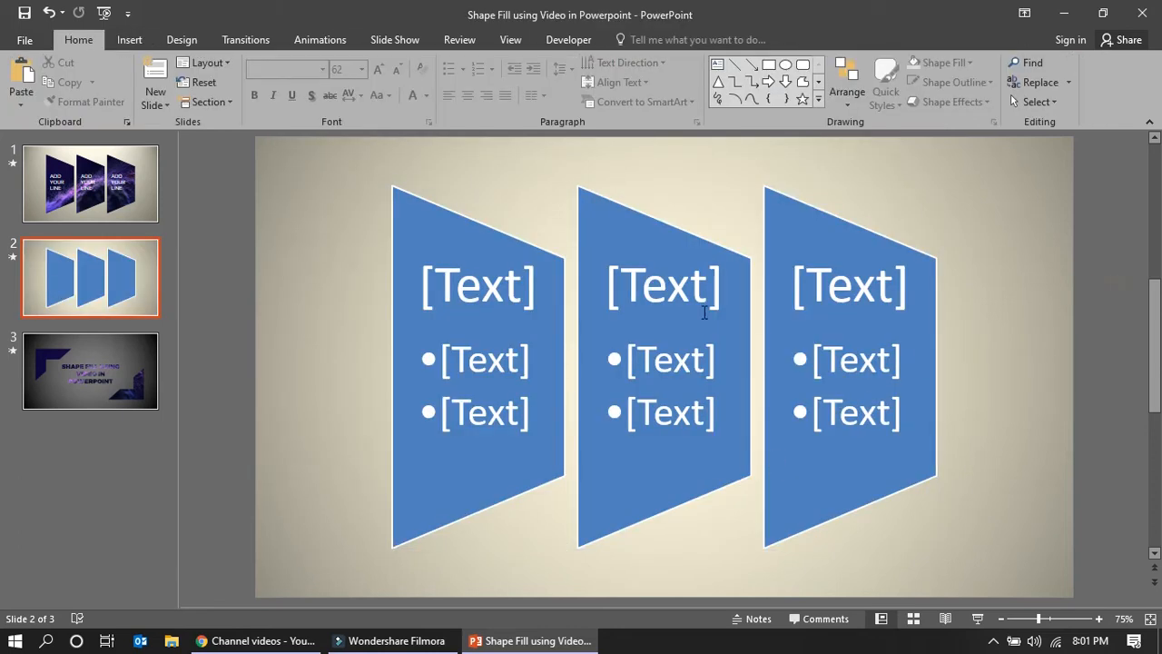
left_click(662, 287)
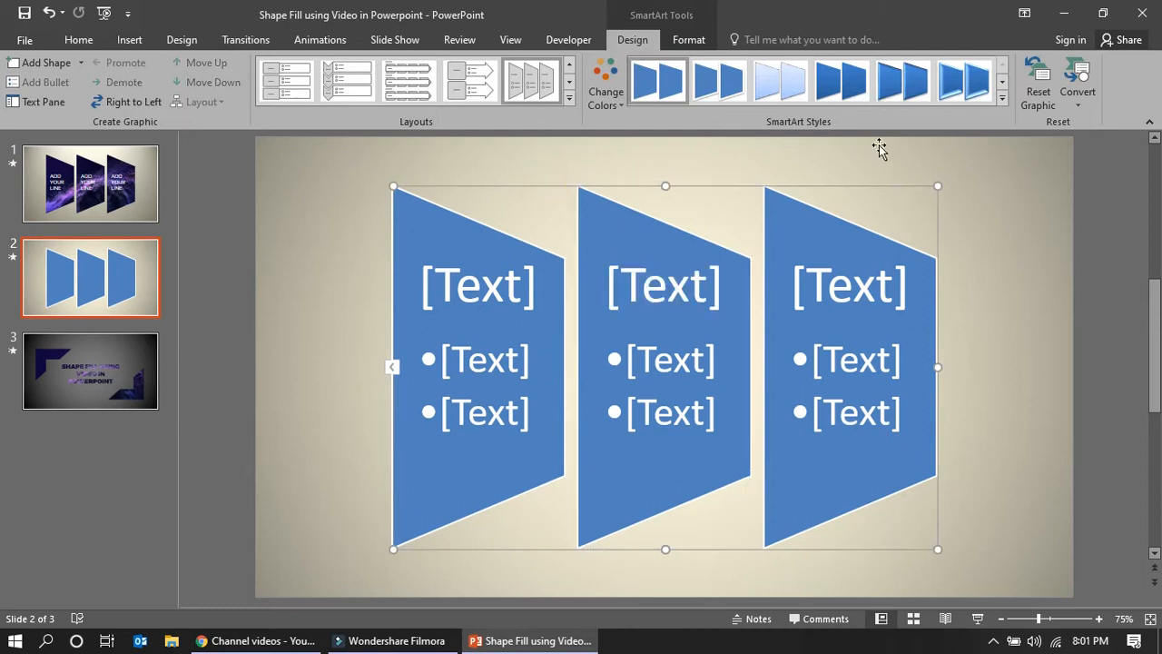
Step: Convert the SmartArt to ordinary shapes and ungroup the three trapezoids
left_click(1079, 82)
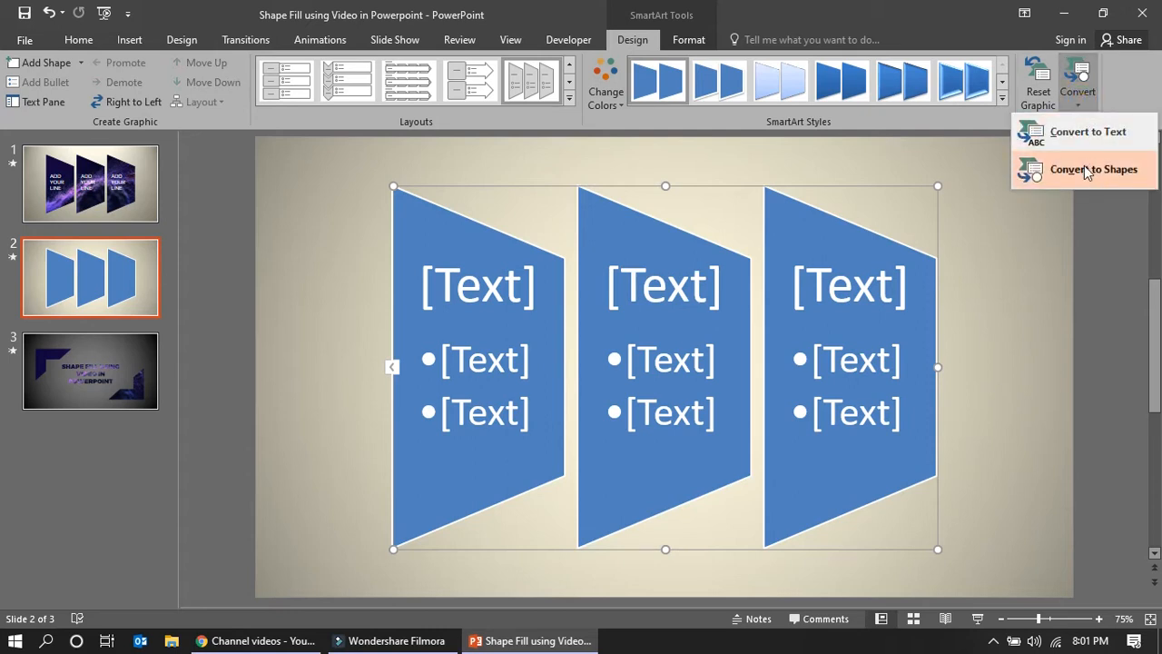
left_click(1093, 169)
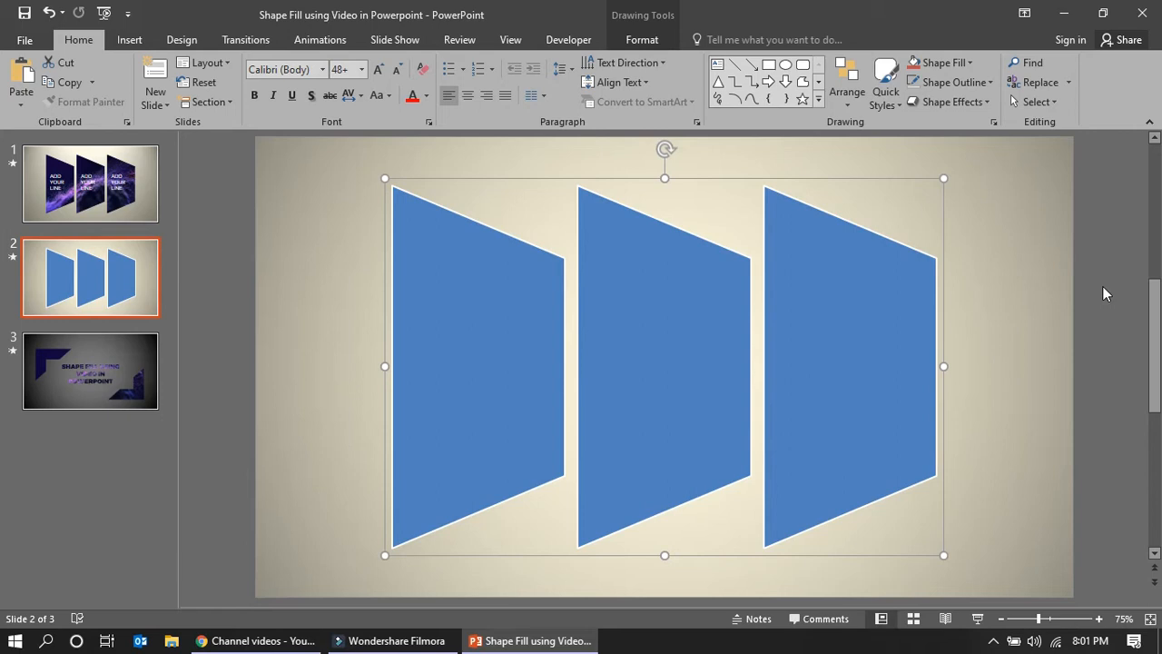
mouse_move(701, 363)
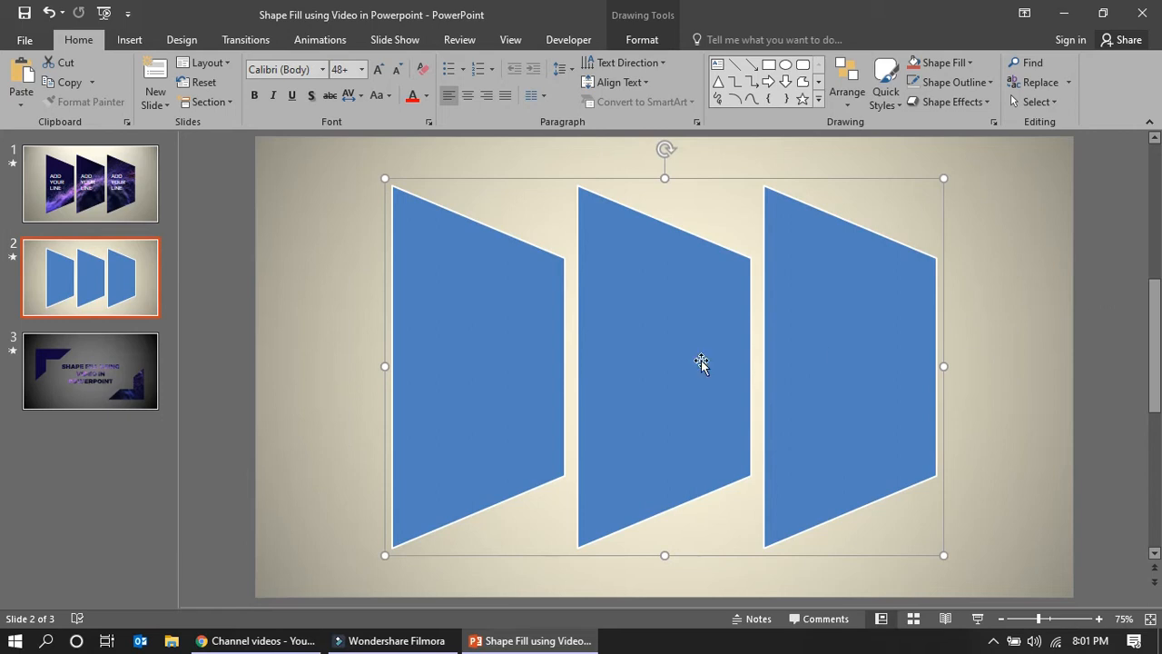
mouse_move(621, 381)
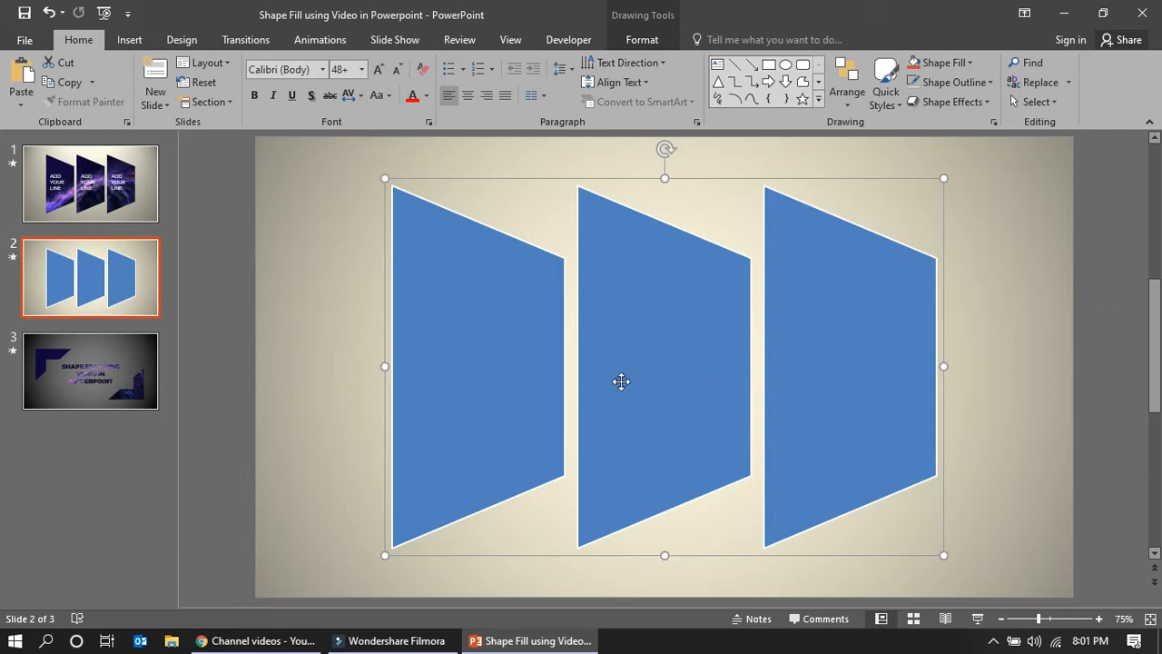
left_click(850, 363)
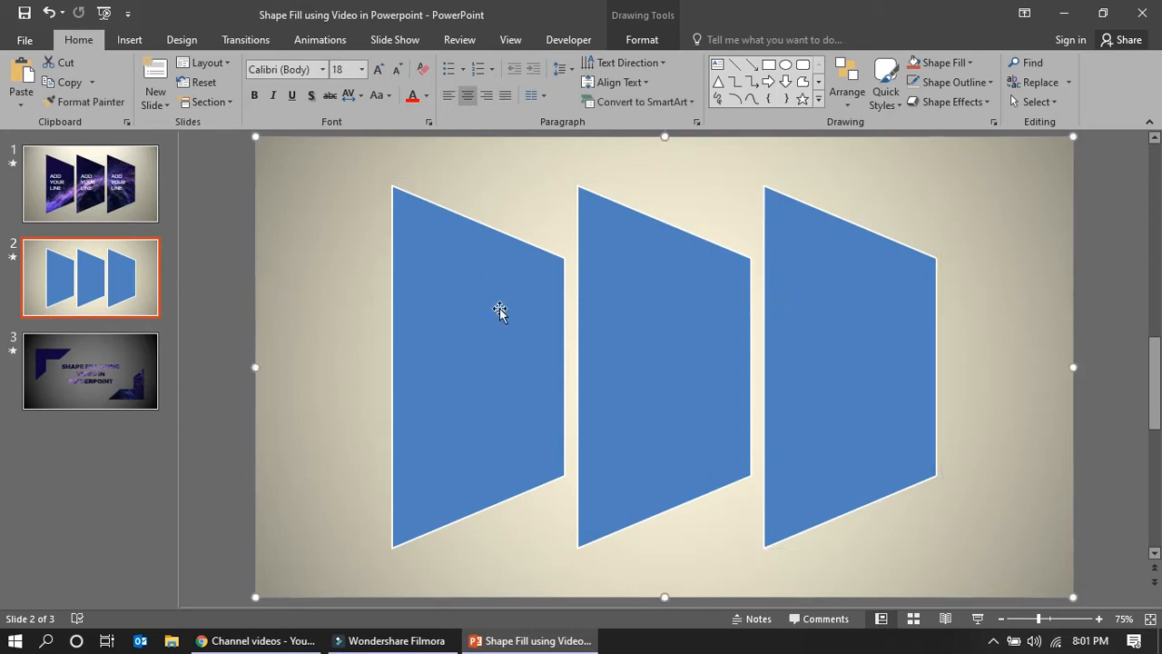
left_click(456, 216)
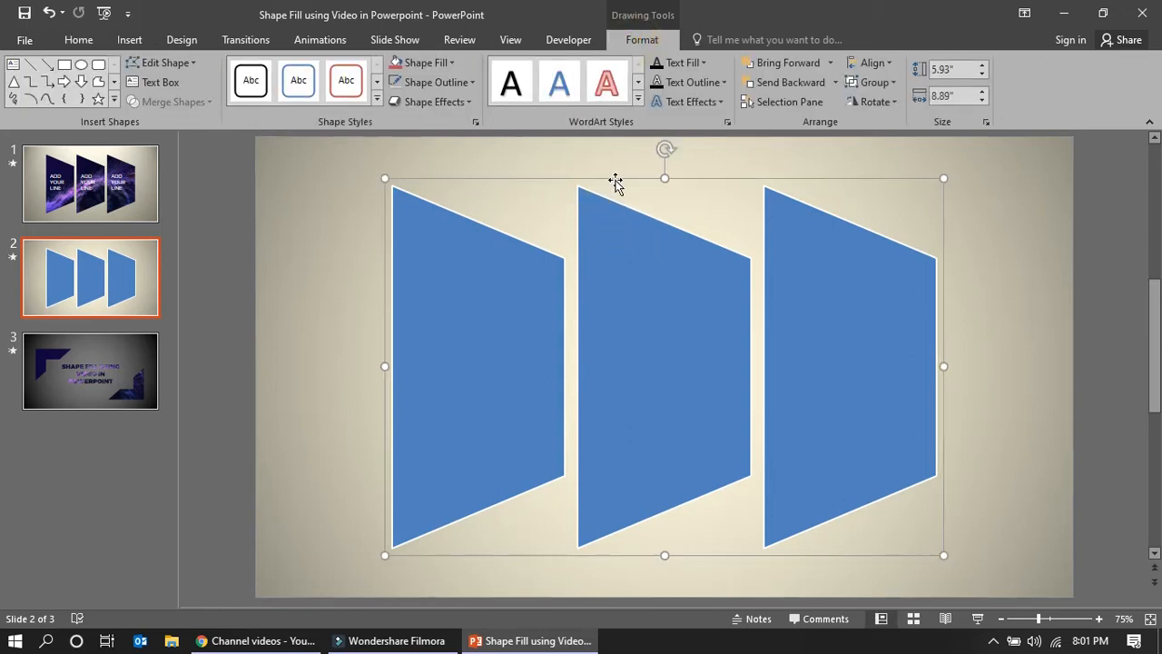
right_click(616, 186)
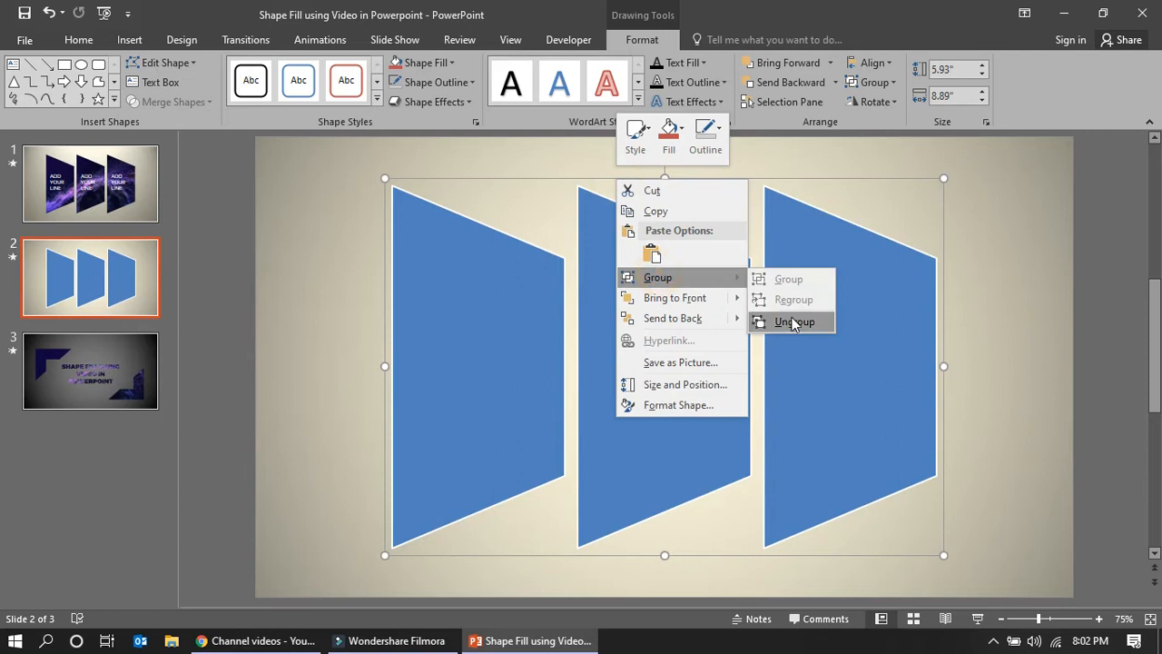
left_click(795, 321)
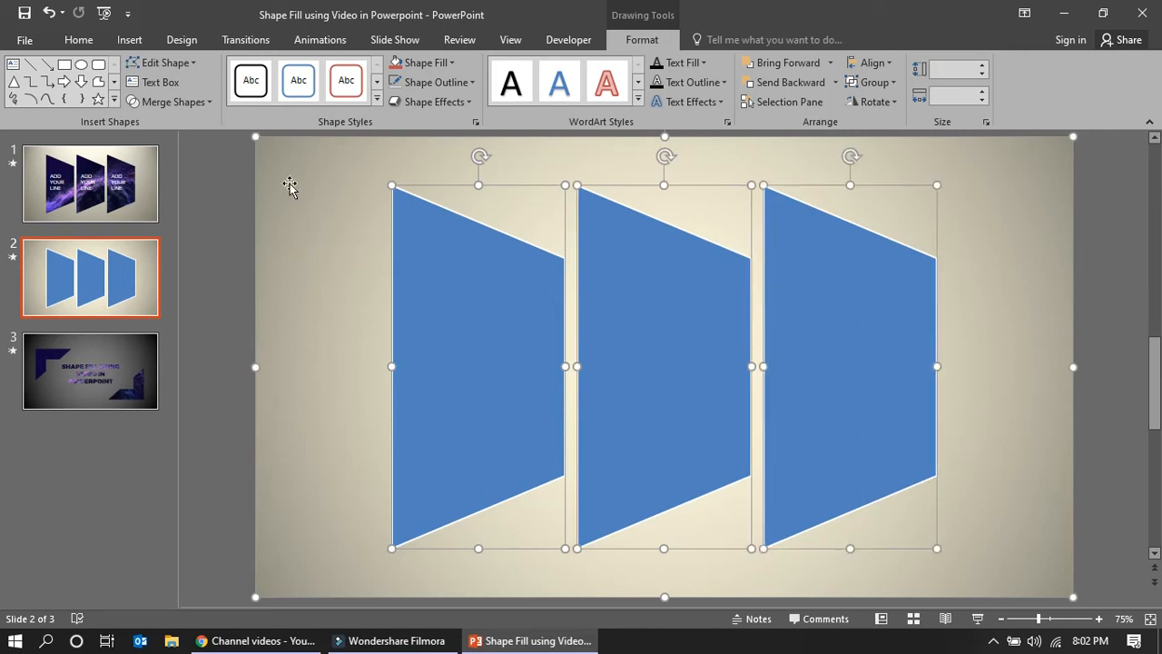
Step: Merge shapes to cut the trapezoids out of the slide-sized background rectangle
left_click(171, 102)
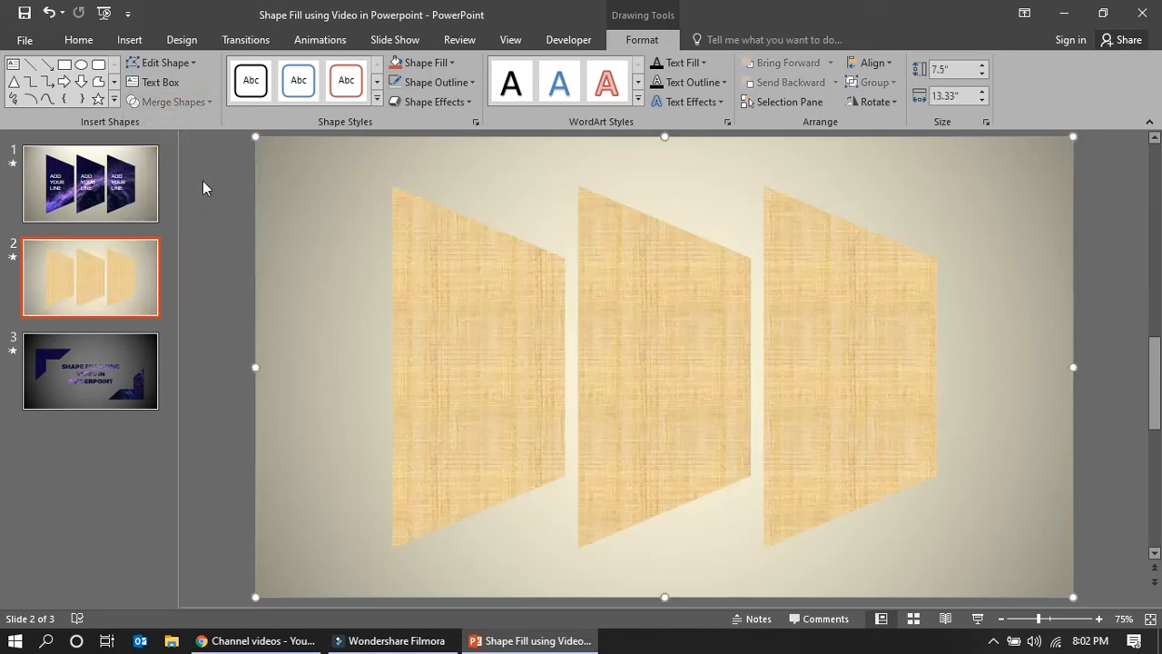
left_click(445, 308)
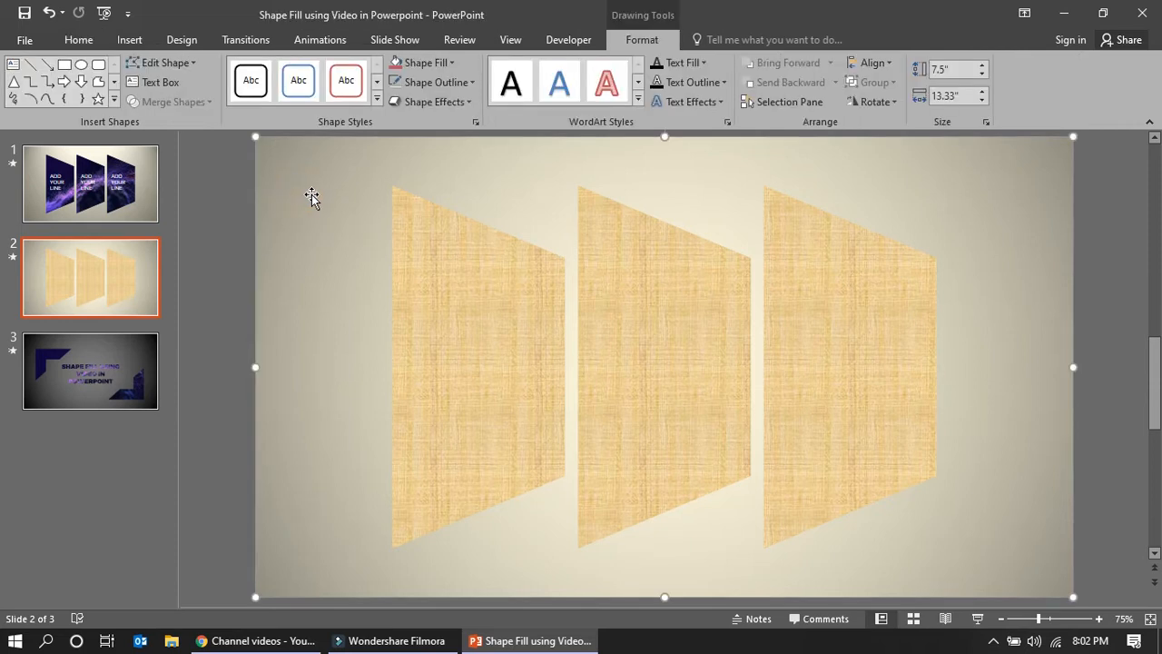
Step: Insert the purple particle 'video' file from the PC onto slide 2
left_click(129, 40)
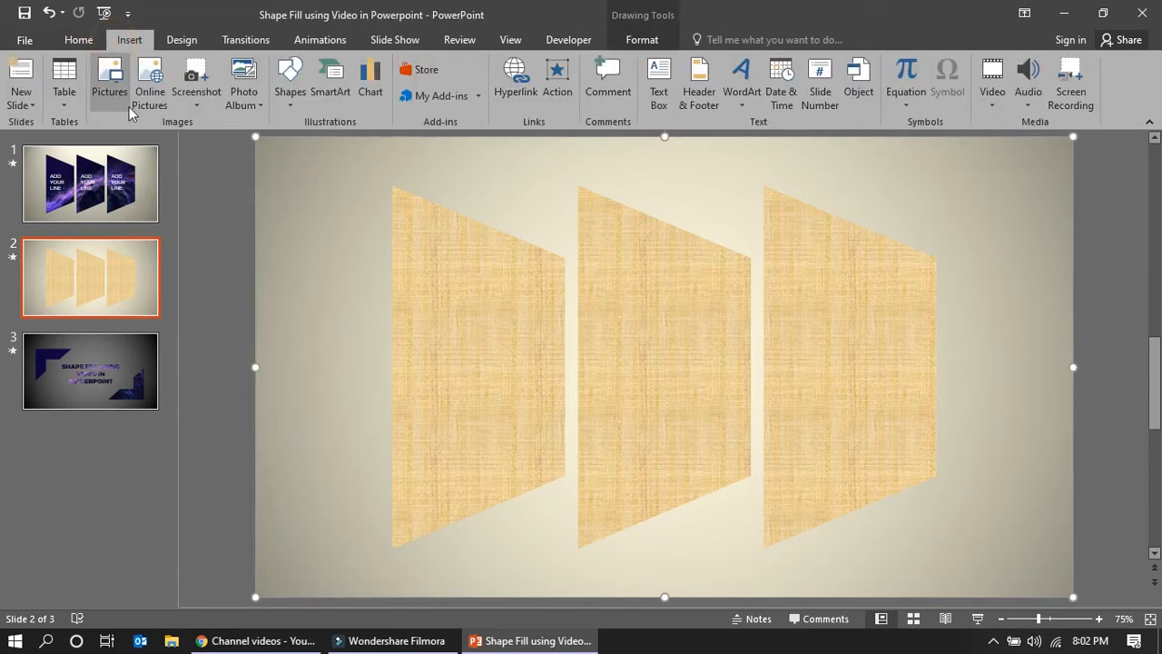
left_click(991, 82)
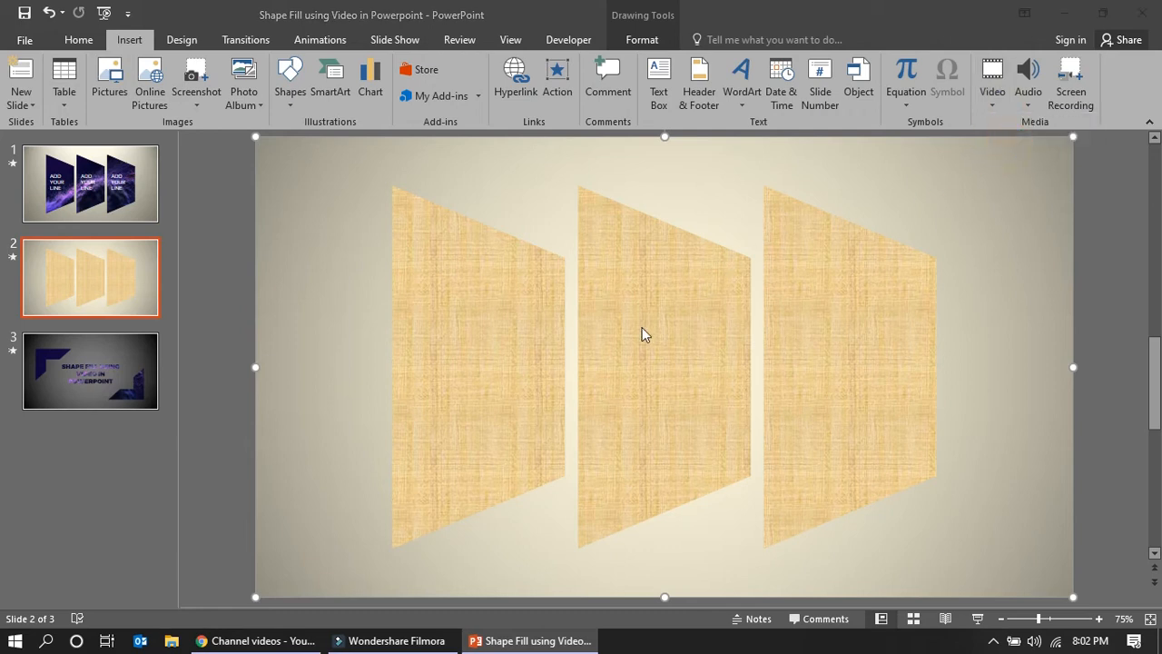
left_click(991, 81)
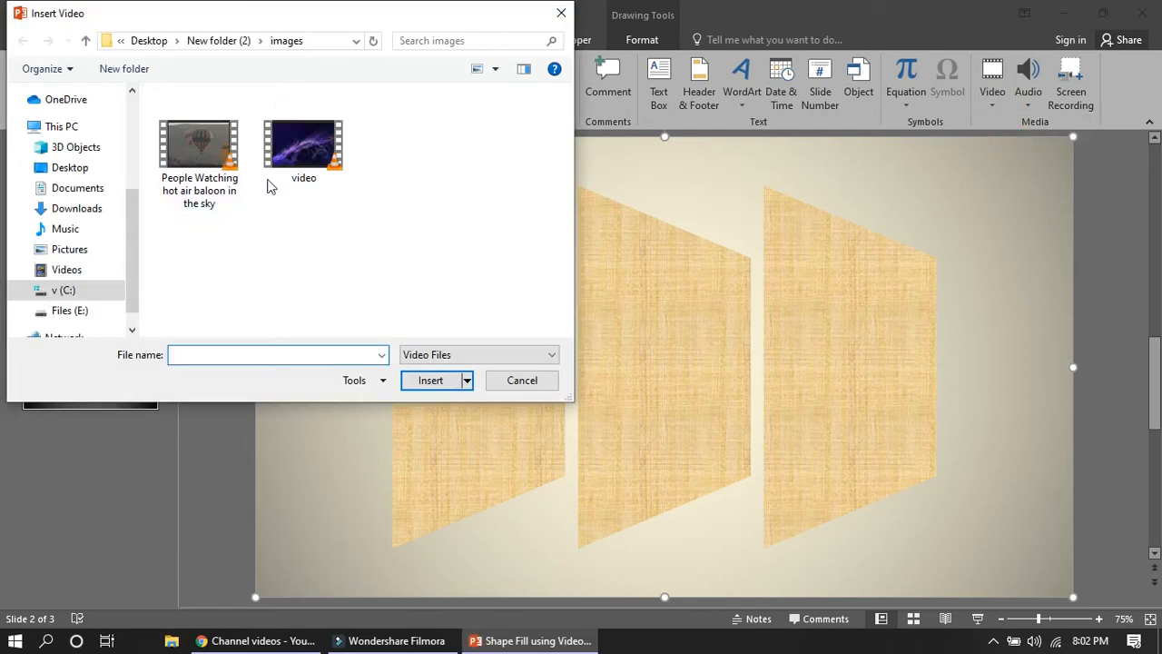
left_click(304, 146)
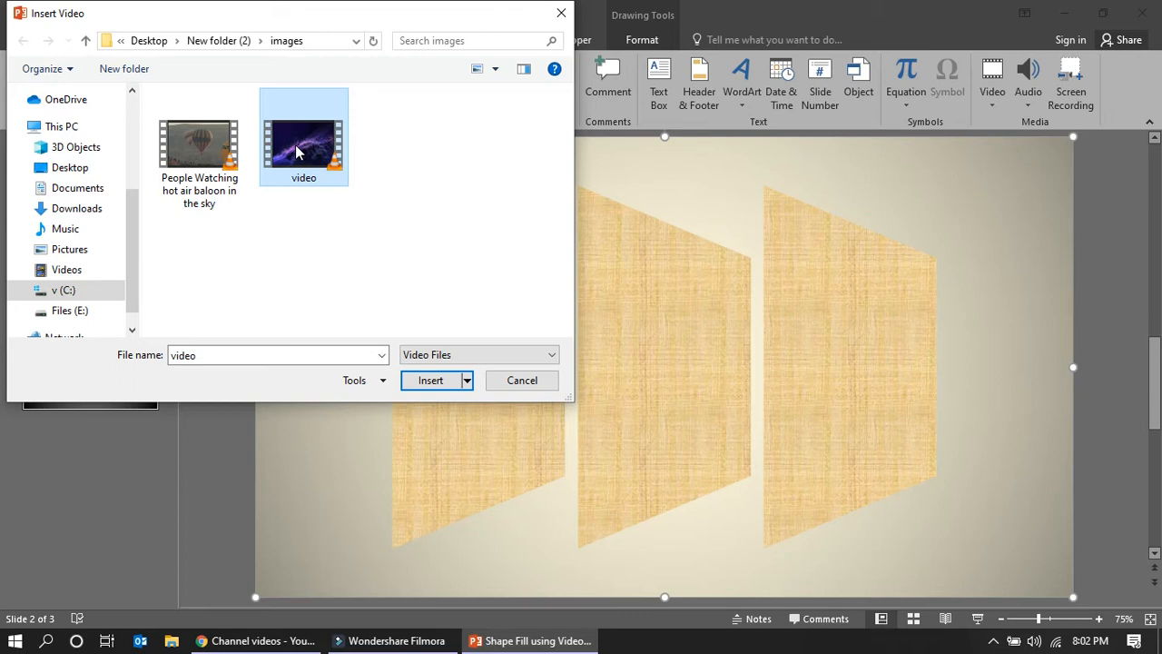
left_click(431, 379)
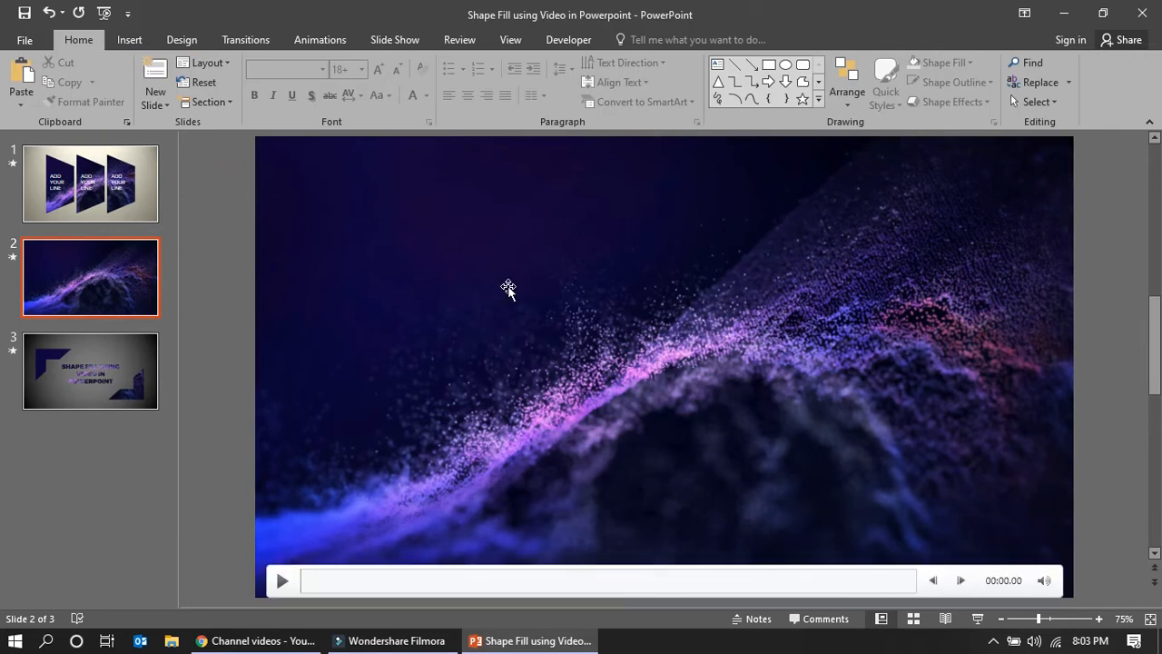
Step: Set the video to start automatically and send it behind the cream backdrop
left_click(508, 288)
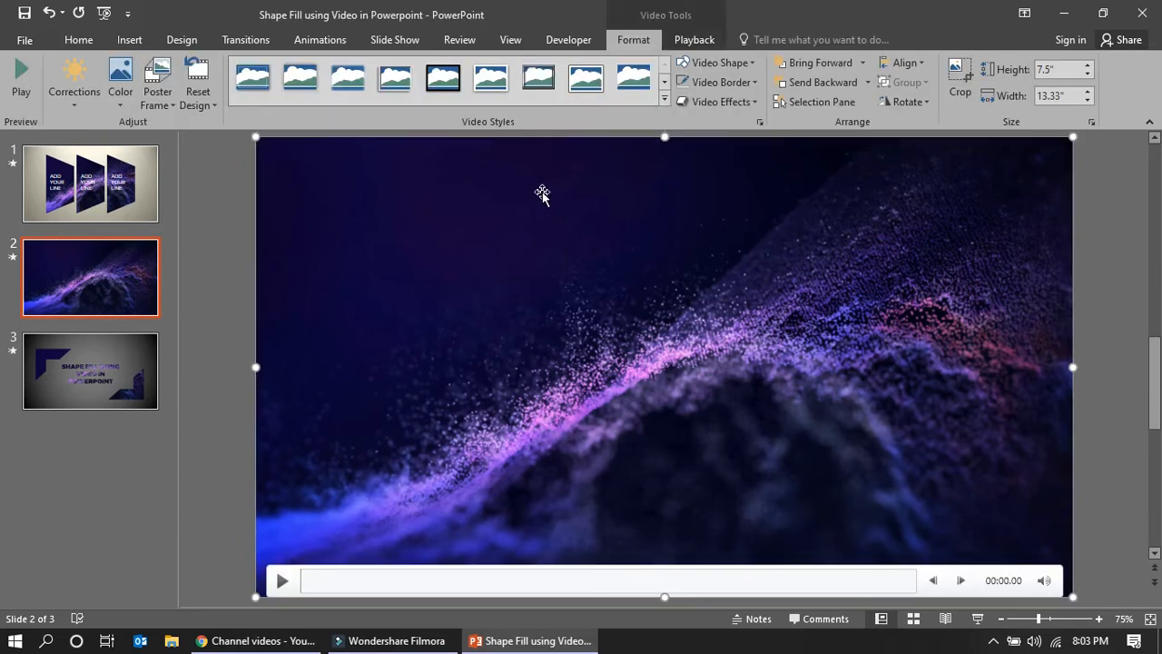
left_click(694, 40)
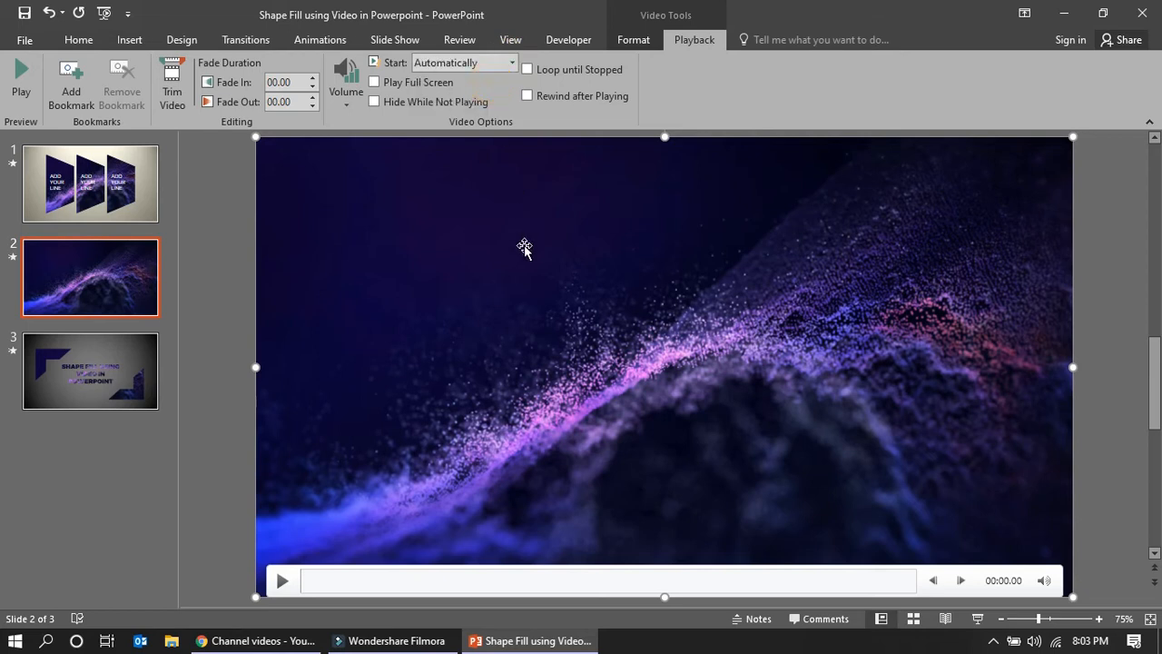
mouse_move(521, 325)
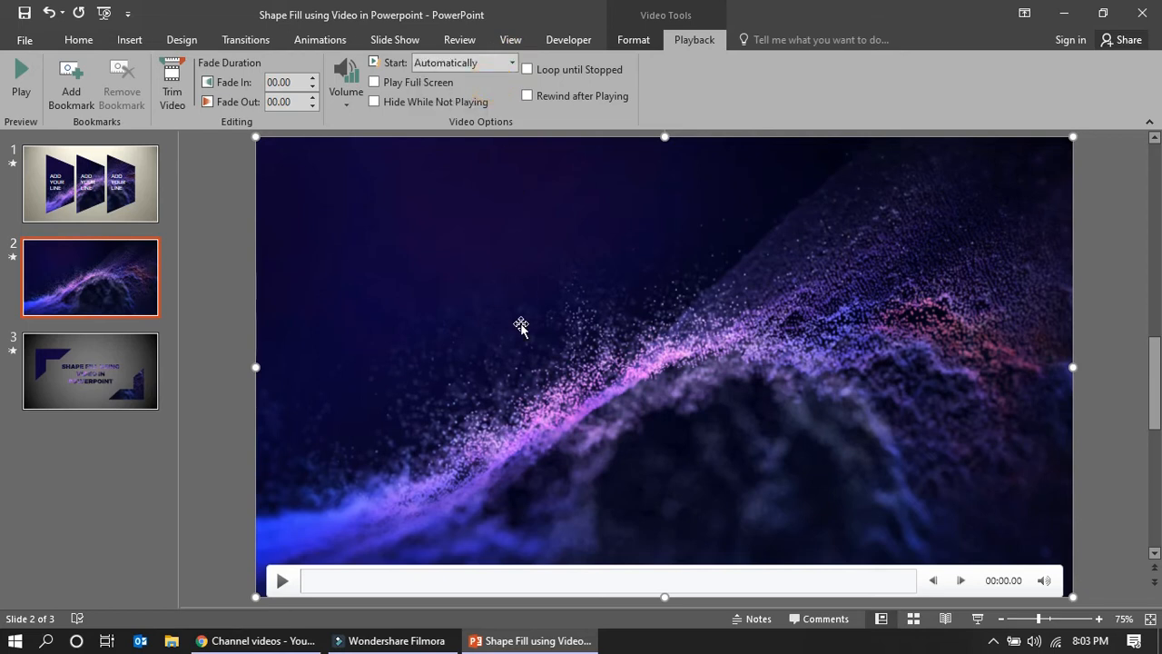
right_click(519, 325)
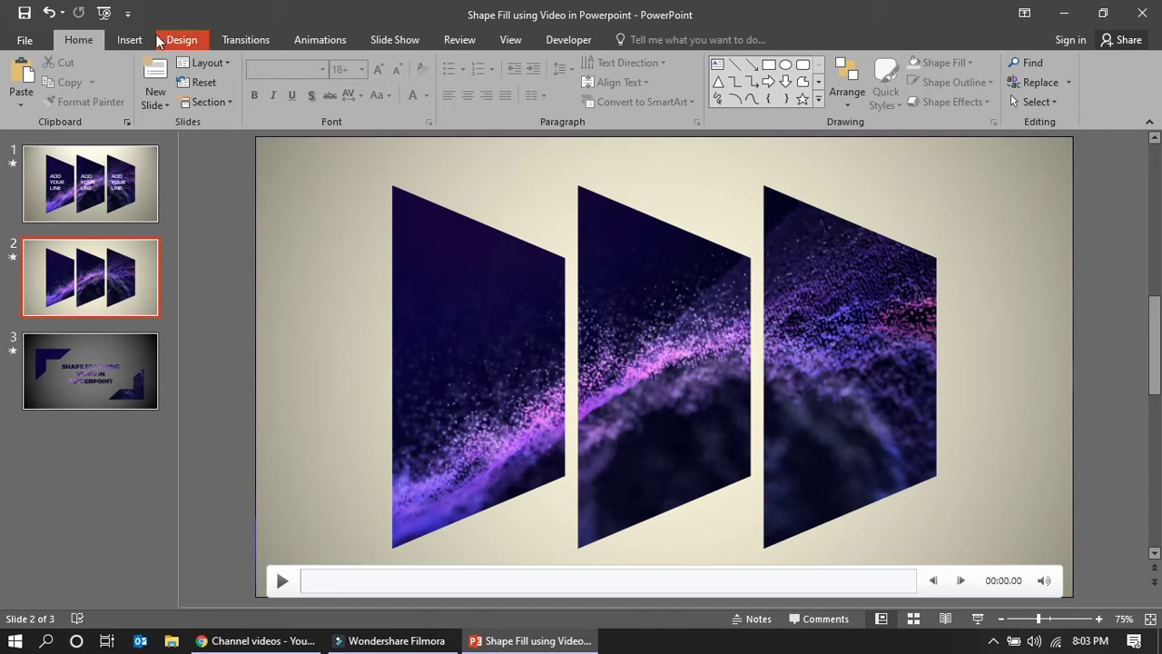
Step: Draw a text box inside the first slanted panel for 'This is beautiful'
left_click(129, 40)
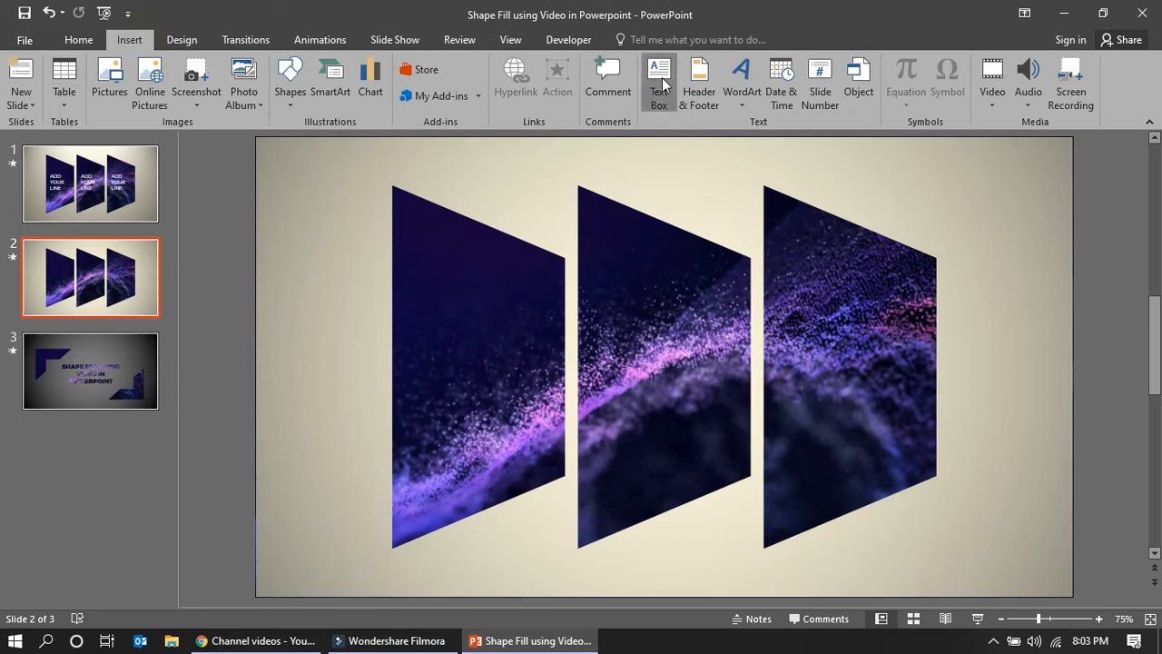
left_click_drag(423, 283, 532, 414)
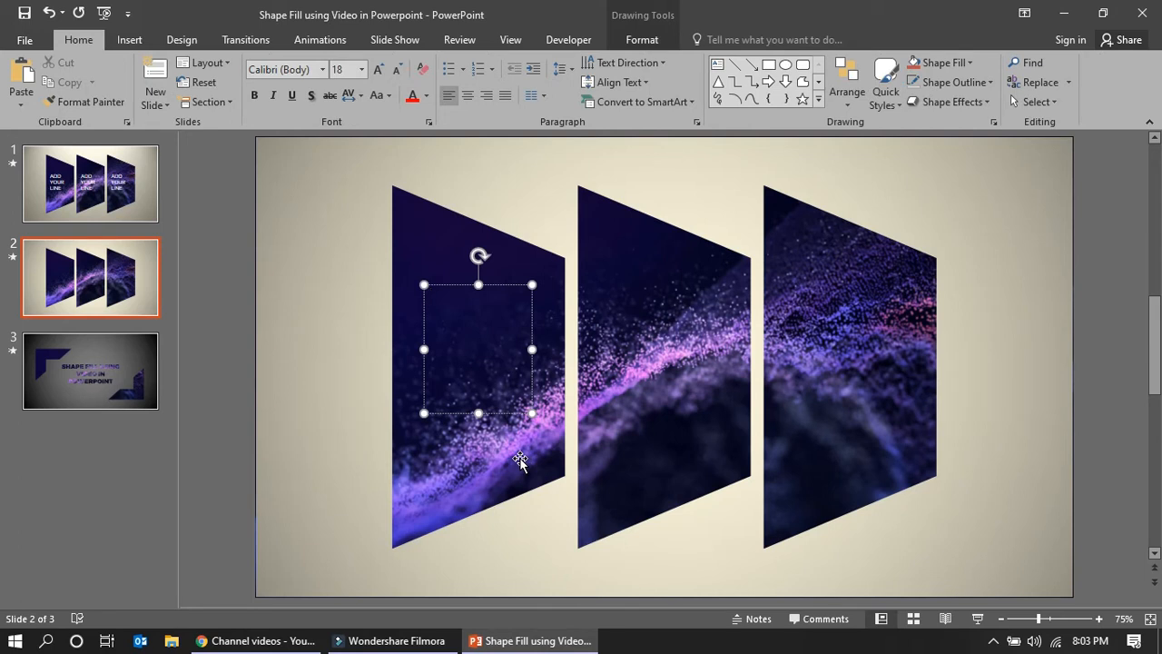
left_click_drag(479, 414, 480, 308)
type("This is beautiful")
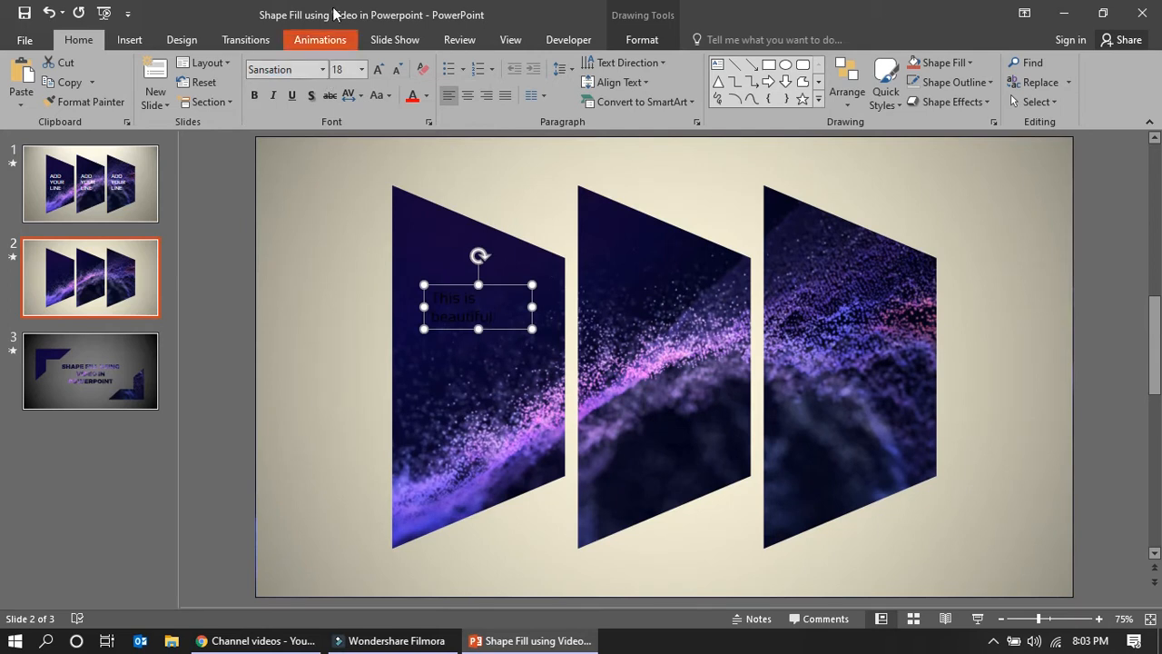
Step: Format the caption white in Sansation at size 36 via Shape Format and Home
left_click(643, 39)
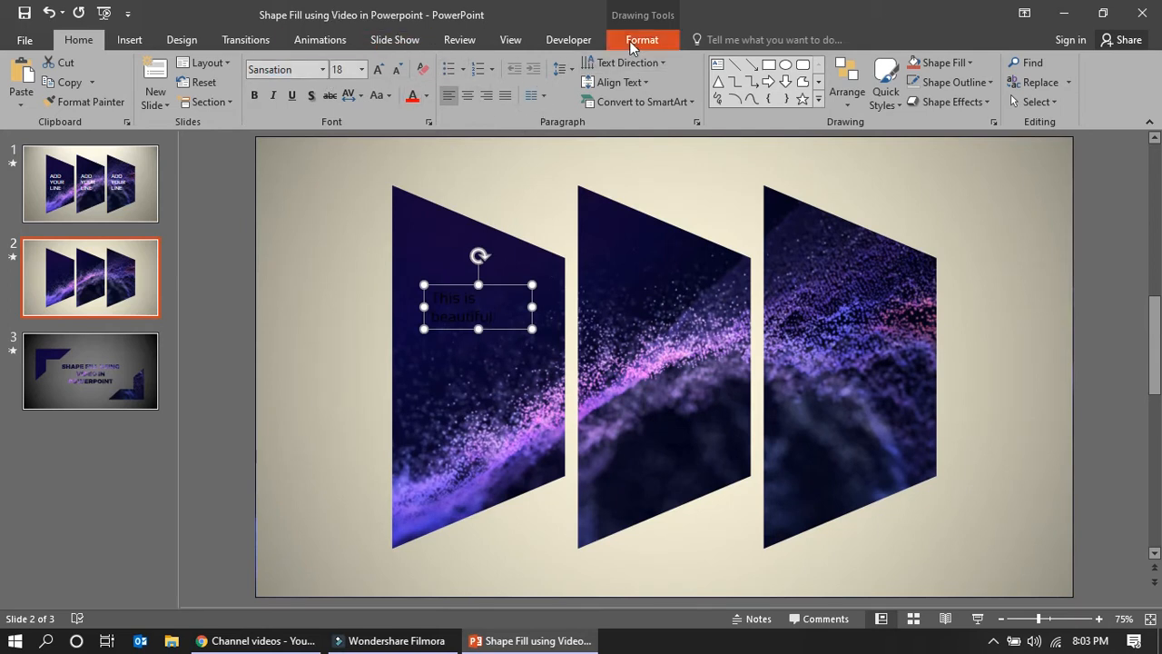
left_click(699, 62)
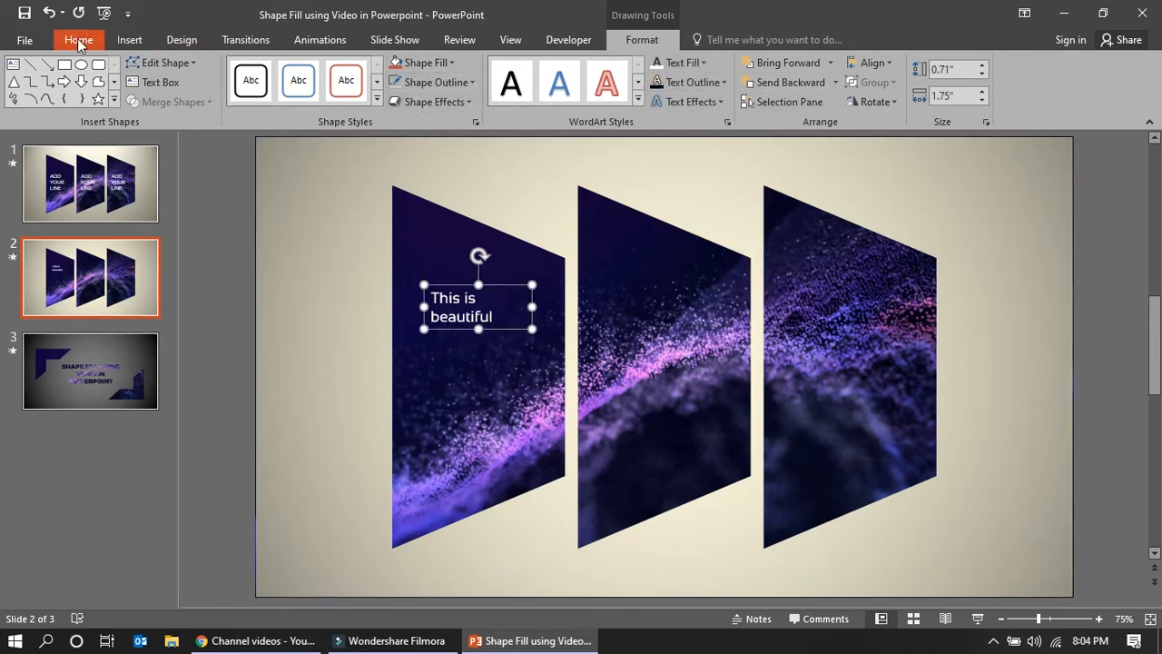
left_click(78, 40)
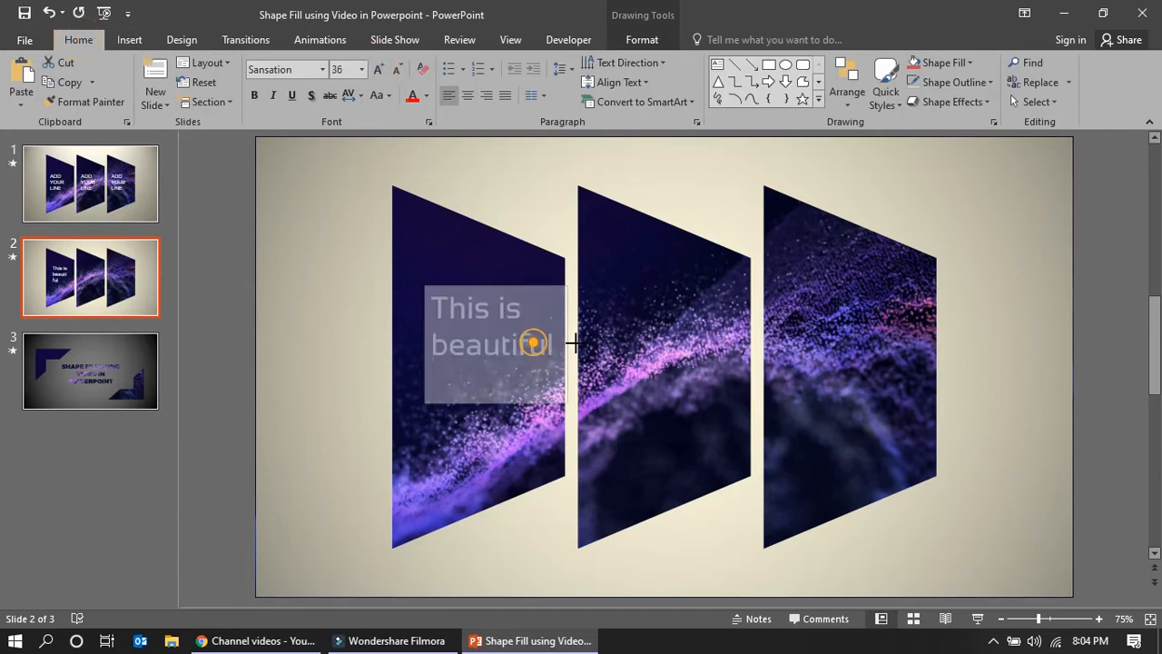
Step: Duplicate the caption into the second and third panels and align the three tops
left_click(494, 327)
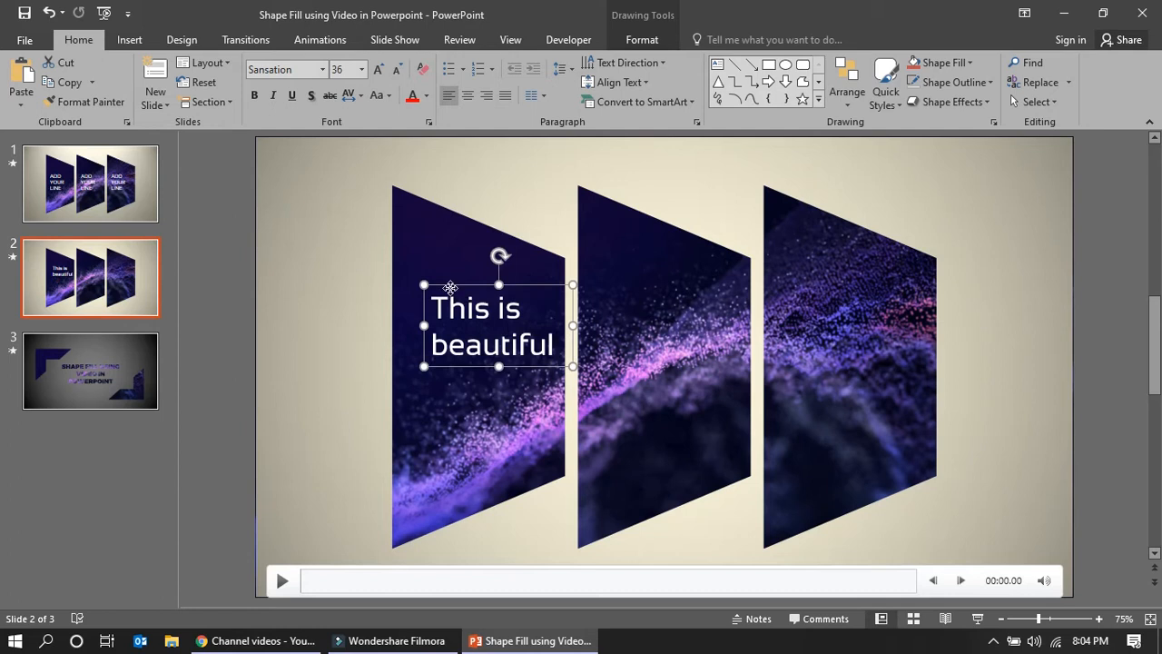
left_click_drag(498, 325, 475, 341)
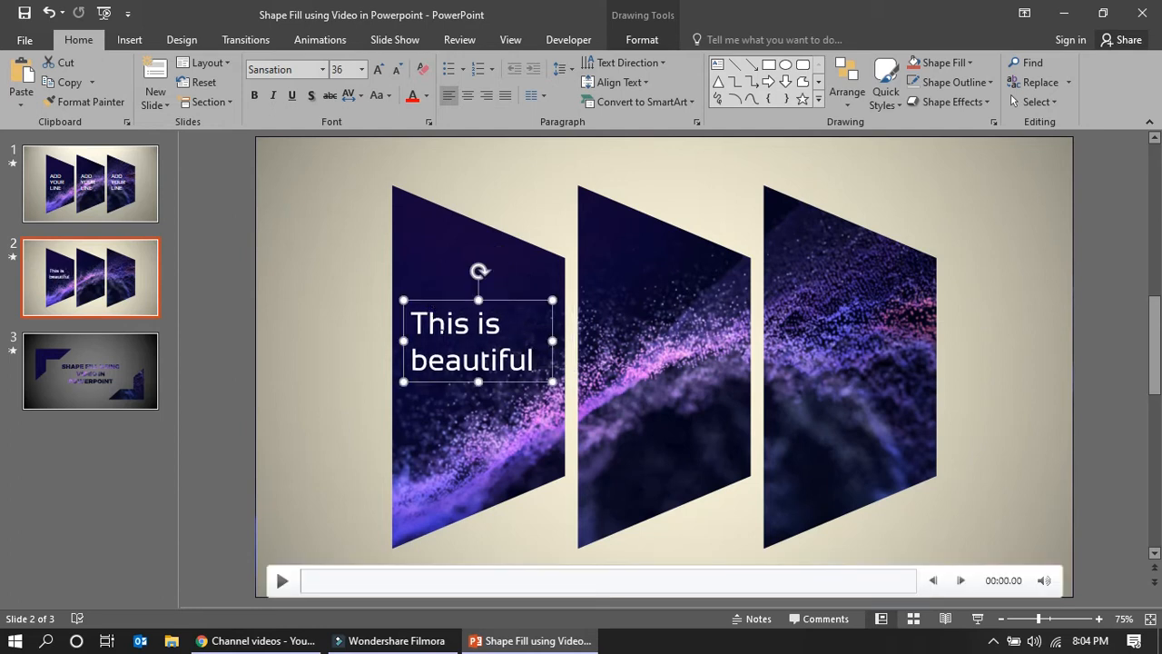
key("ctrl+v")
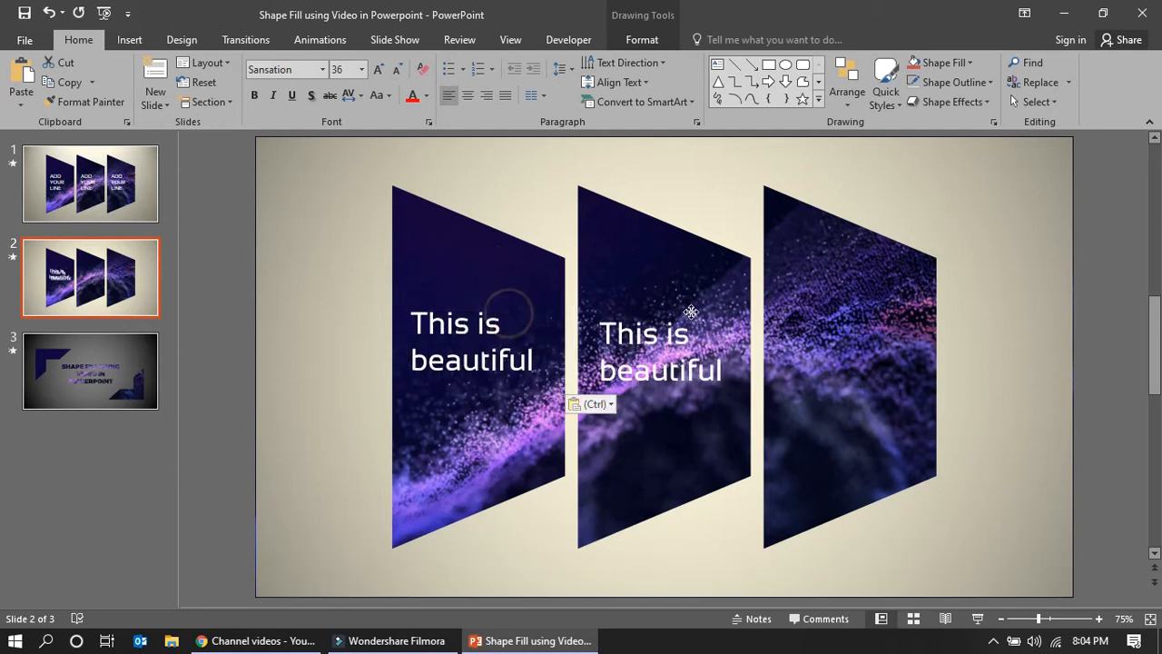
left_click(661, 349)
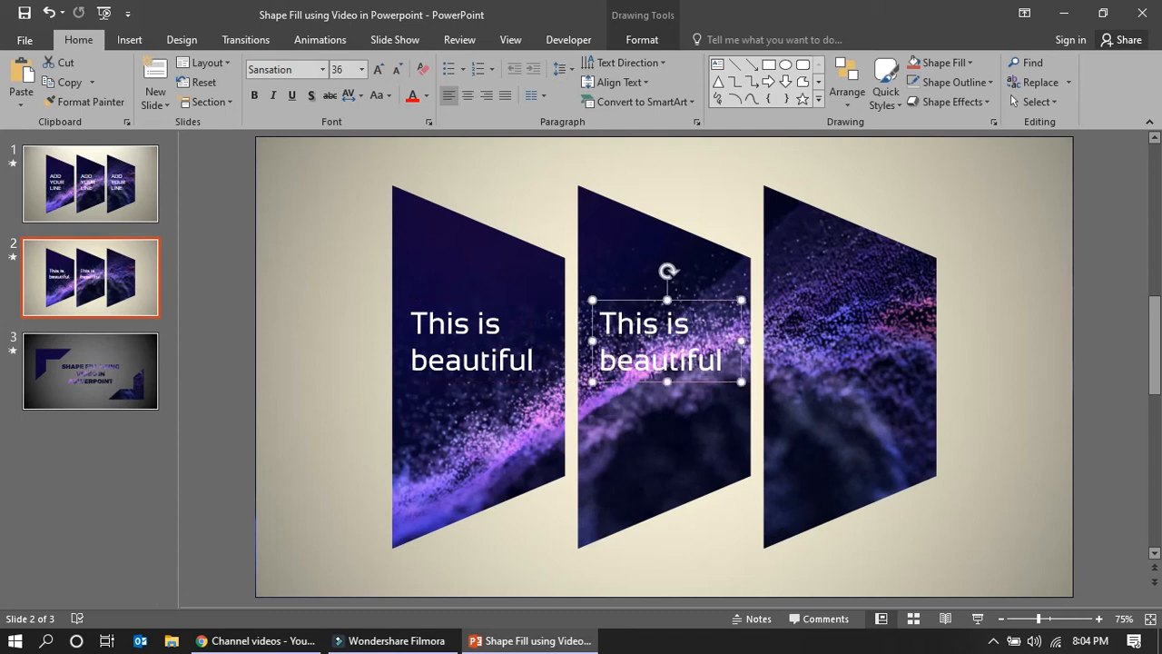
key("ctrl+v")
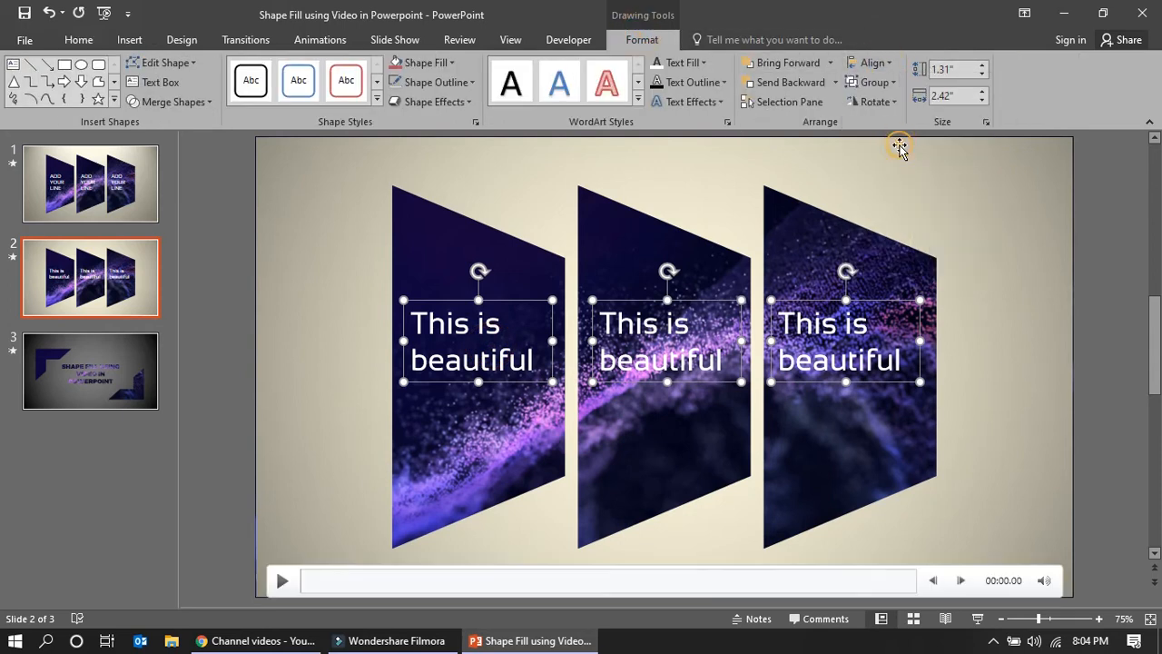
left_click(1093, 352)
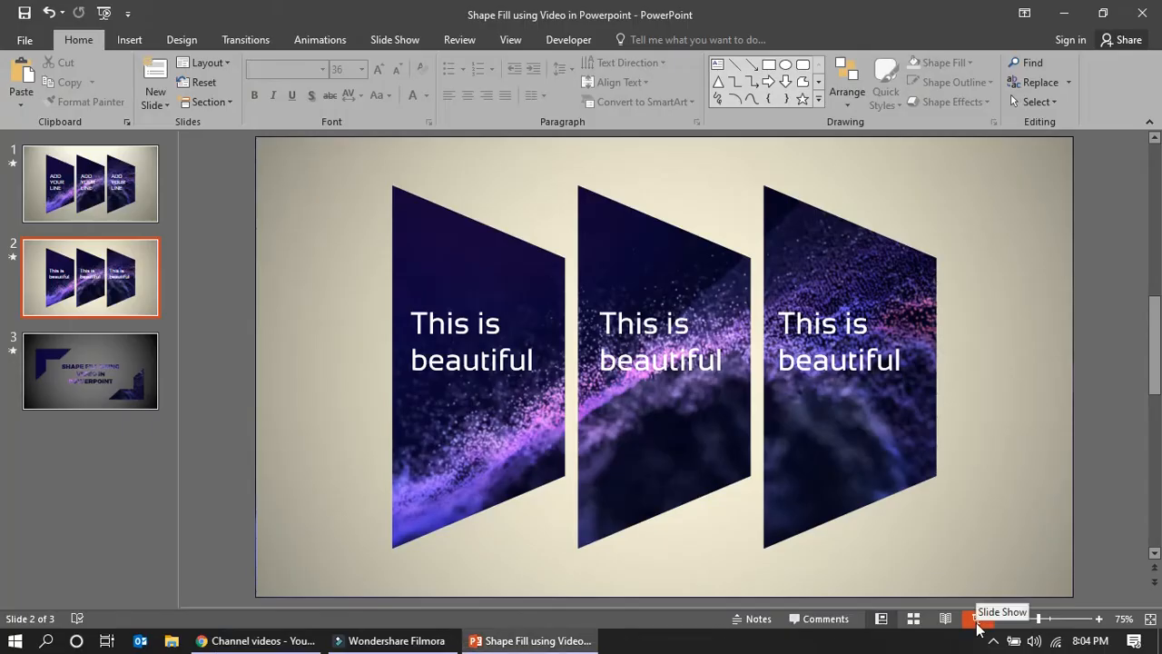
Step: Add a fourth slide carrying the full-slide particle video, then return to slide 3
left_click(91, 371)
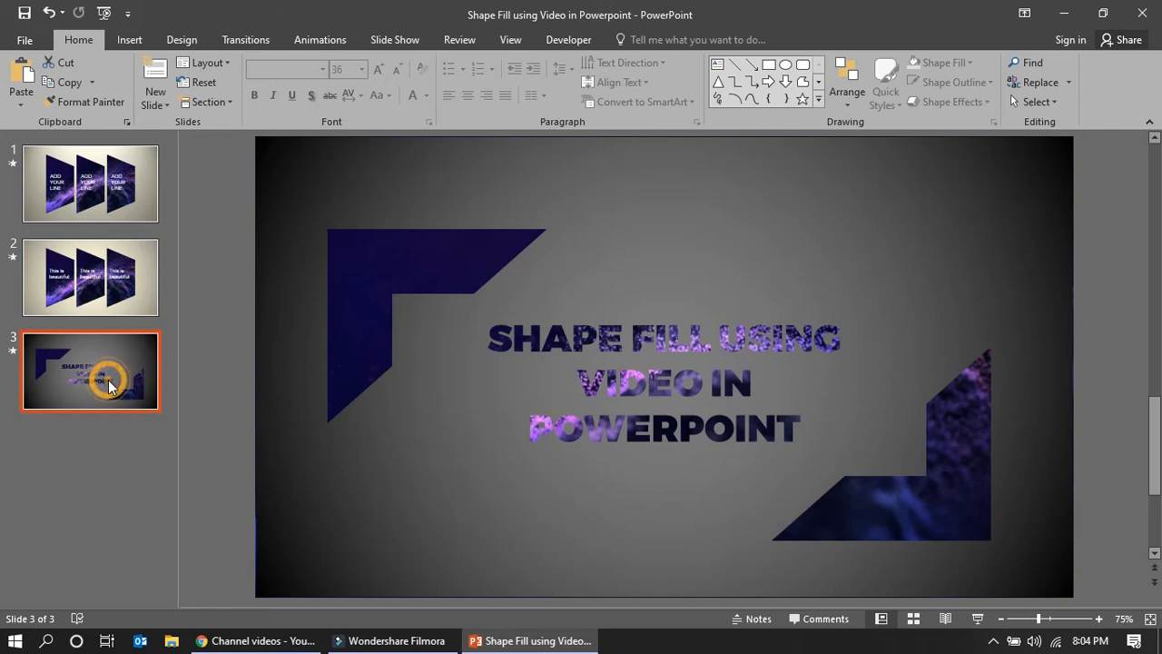
mouse_move(141, 289)
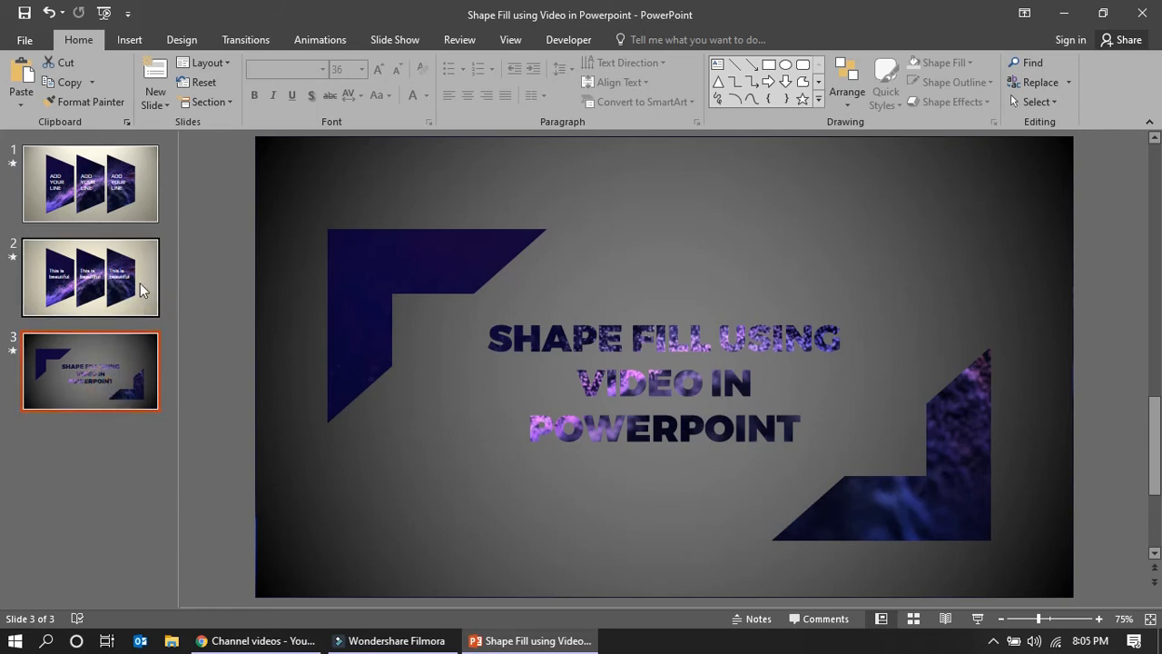
left_click(91, 276)
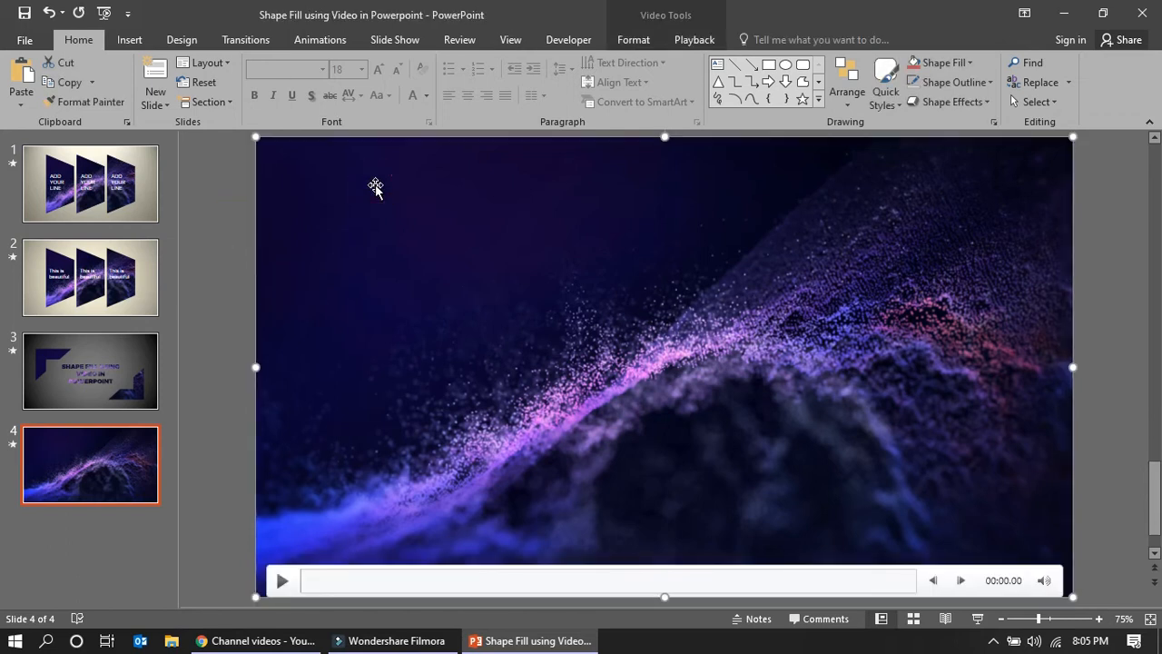
left_click(227, 270)
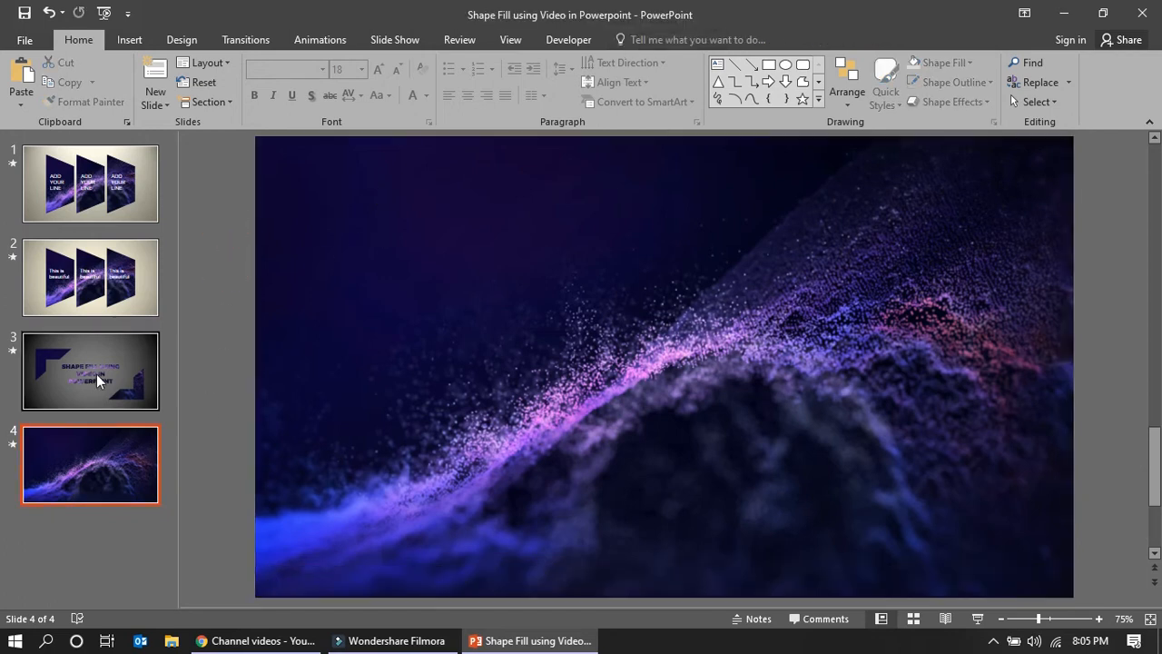
left_click(91, 371)
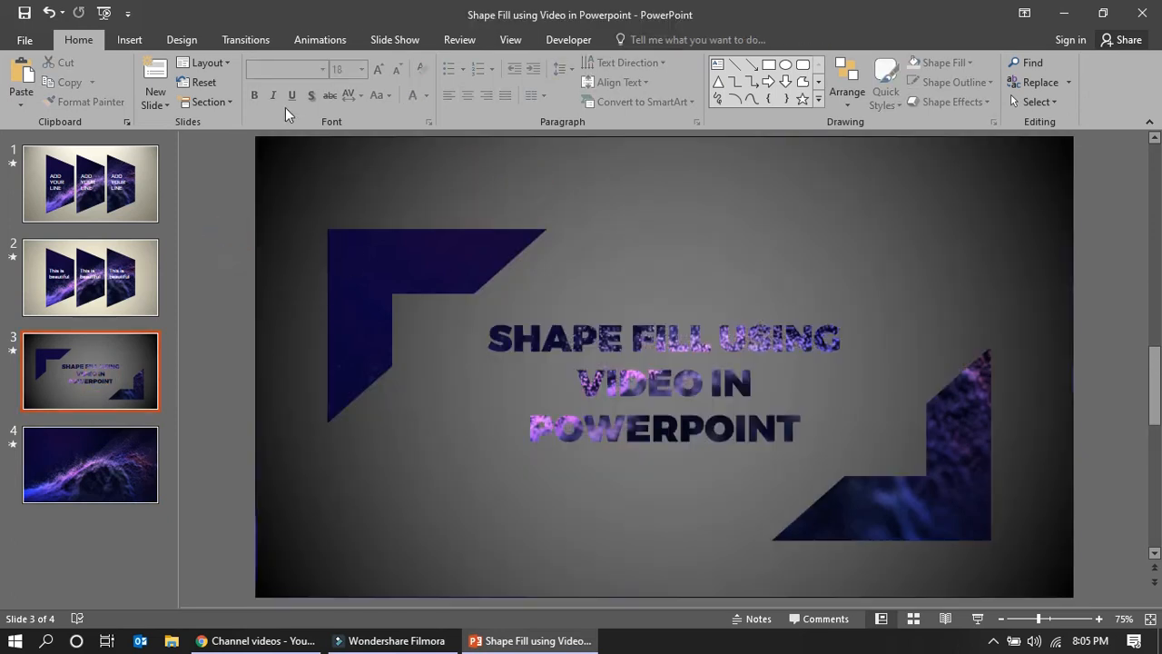
left_click(129, 40)
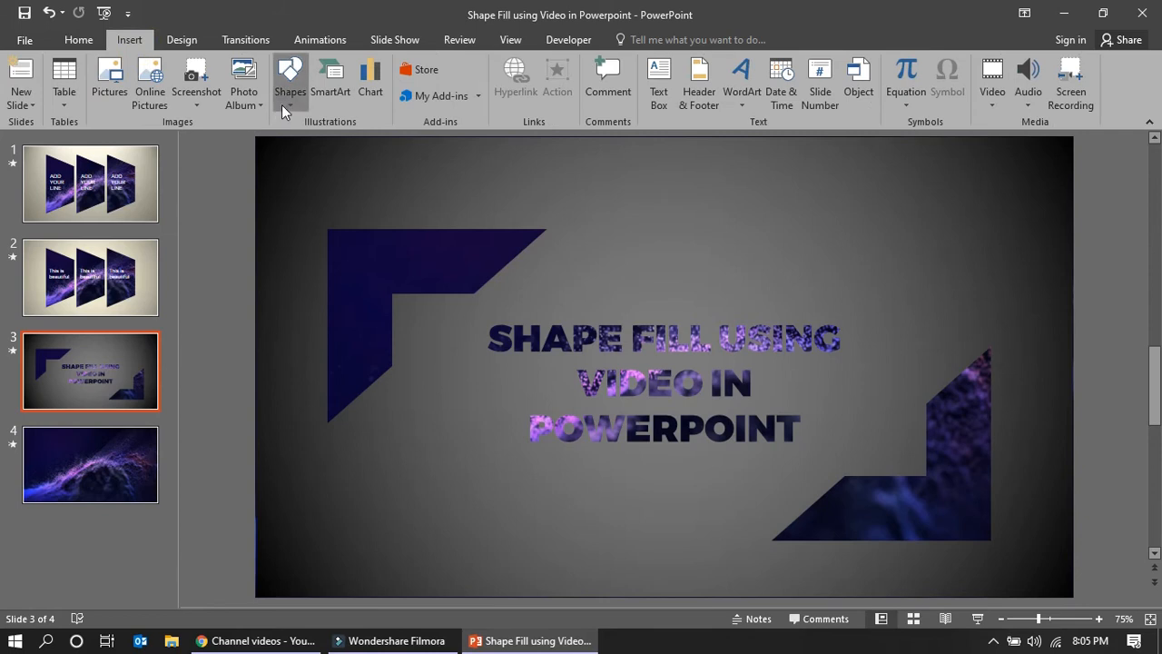
Step: Draw a rectangle covering the whole of slide 4
left_click(91, 465)
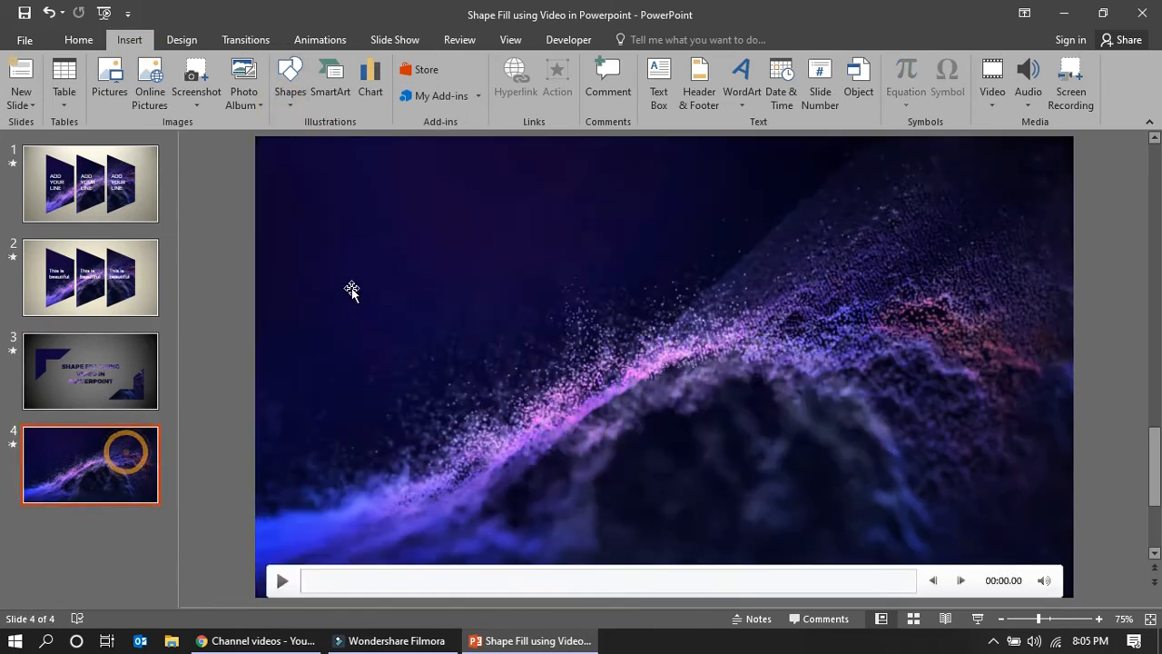
left_click(290, 81)
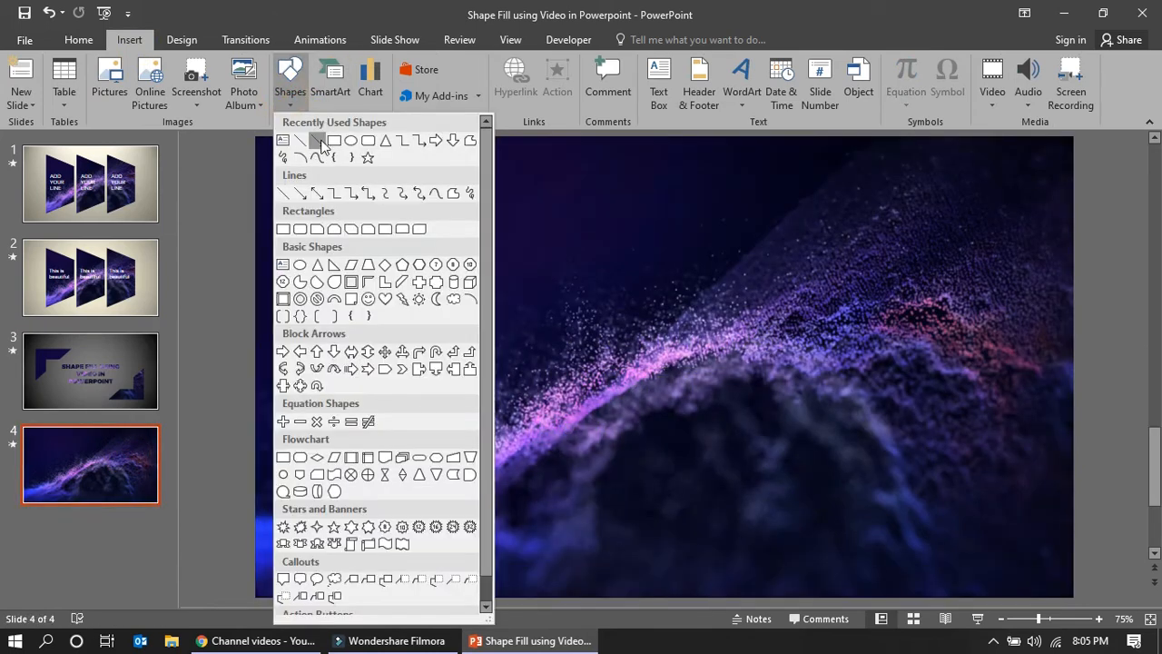
left_click(301, 138)
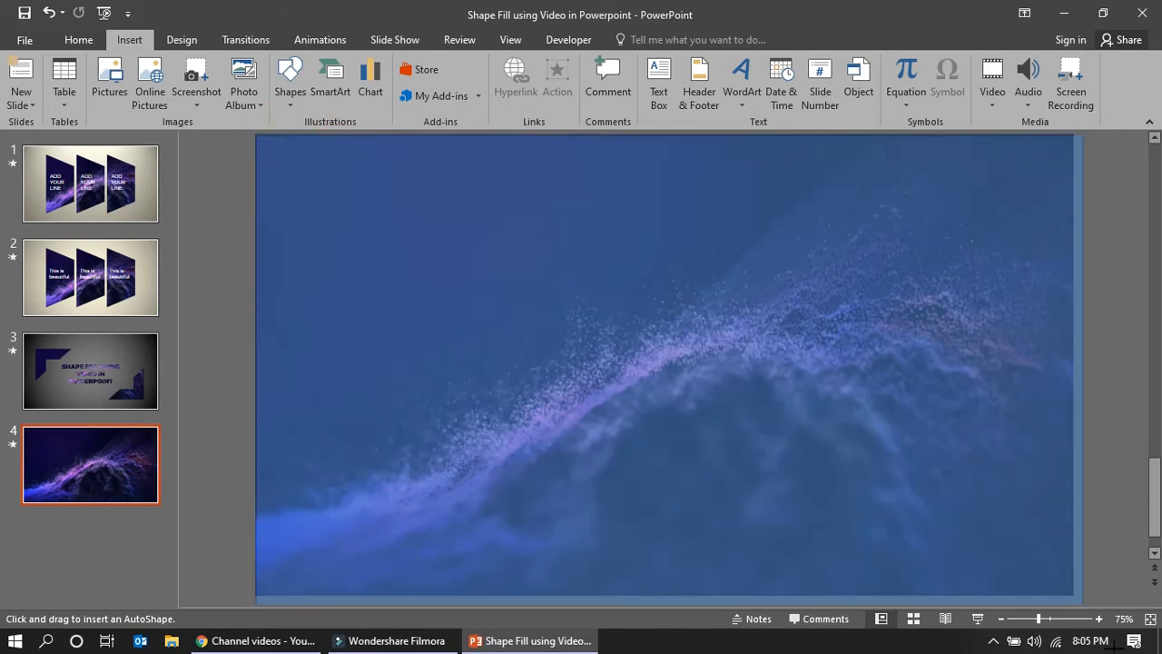
left_click_drag(254, 134, 1072, 596)
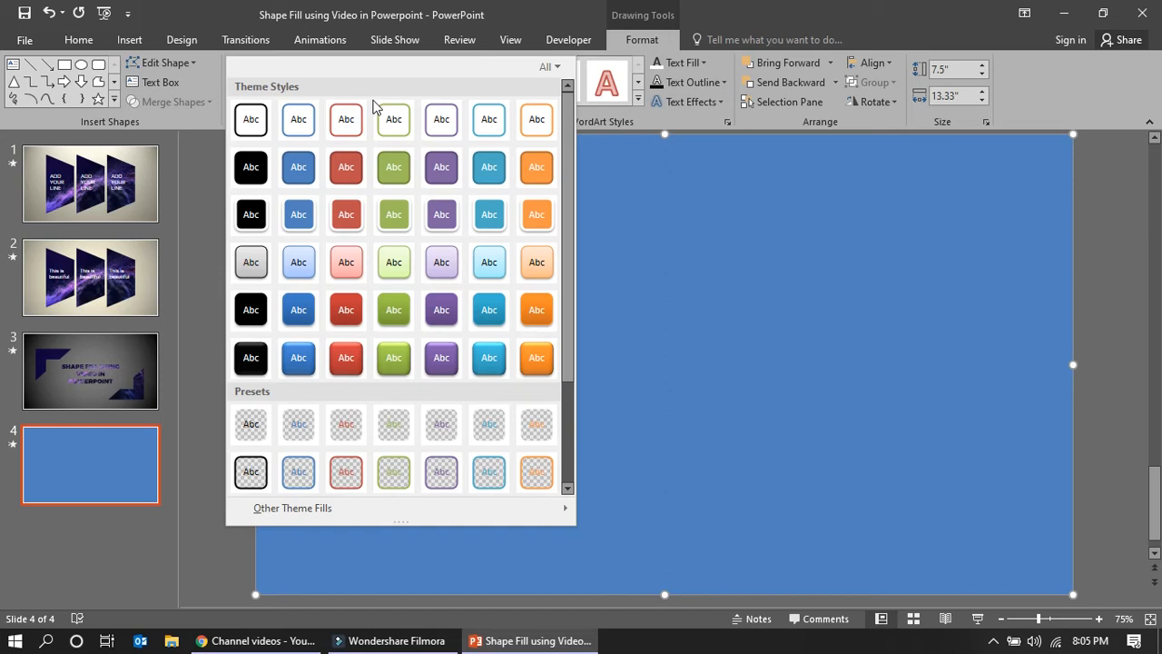
Step: Apply the Style 12 dark grey radial gradient from Other Theme Fills
left_click(293, 509)
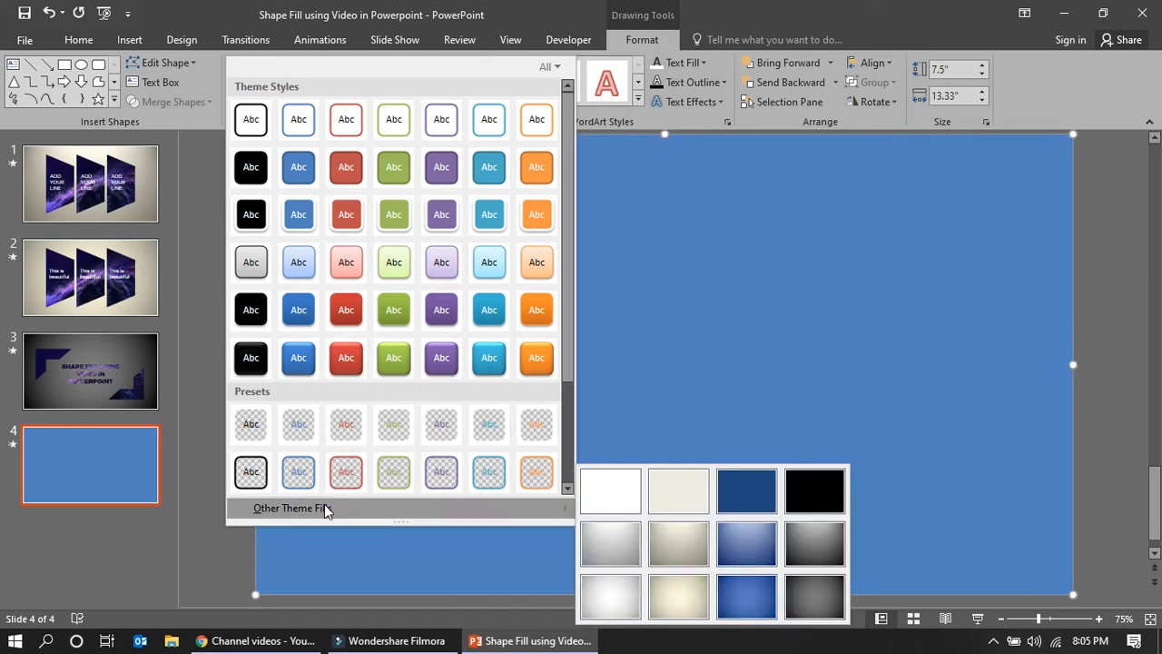
mouse_move(560, 525)
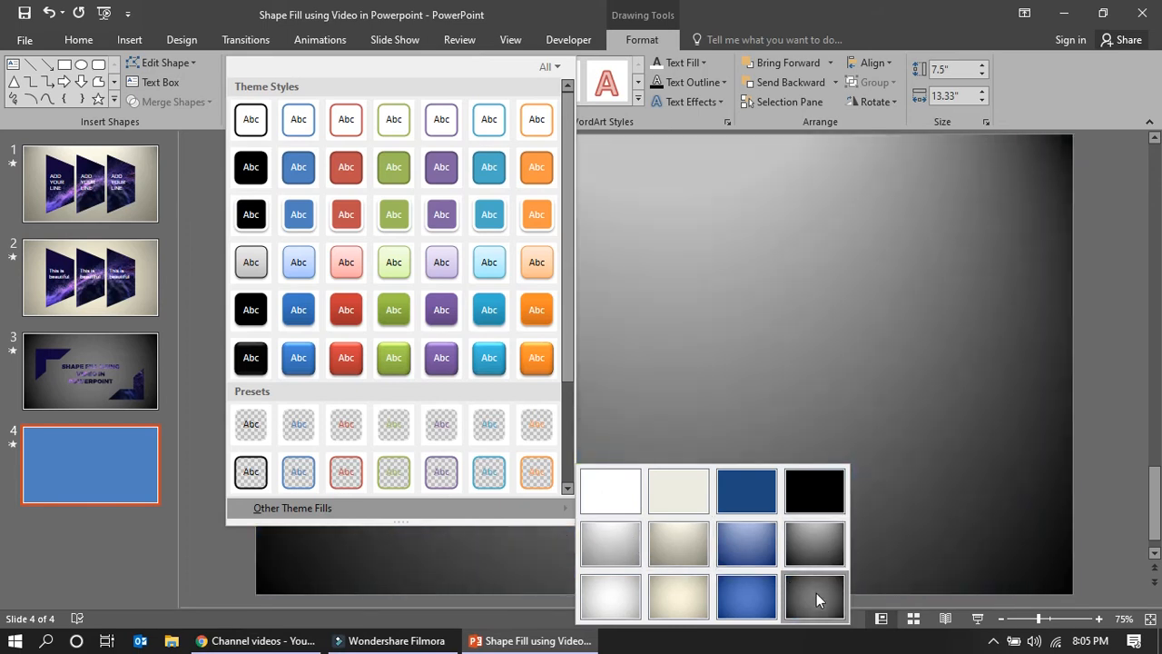
mouse_move(813, 595)
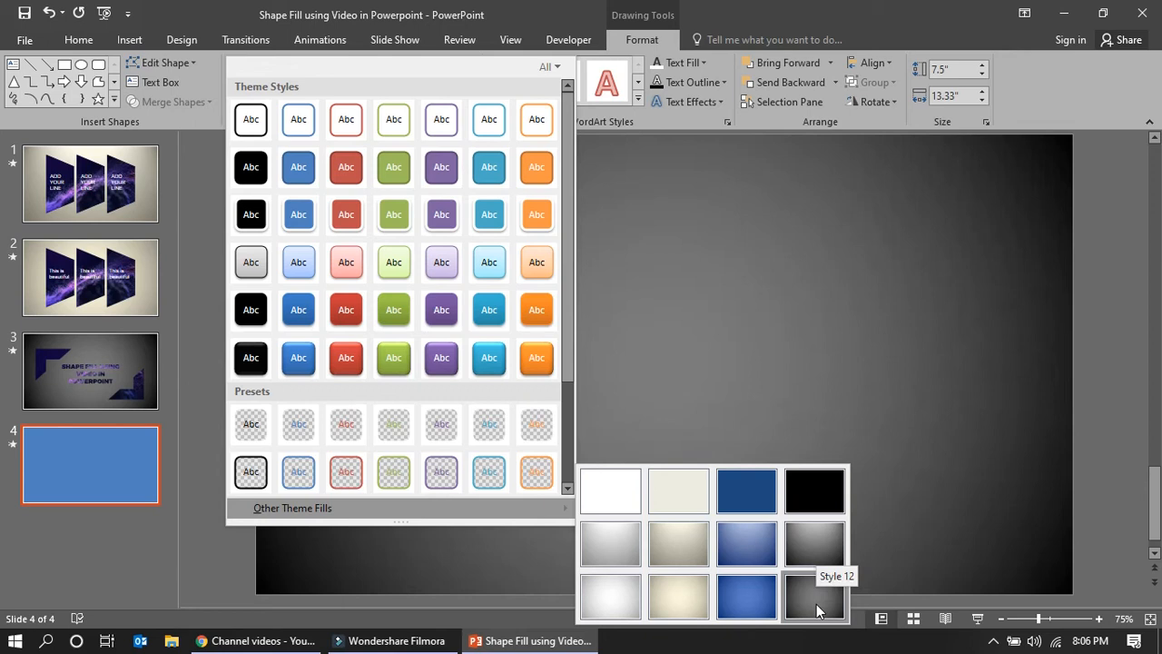
left_click(813, 596)
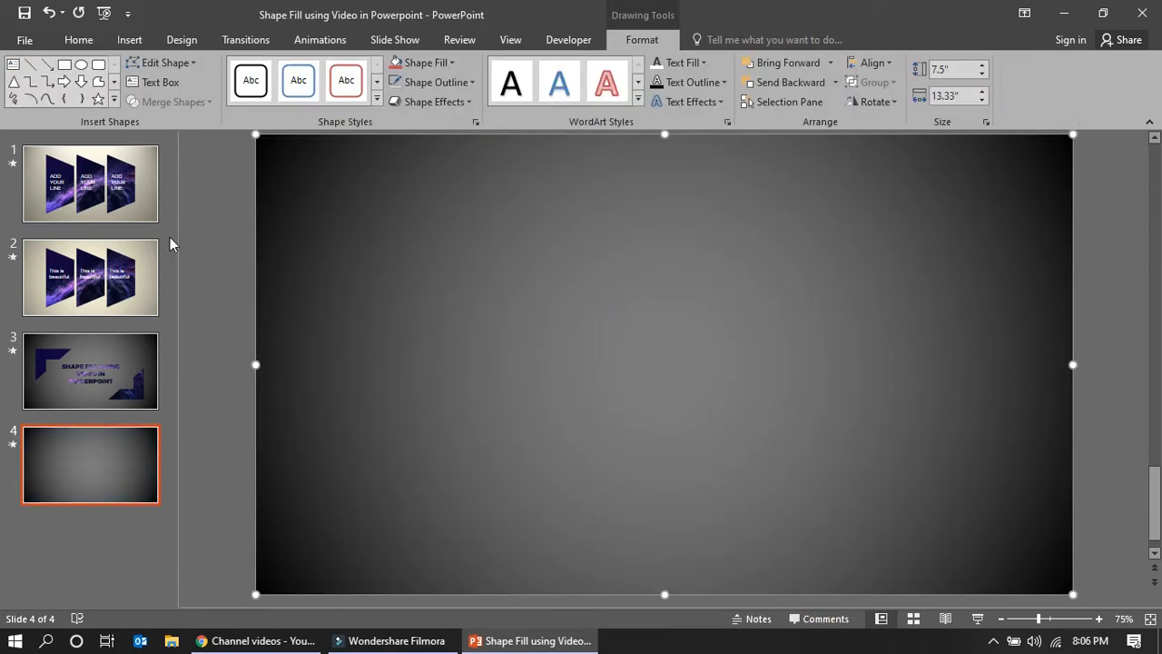
Step: Draw a blue Half Frame corner shape at the top-left of slide 4
left_click(91, 371)
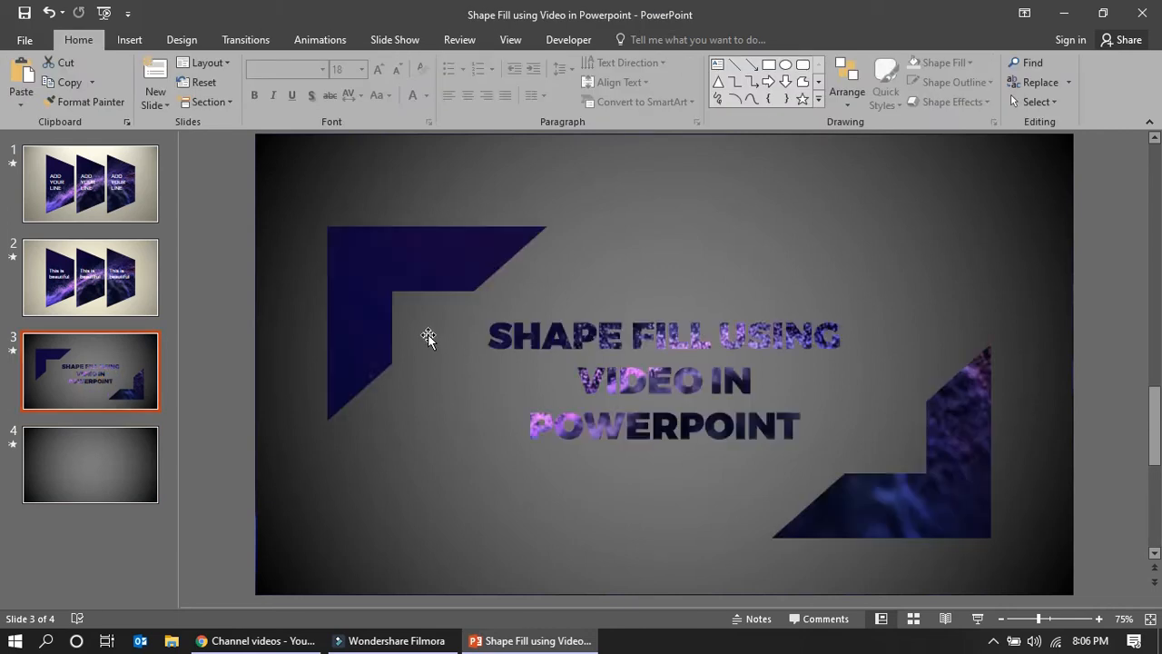
left_click(129, 40)
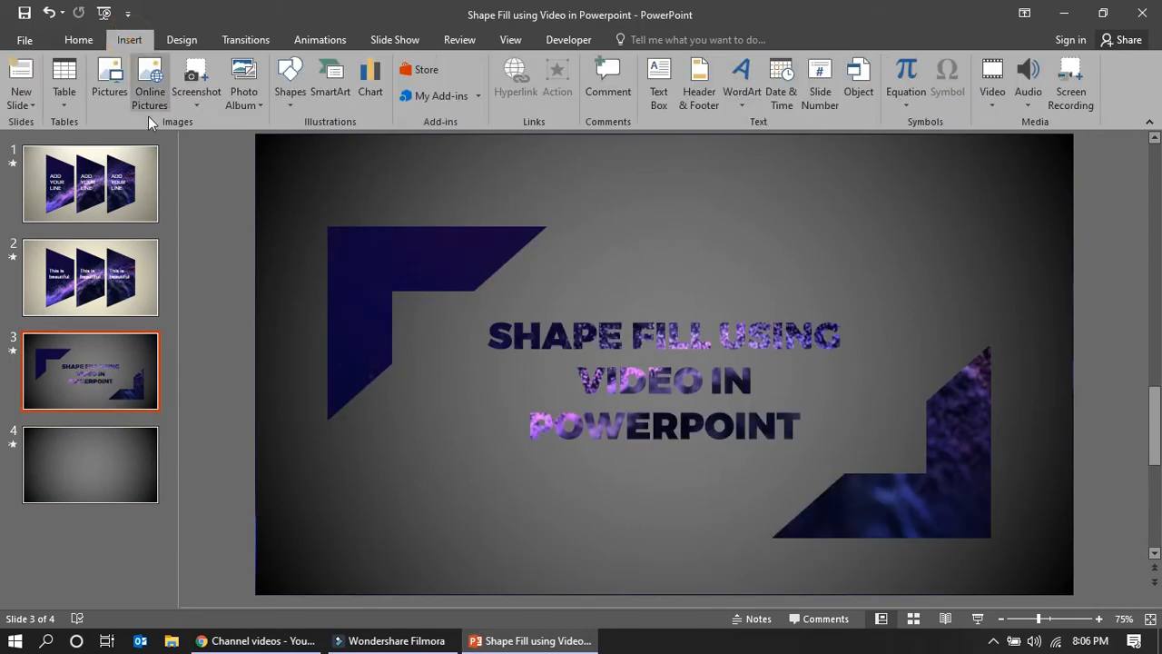
left_click(291, 81)
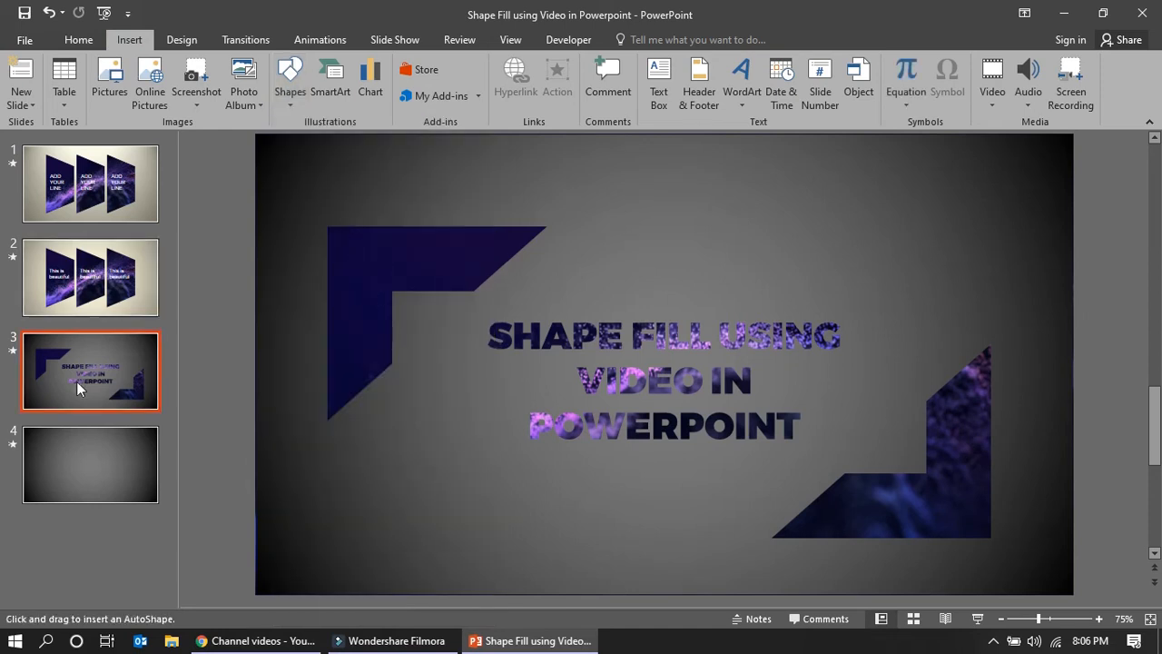
left_click(90, 464)
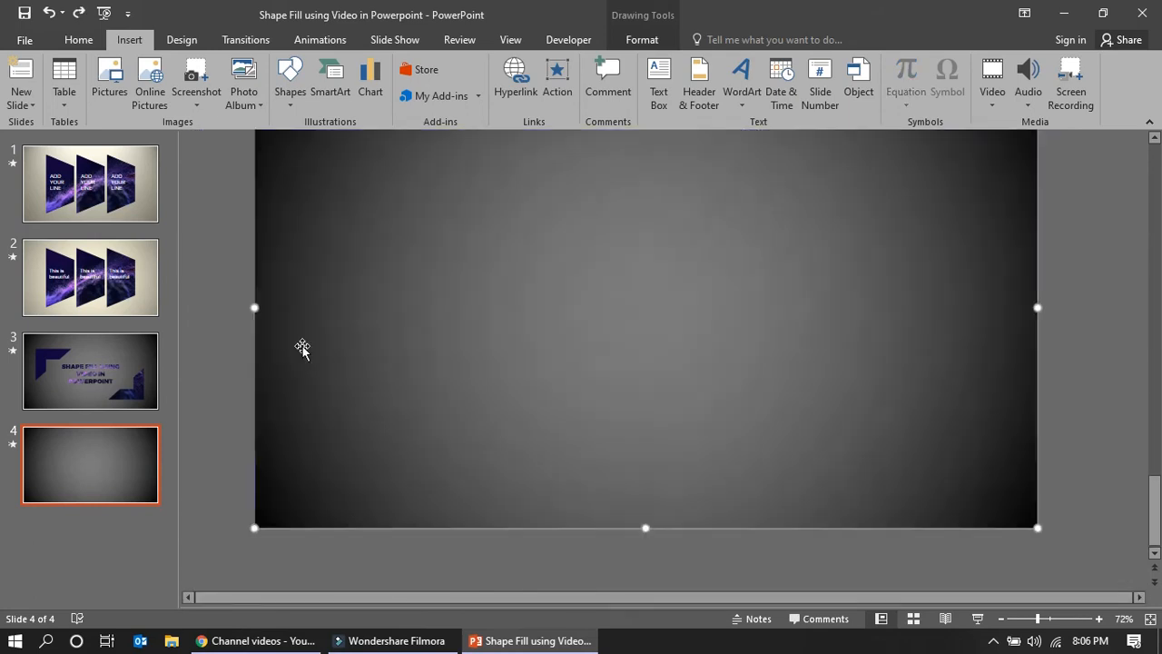
left_click(290, 82)
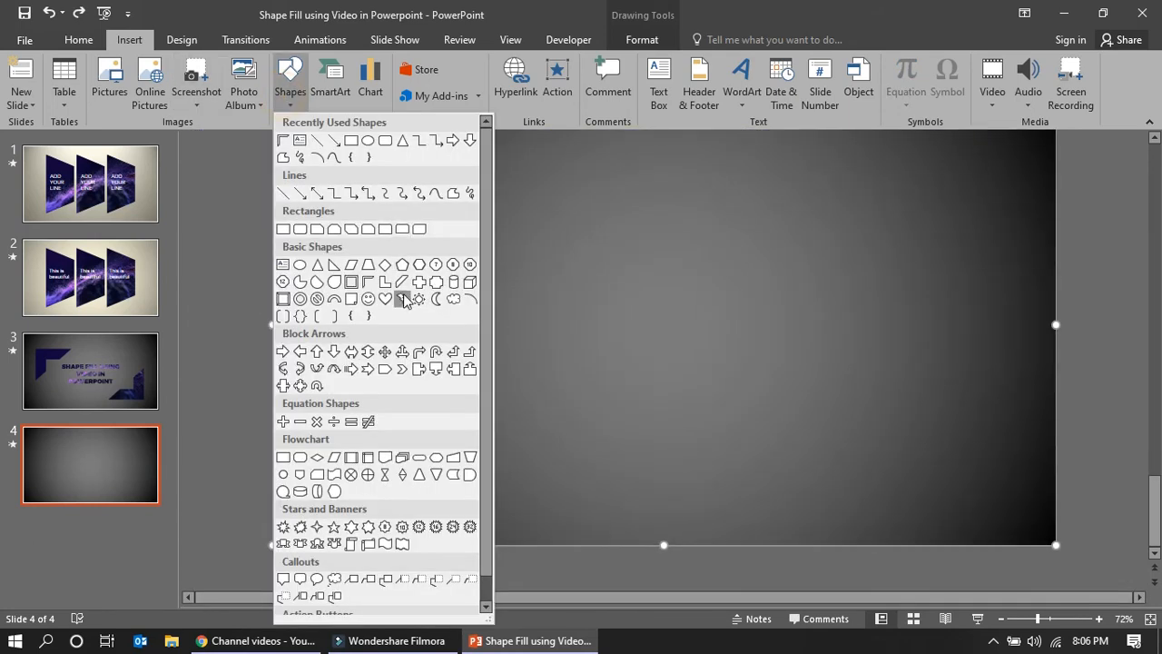
left_click(403, 298)
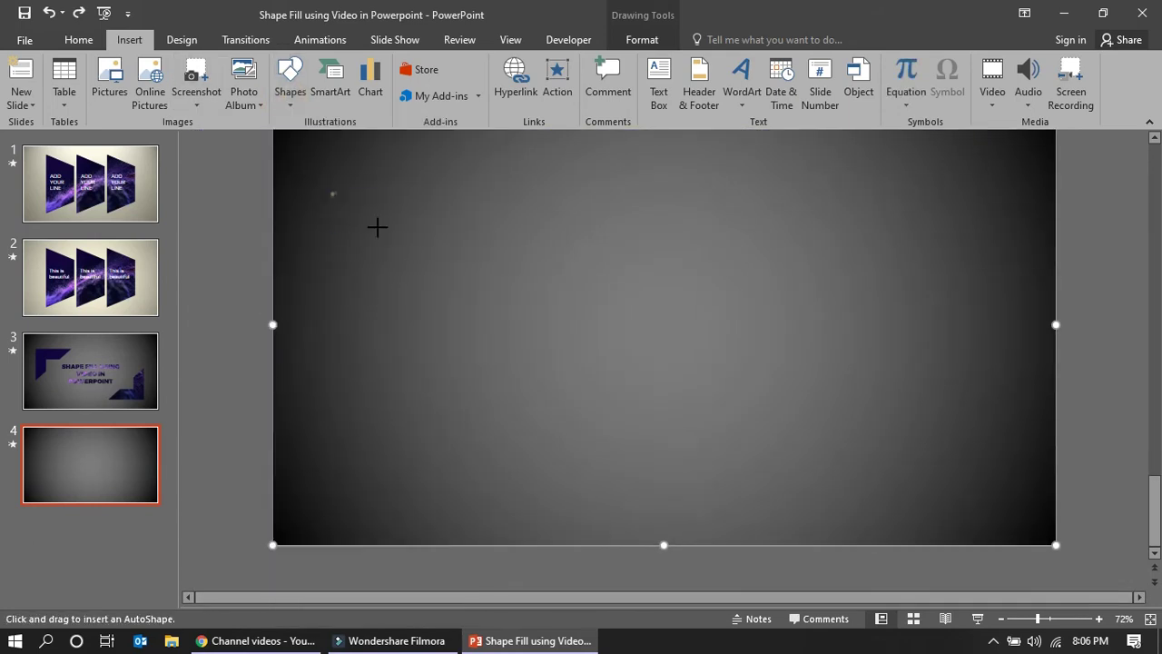
left_click_drag(333, 209, 552, 366)
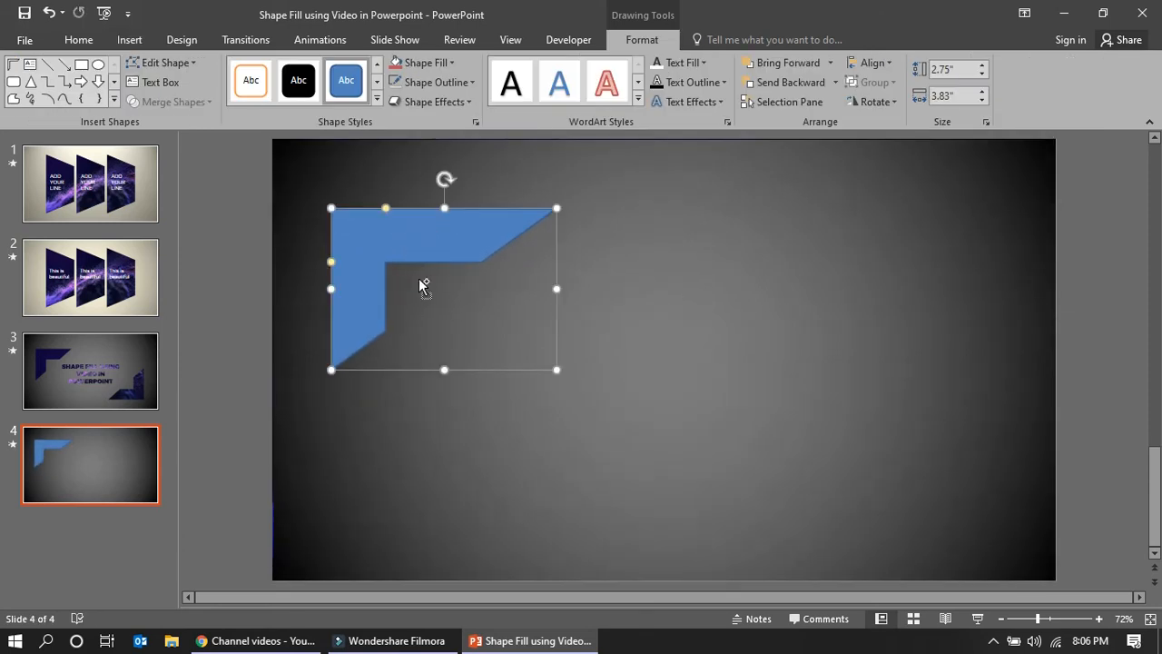
Step: Duplicate the corner frame and place the flipped copy at the bottom-right
key("ctrl+v")
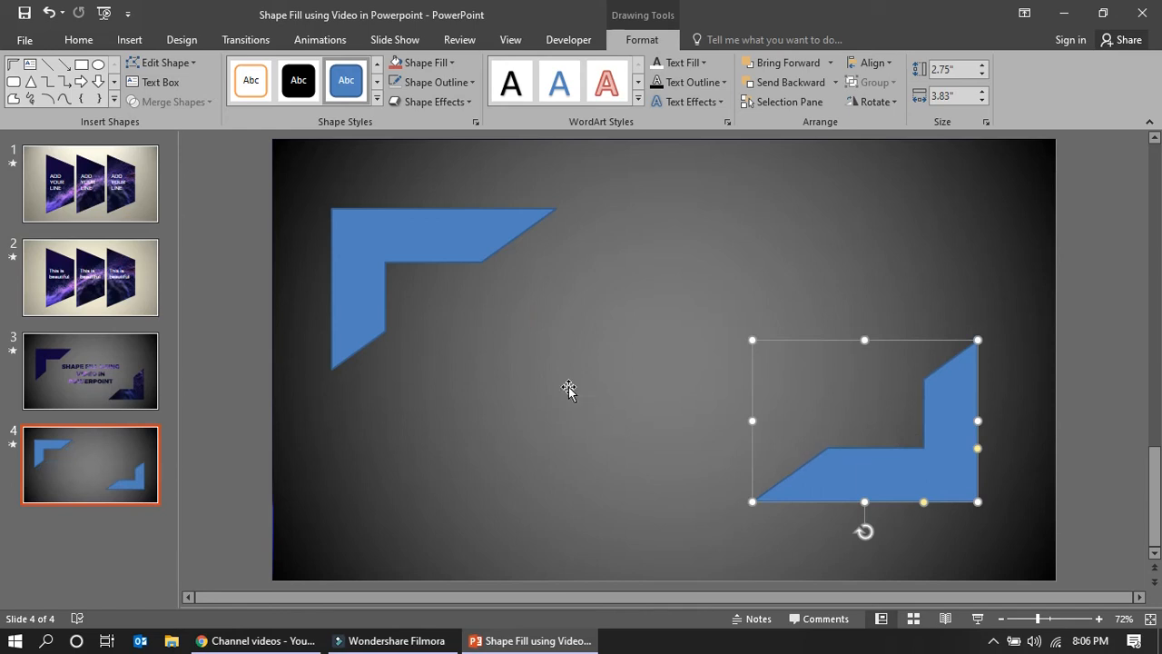
mouse_move(432, 242)
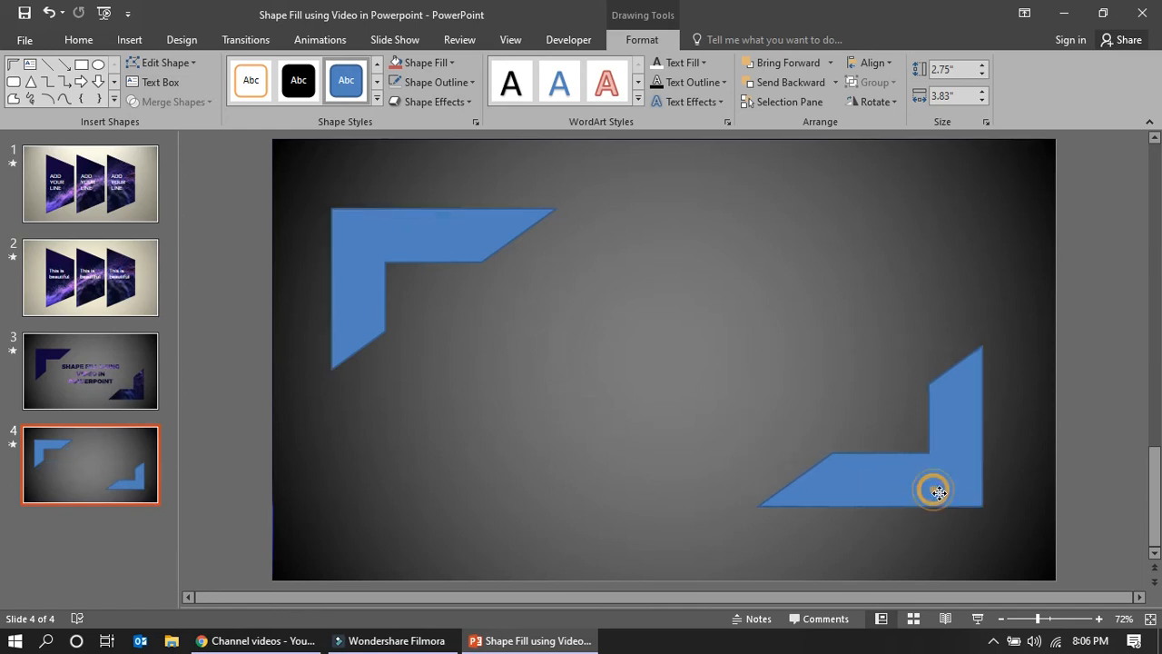
left_click(936, 490)
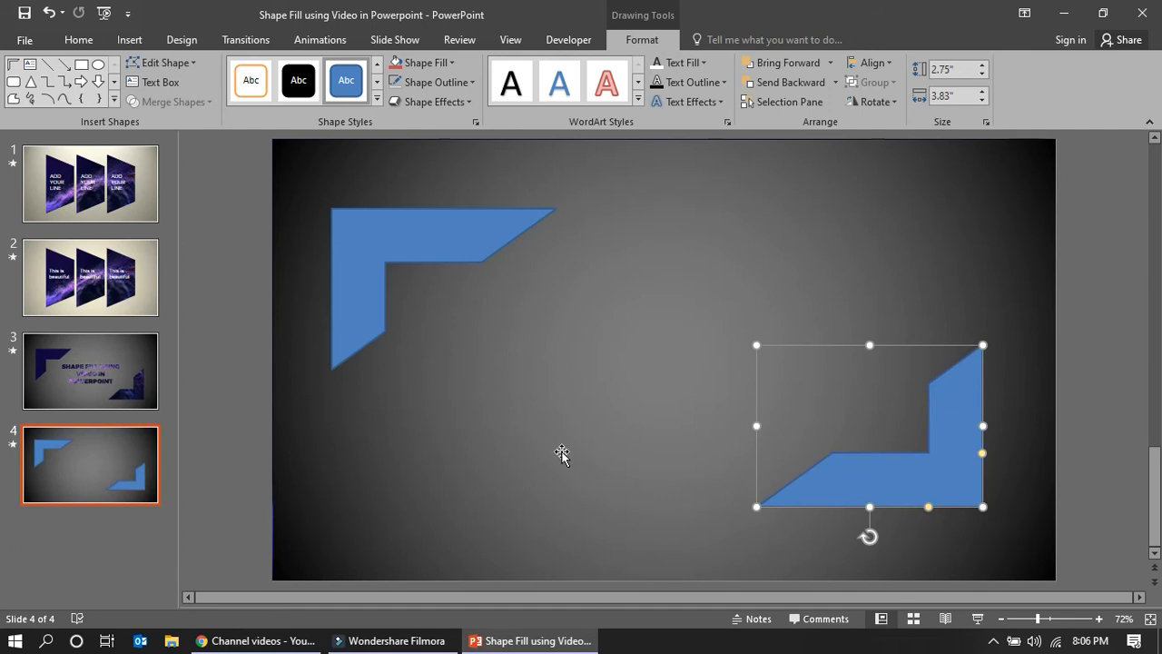
mouse_move(532, 124)
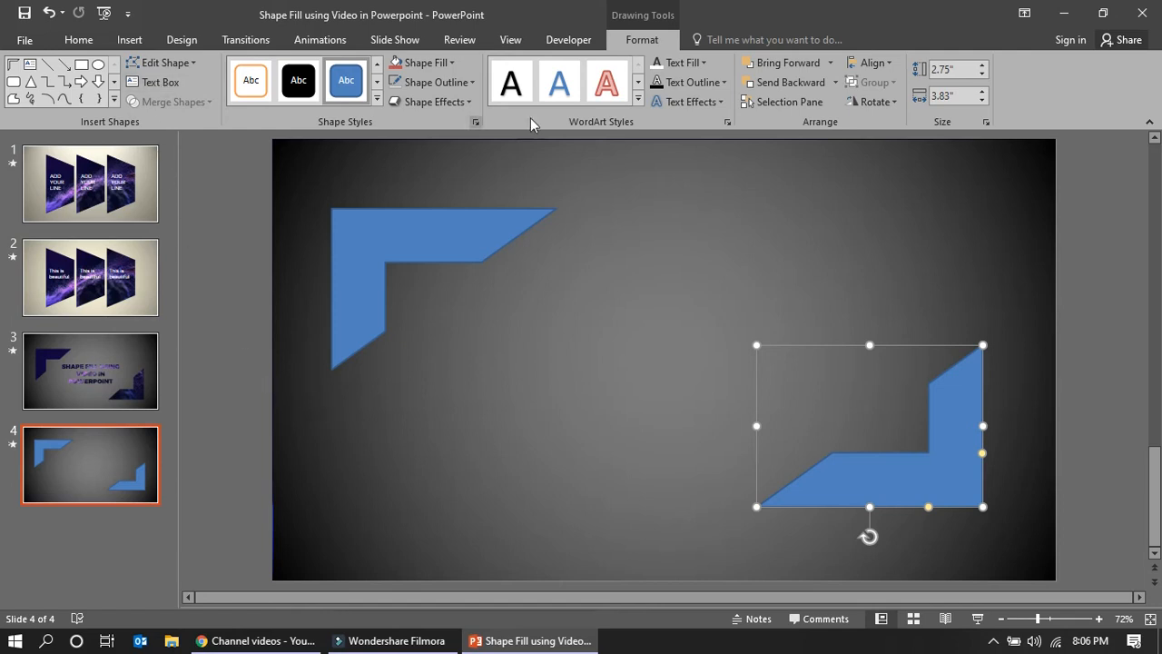
Step: Add a text box between the frames reading 'A GREAT INTRODUCTION'
left_click(161, 82)
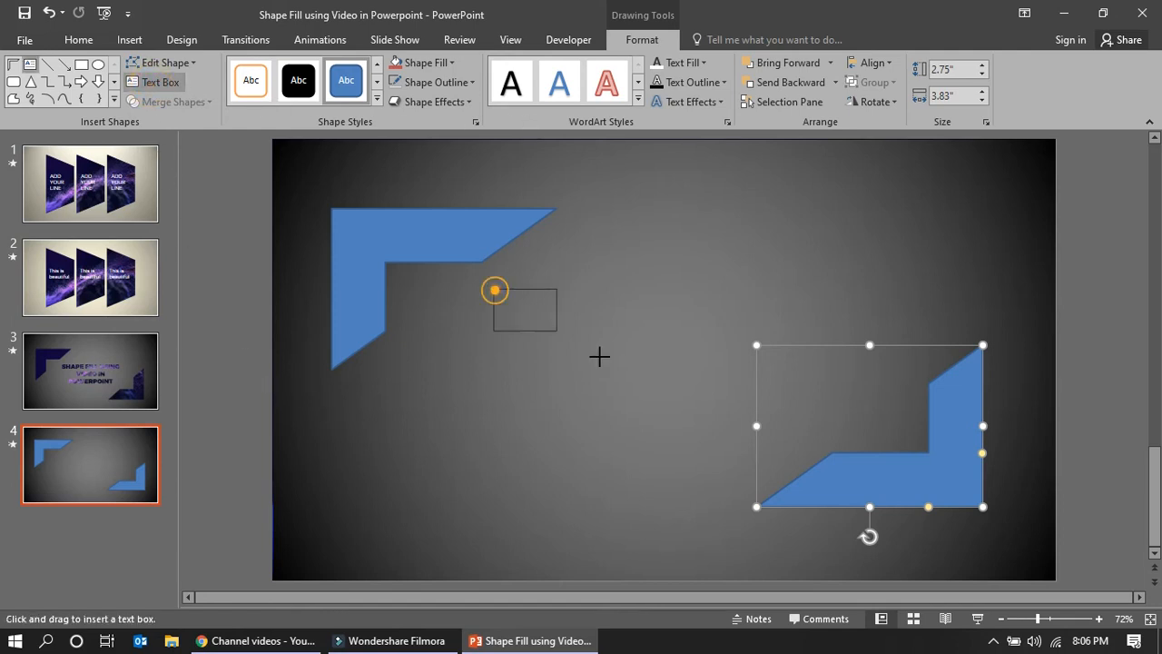
left_click_drag(494, 289, 787, 443)
type("A")
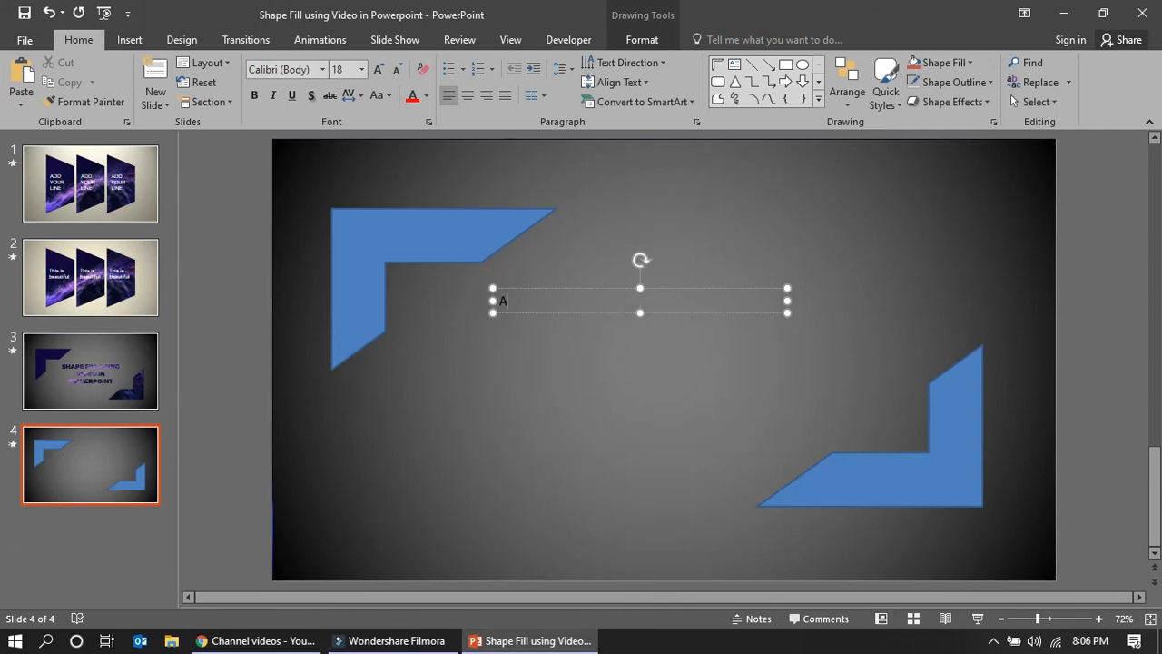
type("G")
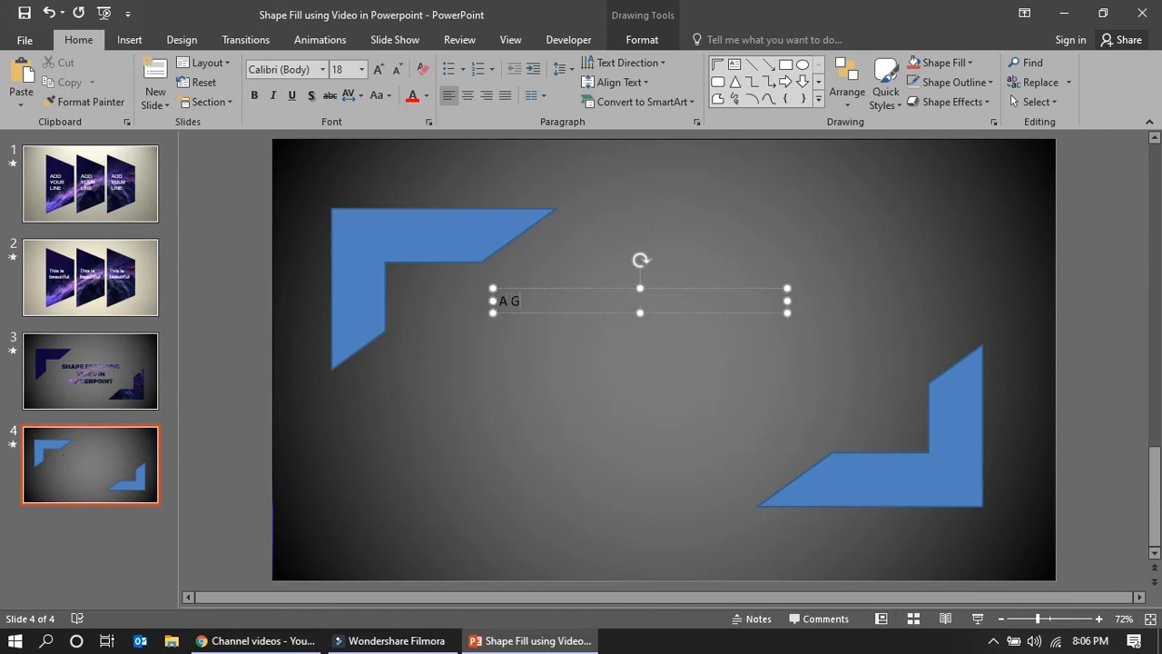
type("REAT INT")
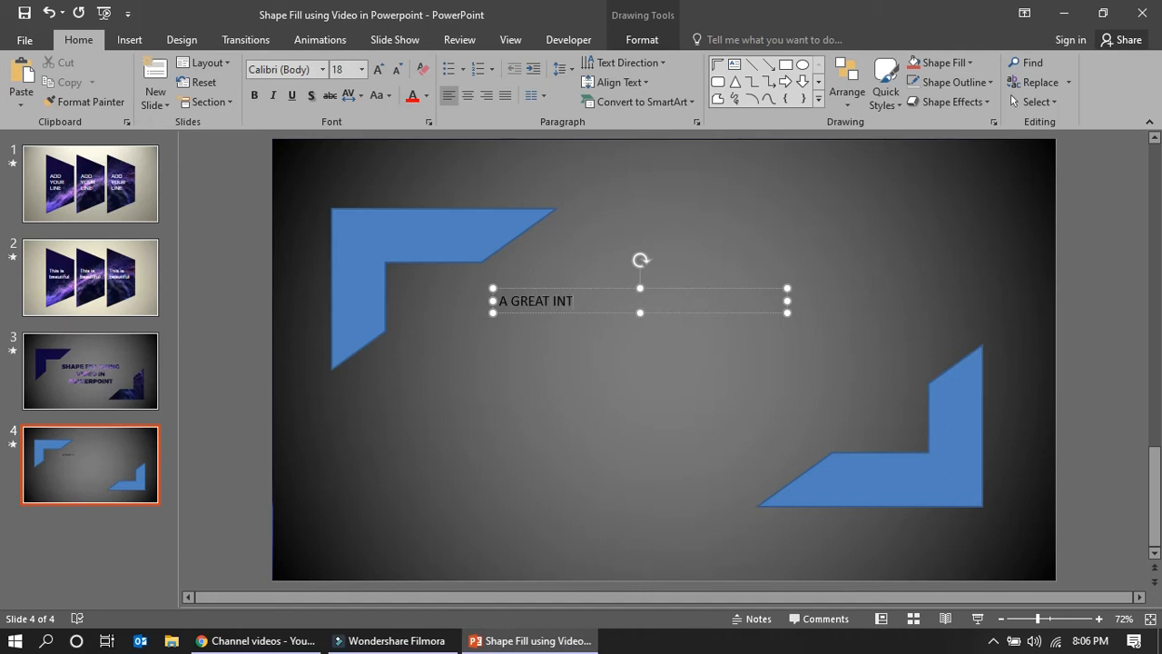
type("R")
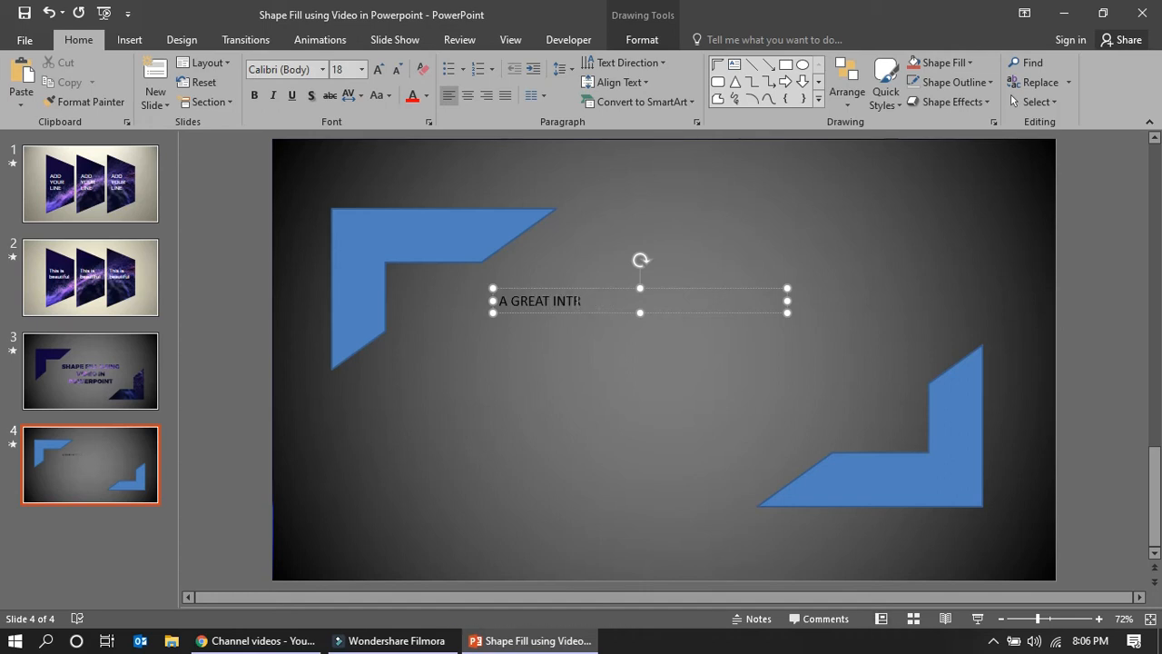
type("ODUCTION")
left_click(287, 69)
type("Monso")
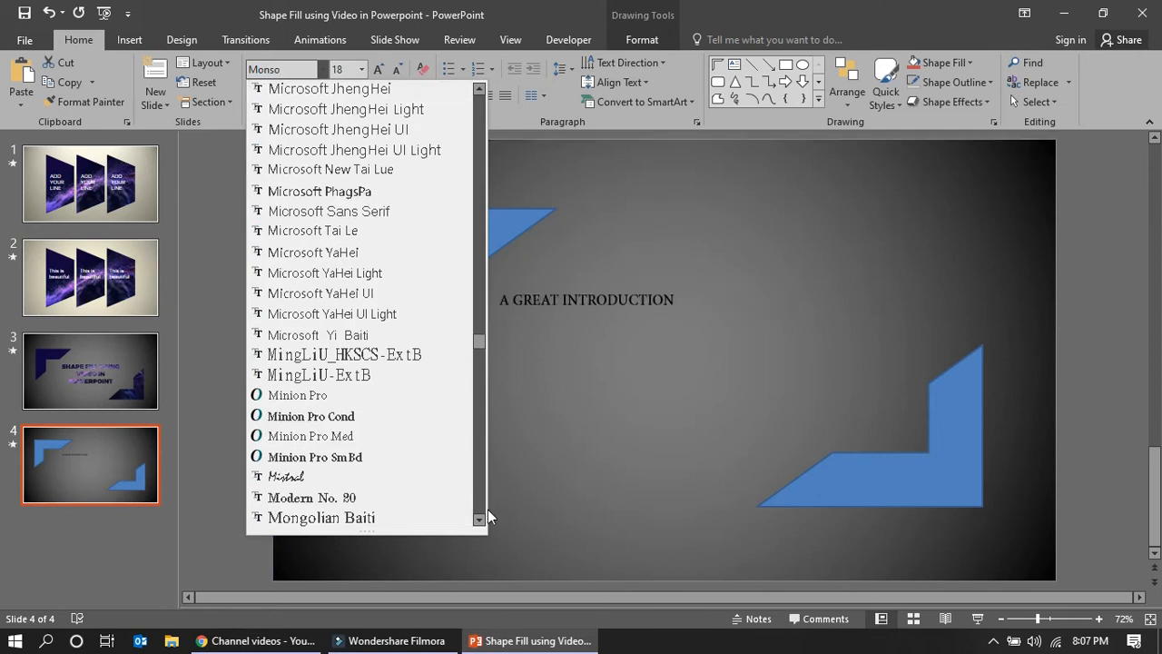
Step: Style the heading in white Montserrat Black and centre it between the frames
scroll("down", 3)
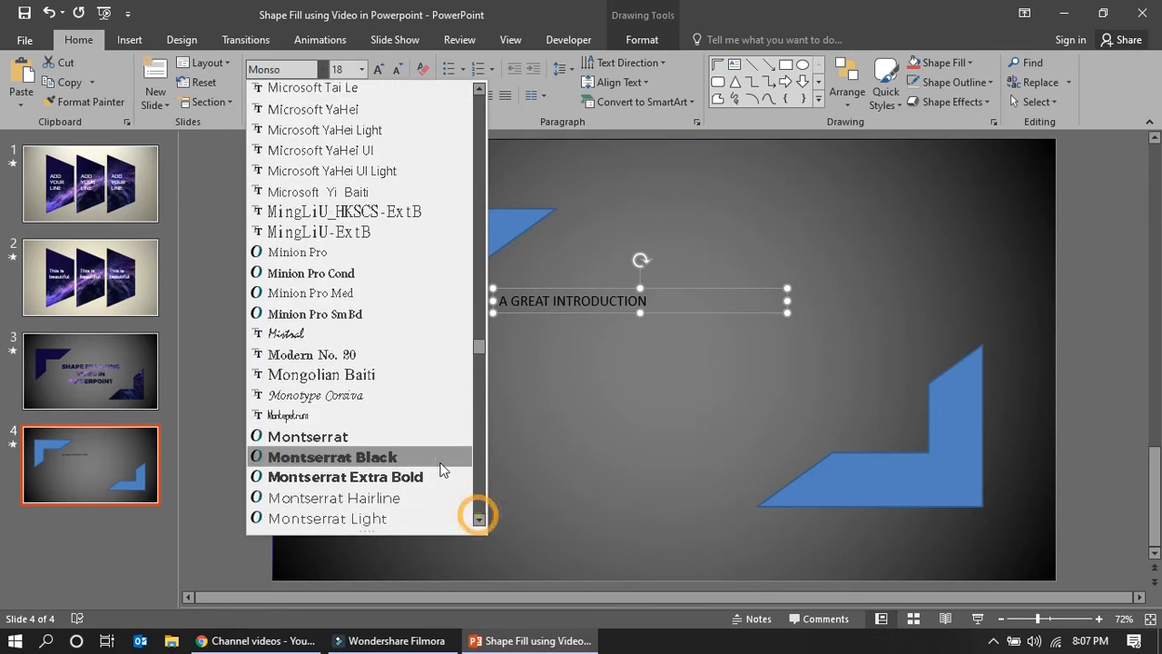
left_click(331, 456)
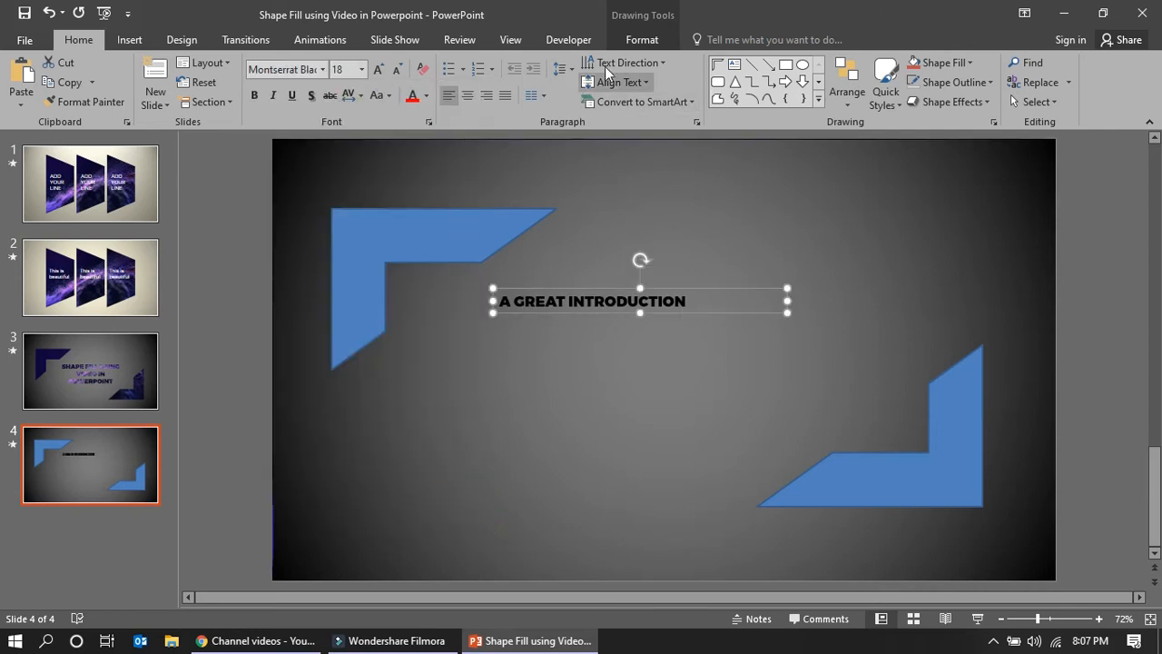
left_click(425, 94)
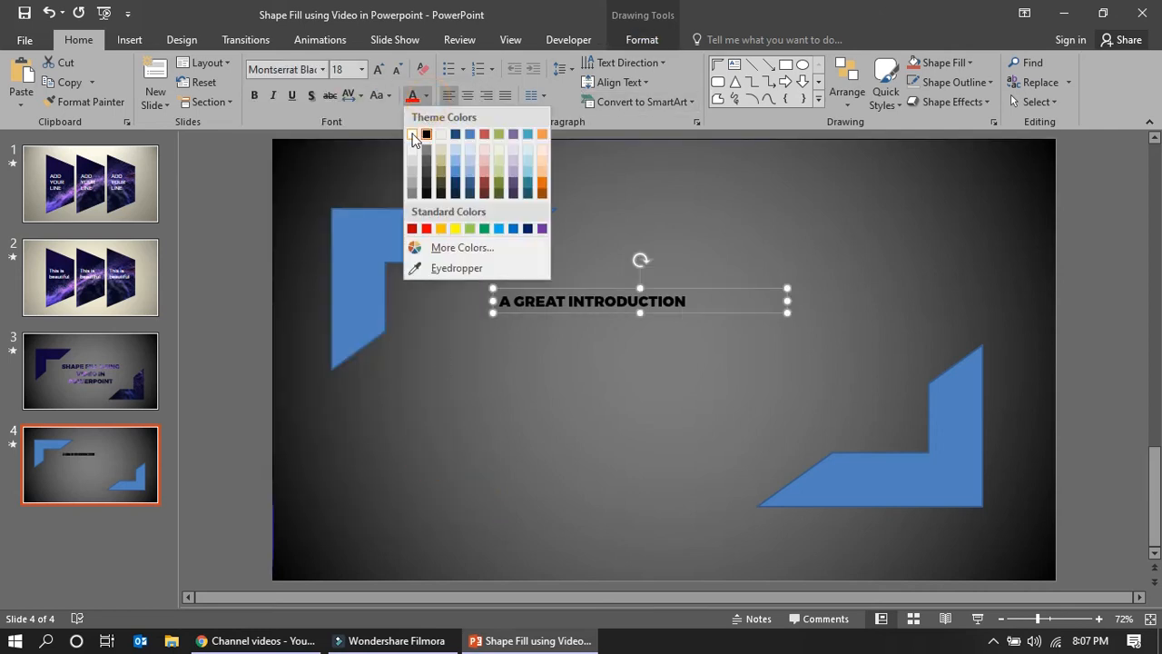
left_click(414, 135)
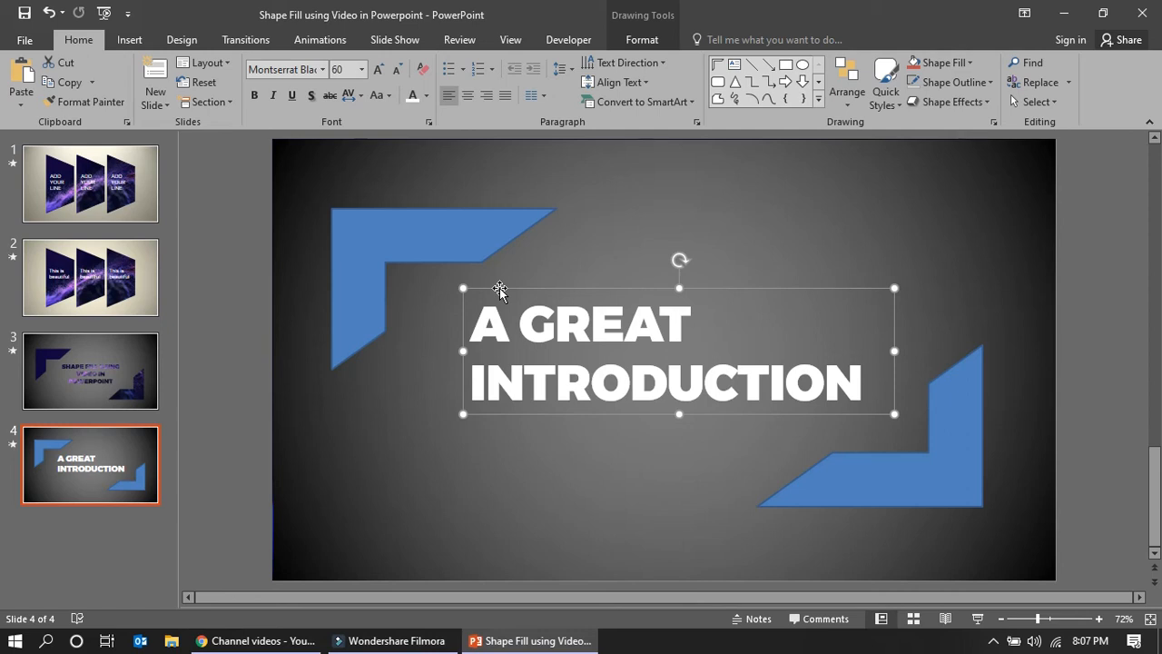
left_click(494, 287)
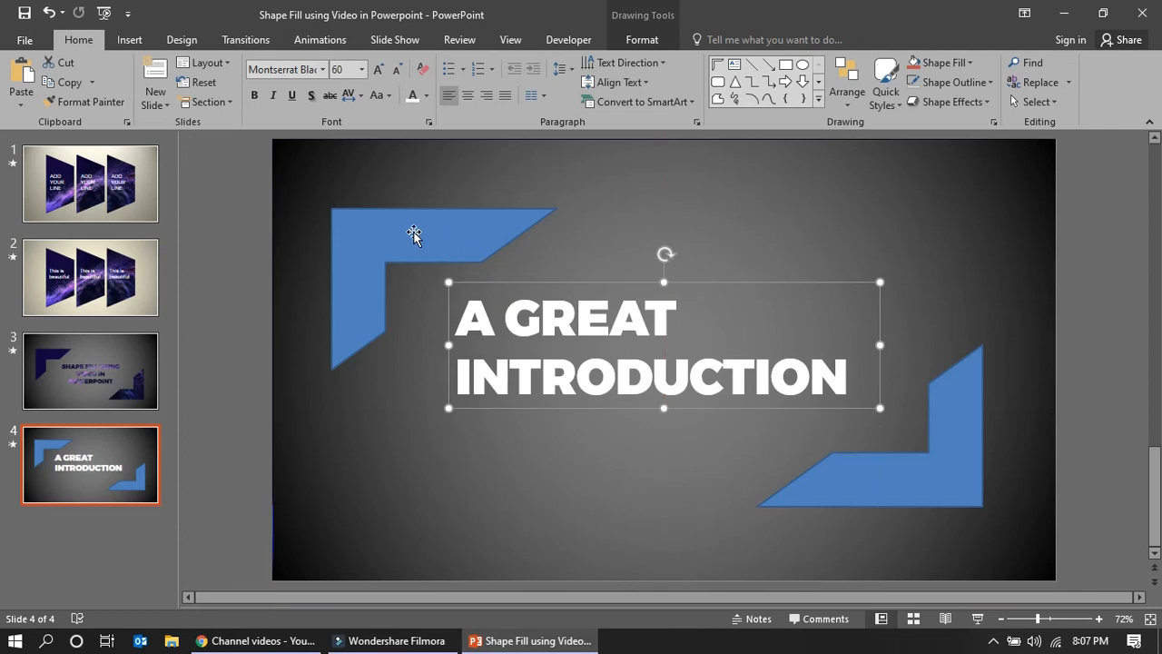
Step: Merge the heading and both corner frames so the purple particle video shows through them
left_click(362, 210)
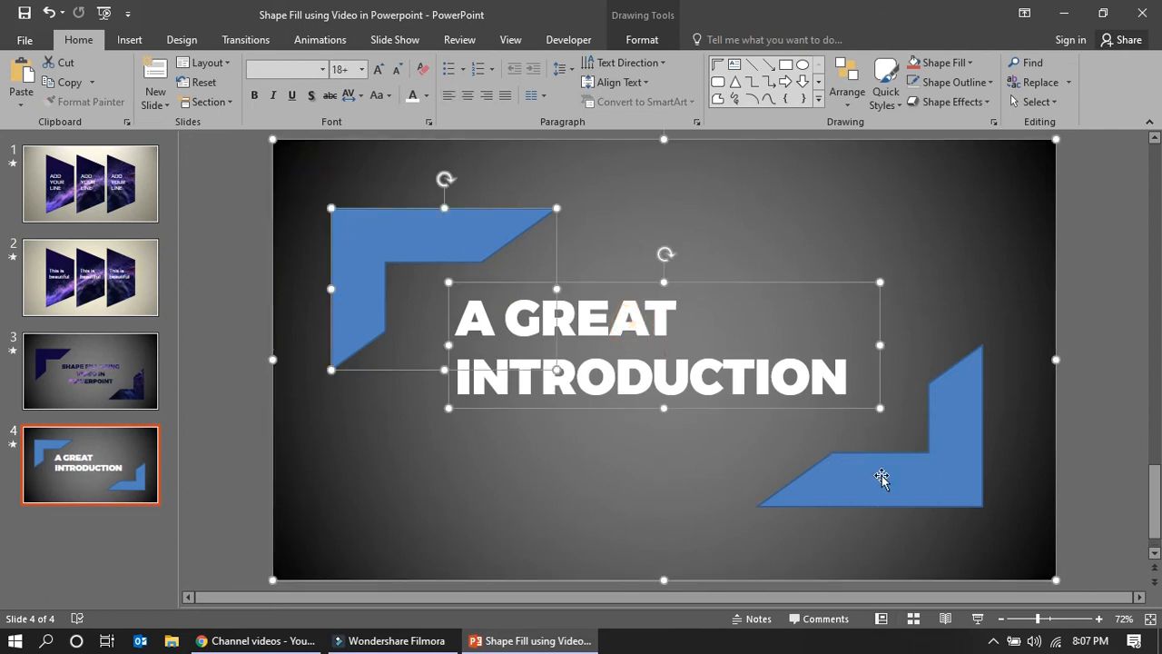
left_click(881, 479)
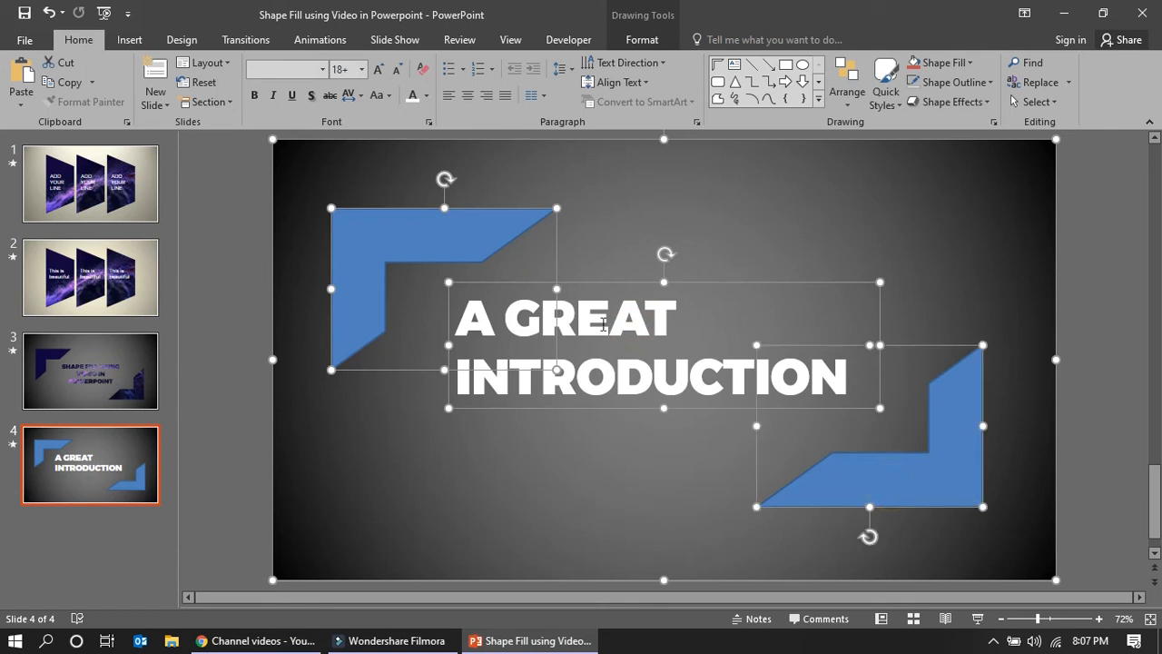
left_click(643, 40)
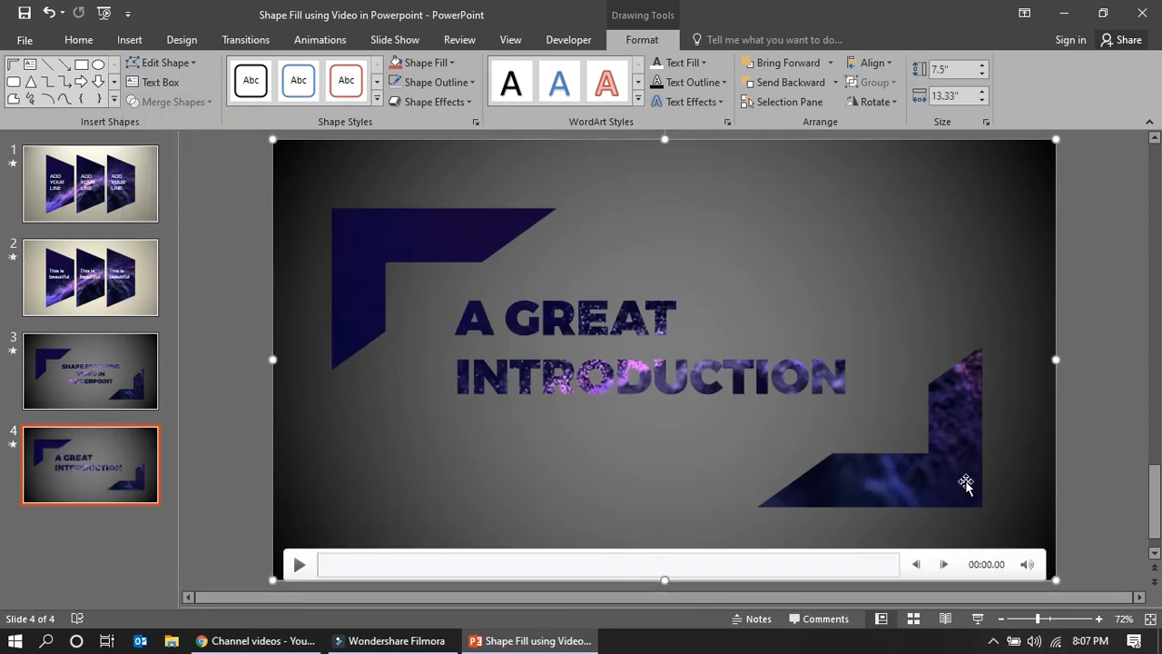
Step: Check the video's playback settings and start the slide show from slide 4
left_click(78, 40)
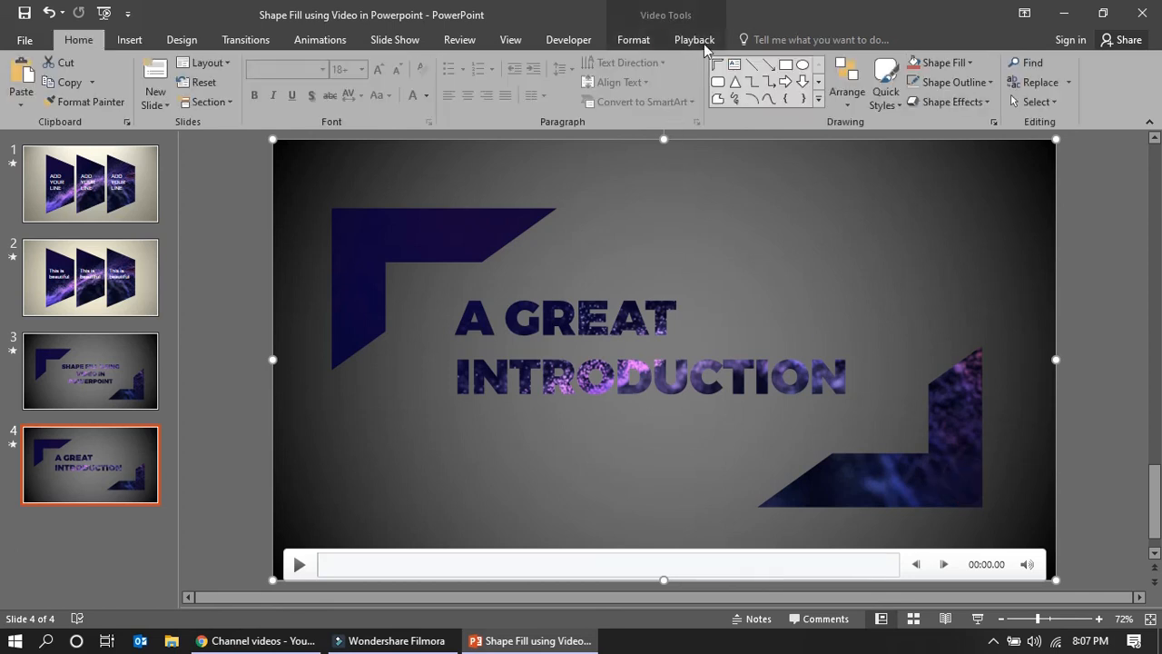
left_click(694, 40)
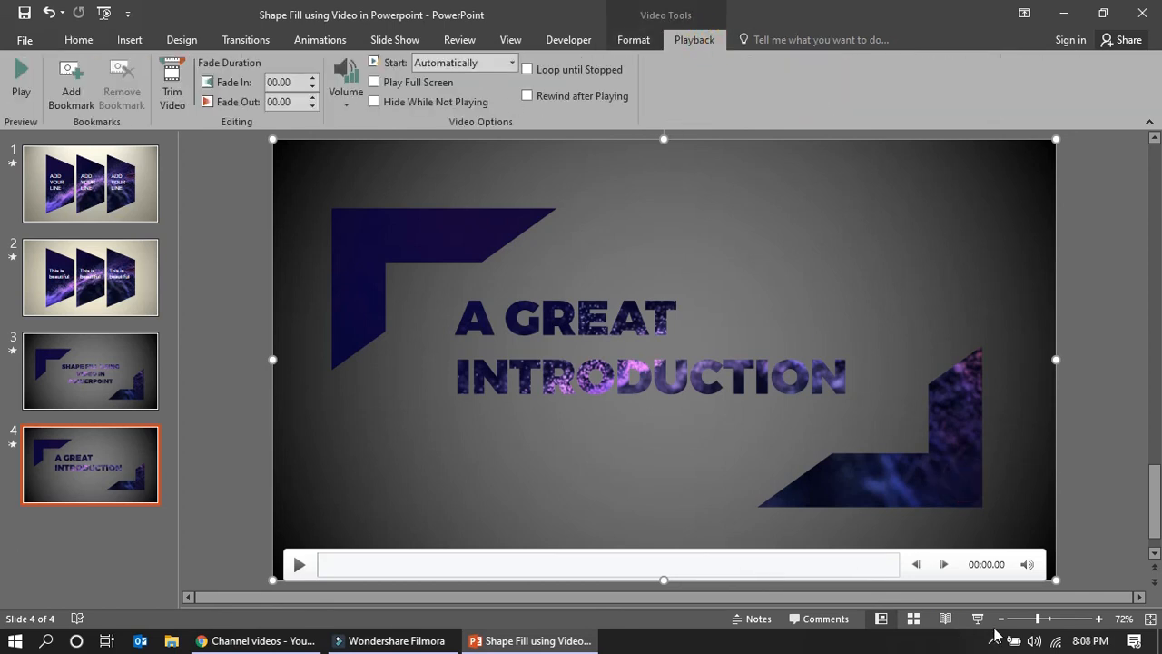
left_click(977, 618)
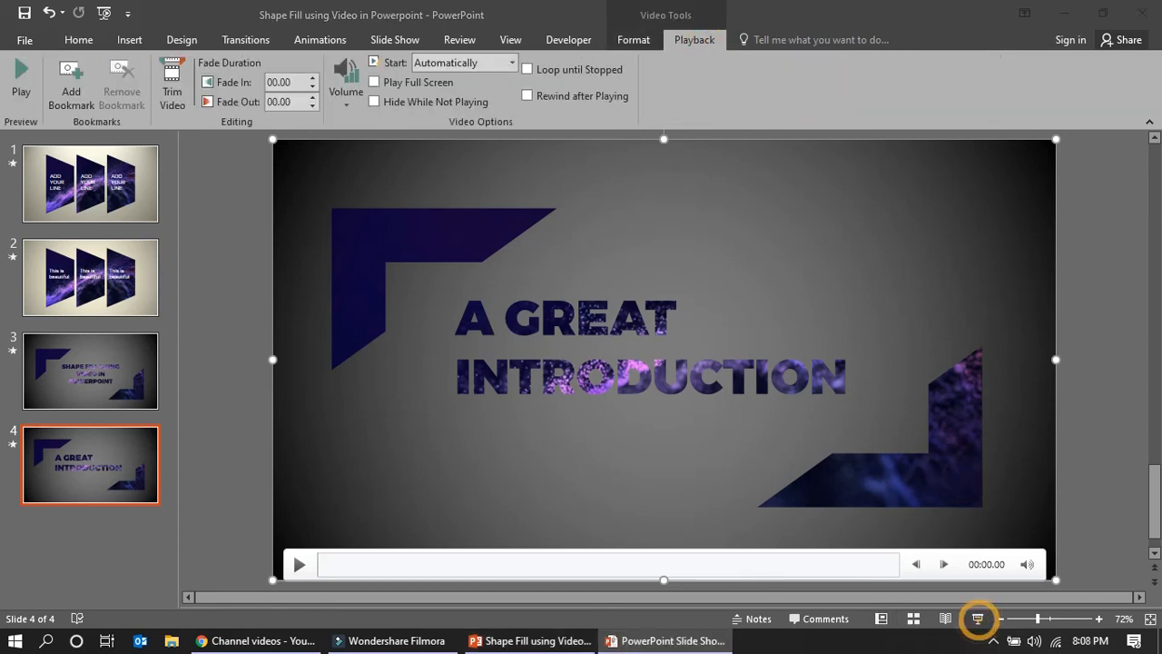